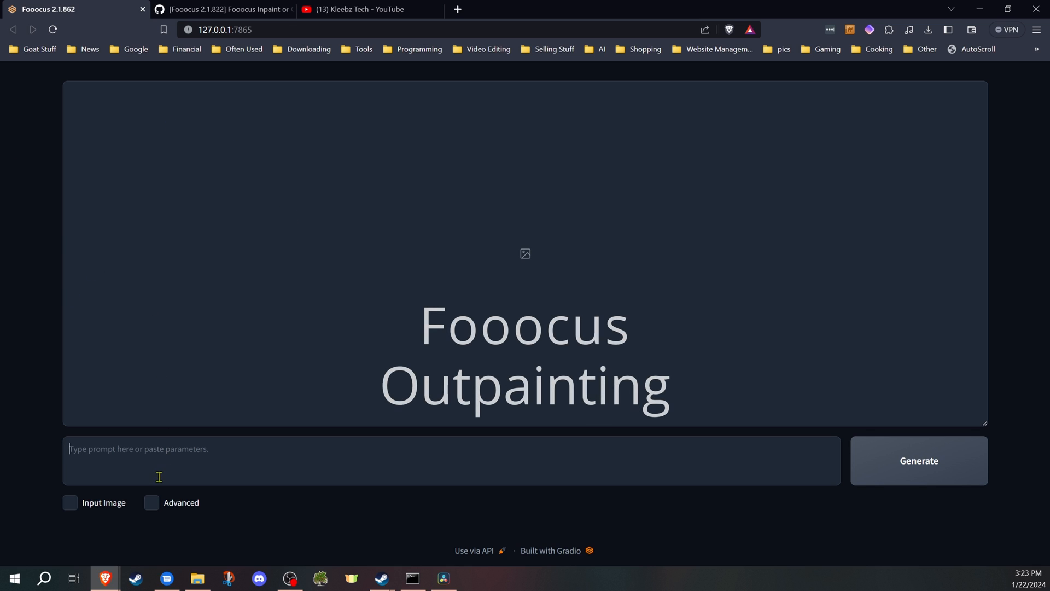
# Enable Advanced and Input Image, choose Quality performance and the 1024×1024 aspect ratio
pyautogui.click(147, 503)
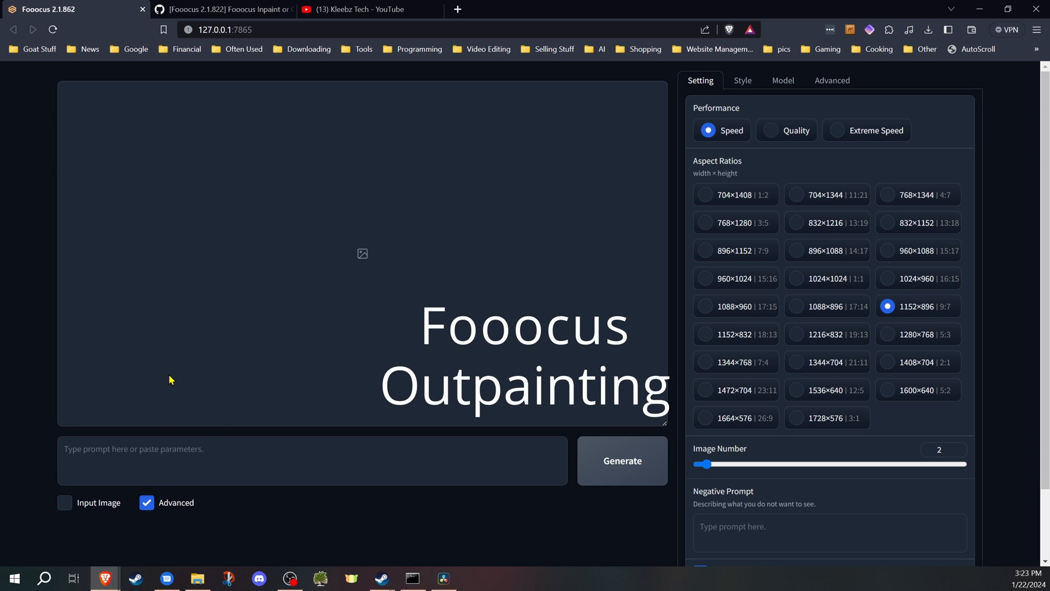
pyautogui.moveTo(64, 502)
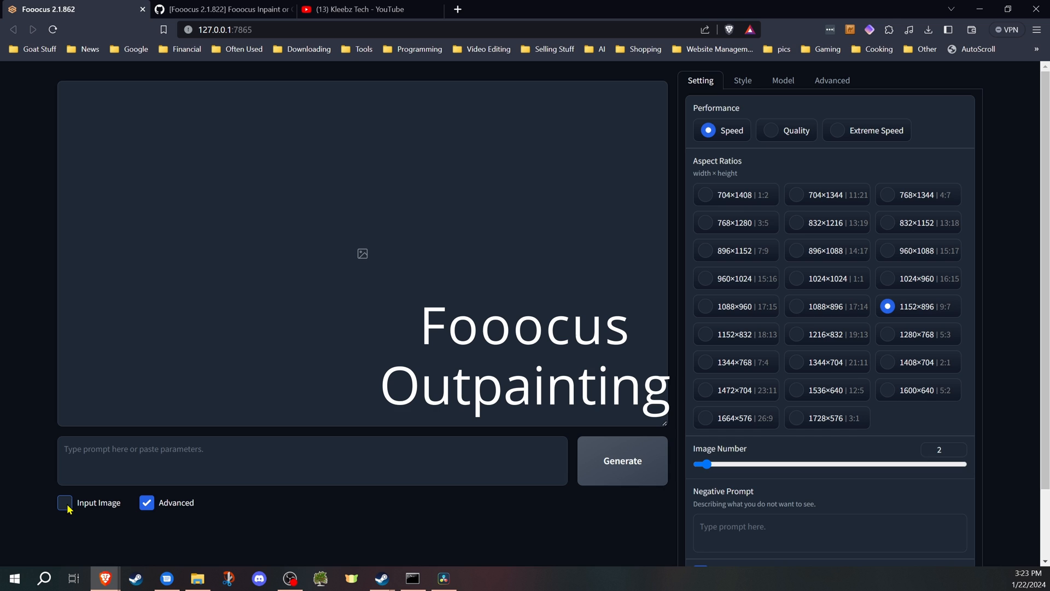
pyautogui.click(64, 502)
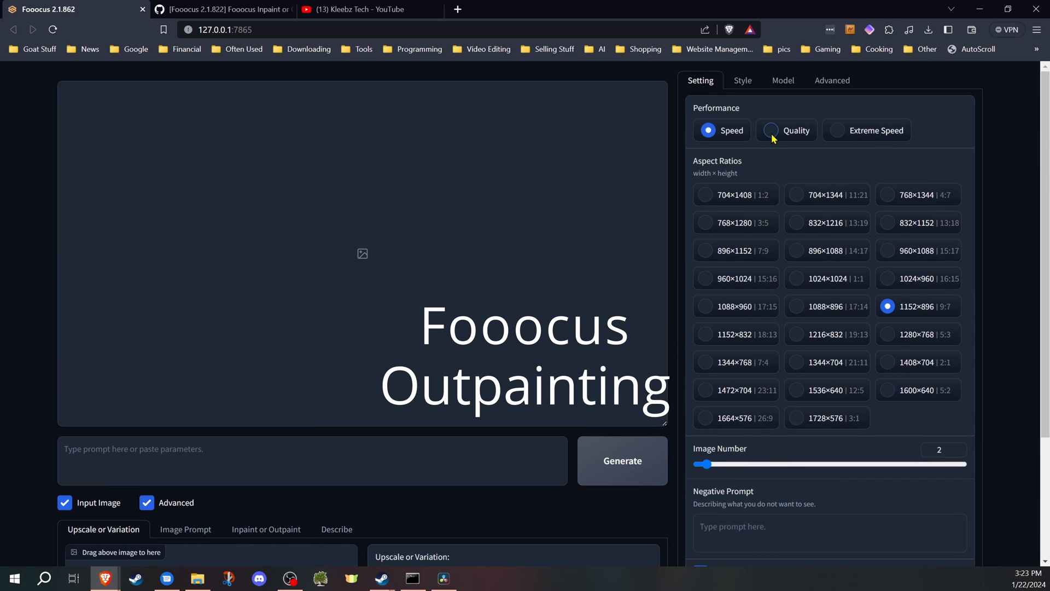
pyautogui.click(772, 130)
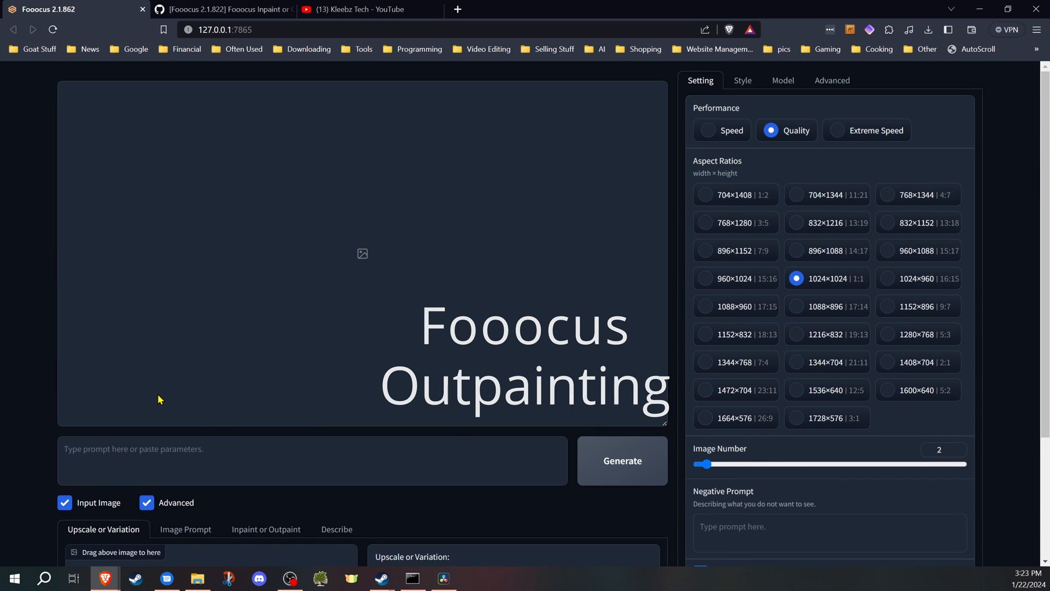
pyautogui.click(266, 528)
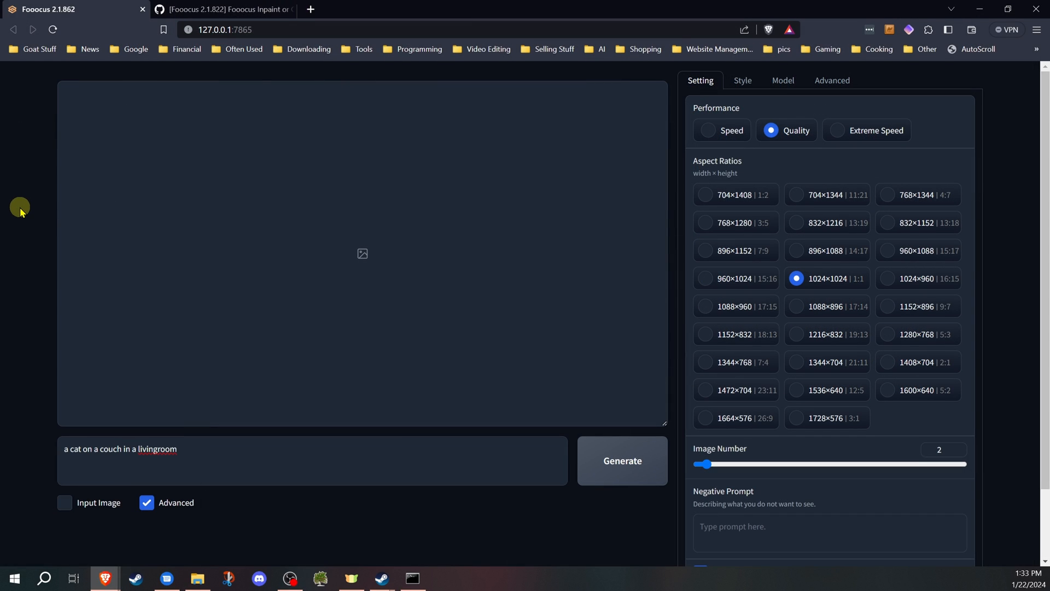
pyautogui.moveTo(803, 278)
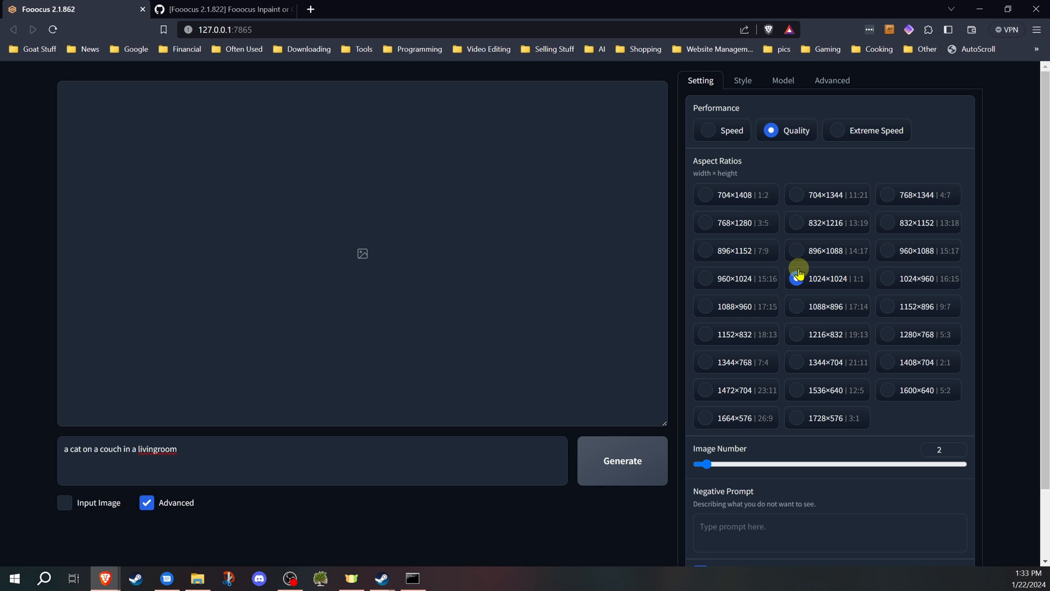
# Generate the 1024×1024 images from the prompt 'a cat on a couch in a livingroom'
pyautogui.click(797, 278)
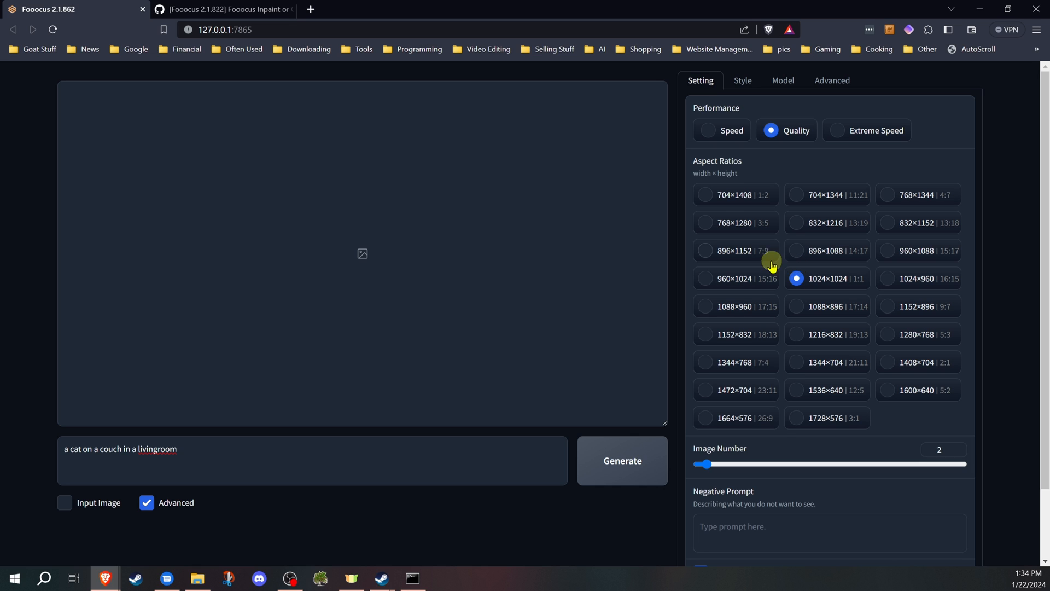
pyautogui.moveTo(597, 519)
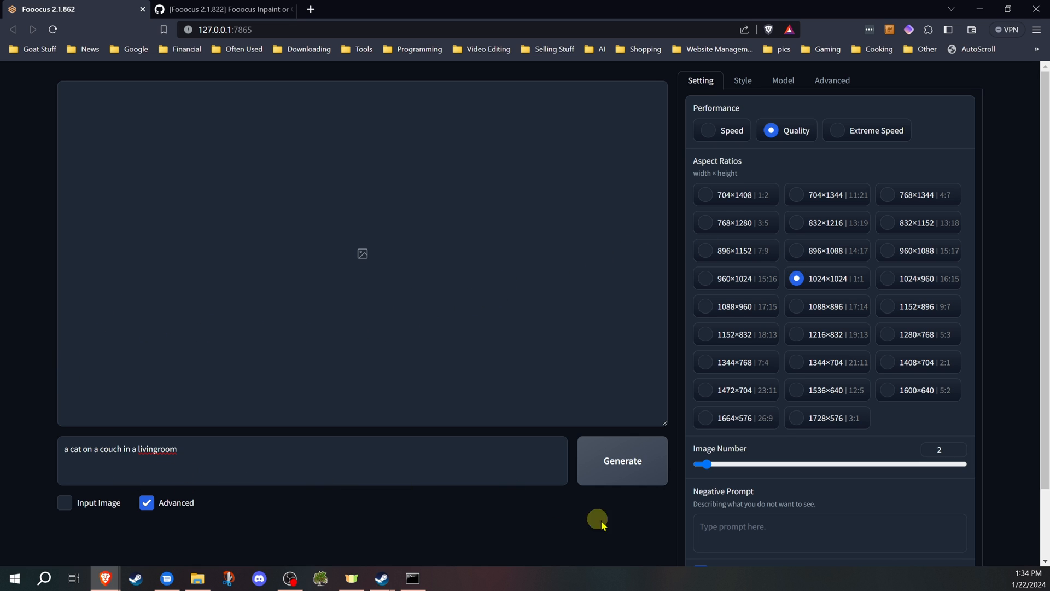
pyautogui.moveTo(404, 505)
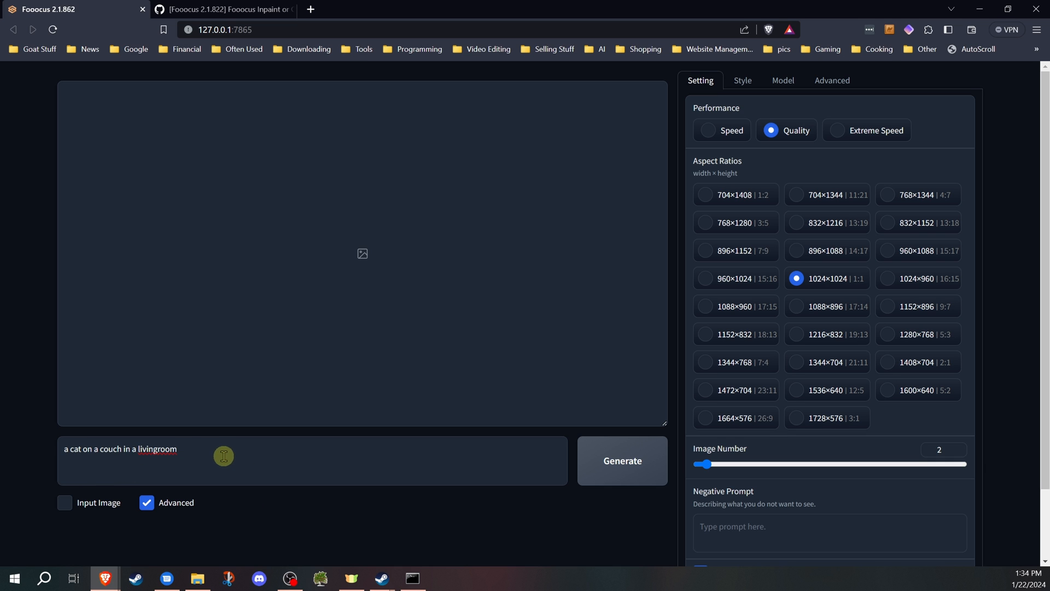
pyautogui.click(622, 460)
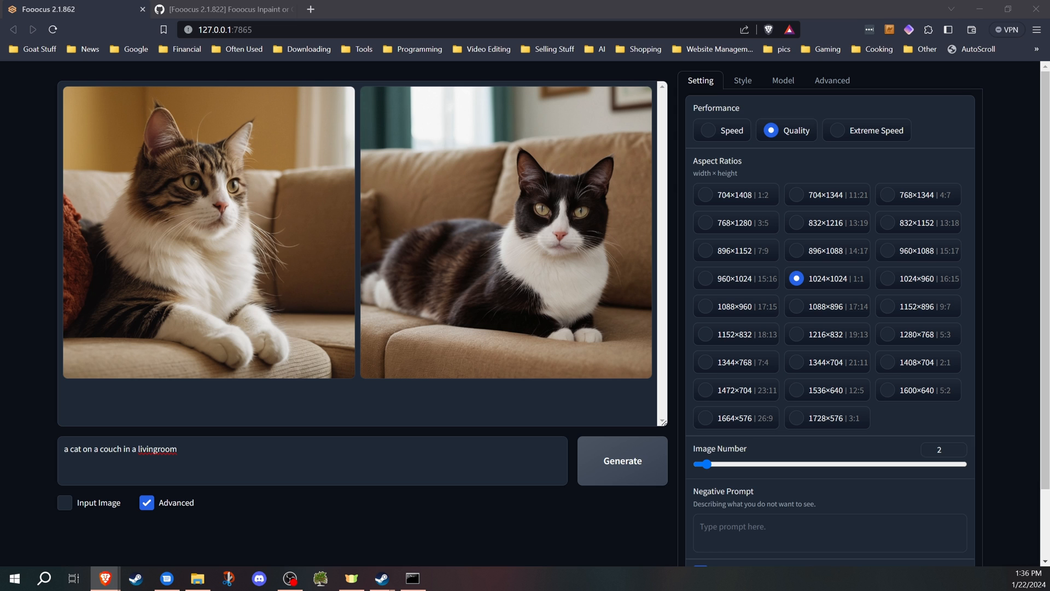
pyautogui.click(413, 577)
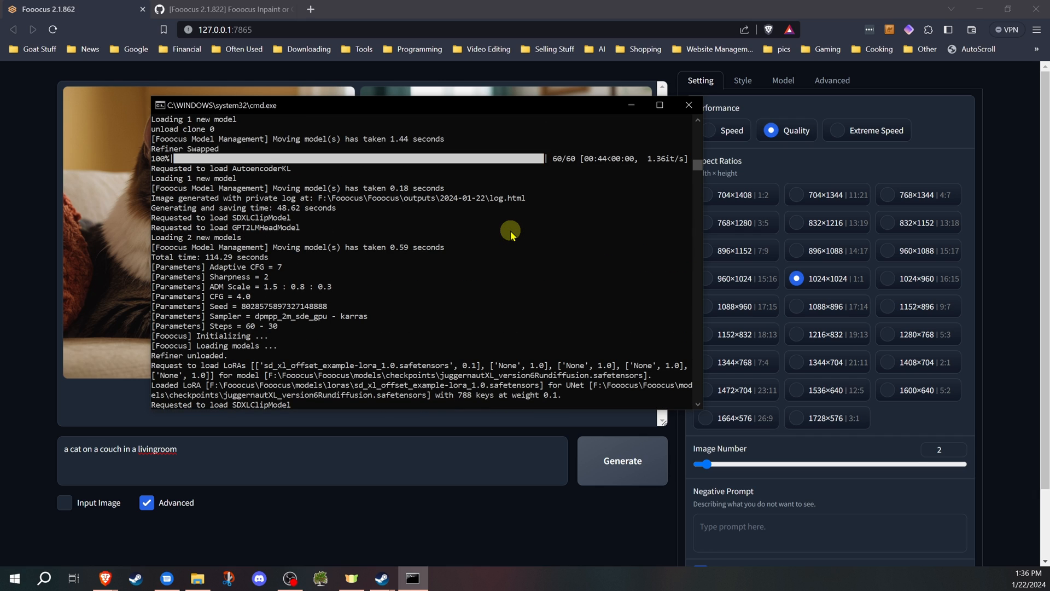
pyautogui.moveTo(550, 208)
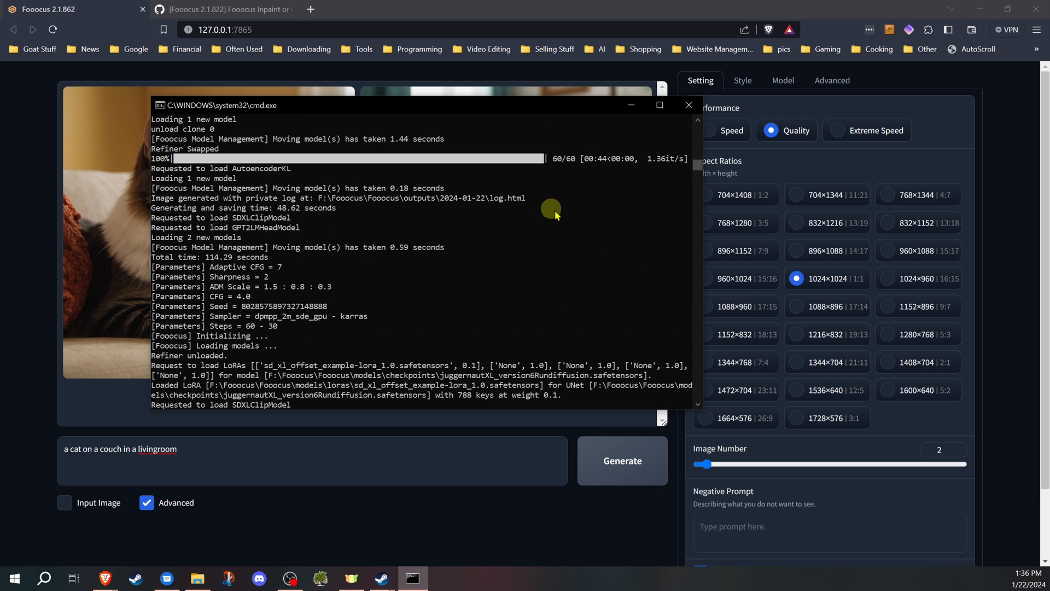
pyautogui.moveTo(707, 167)
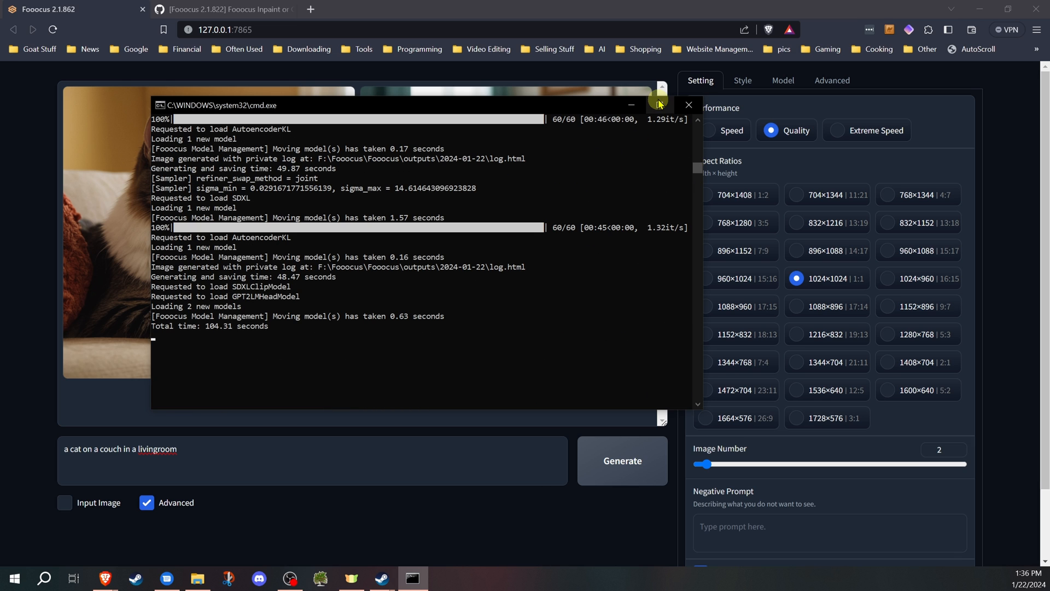
pyautogui.click(688, 105)
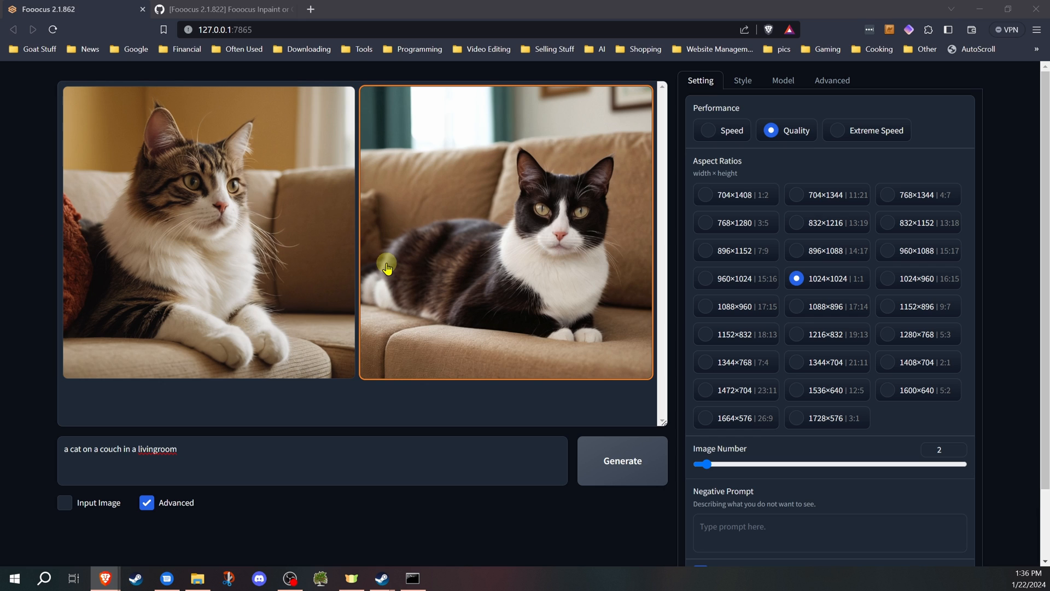
pyautogui.moveTo(437, 249)
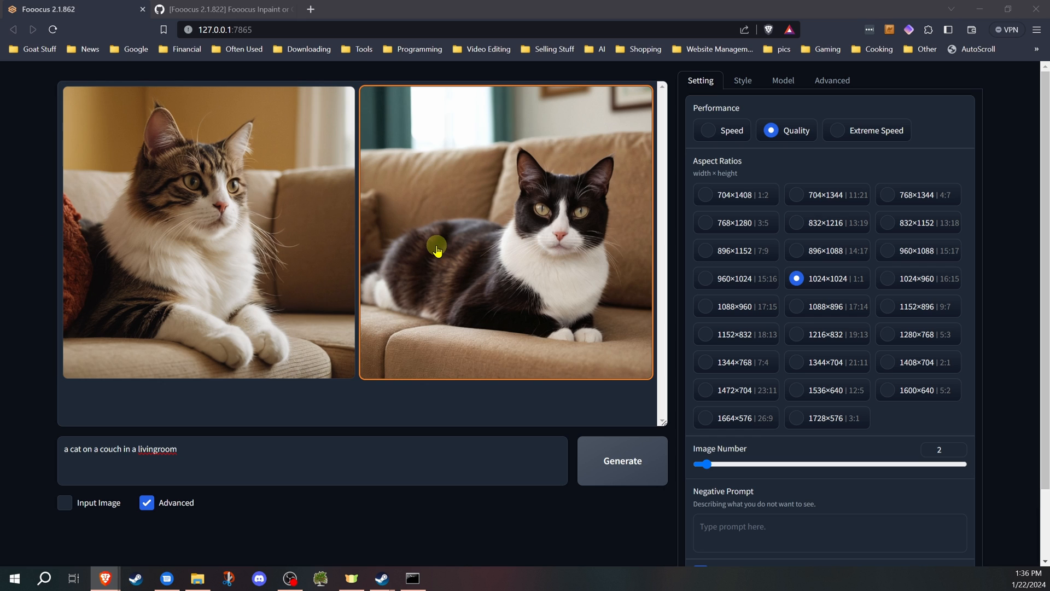
pyautogui.moveTo(419, 211)
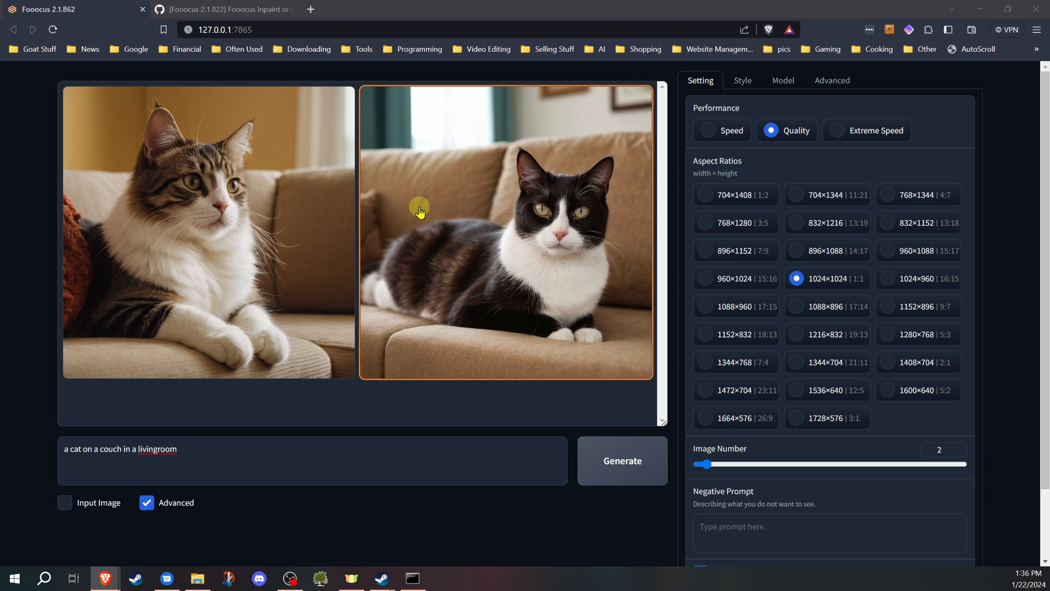
# Scroll between the gallery and the Inpaint or Outpaint area while loading the black-and-white cat image
pyautogui.scroll(-3)
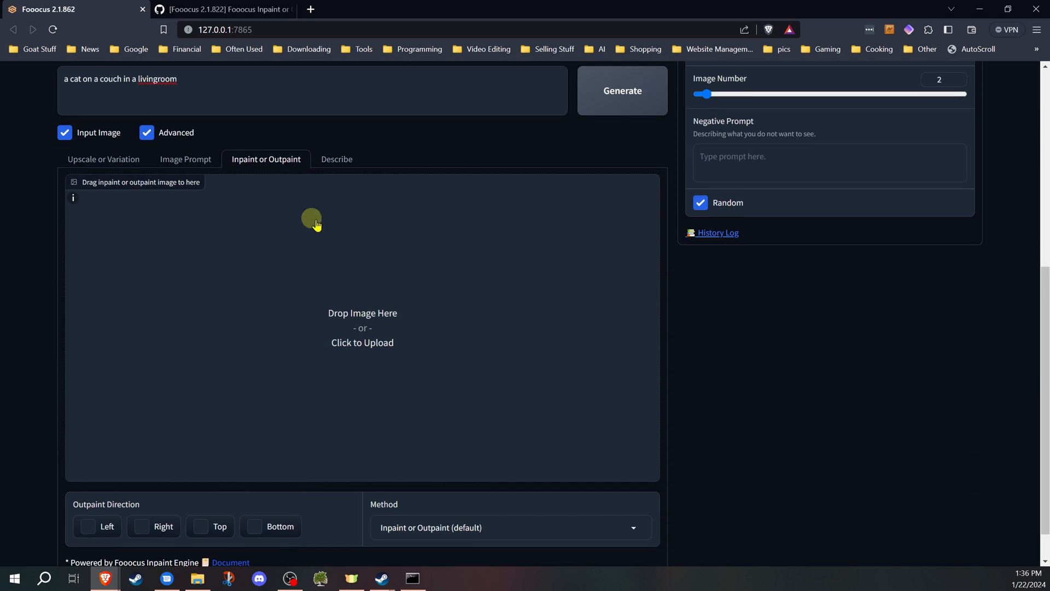
pyautogui.moveTo(302, 149)
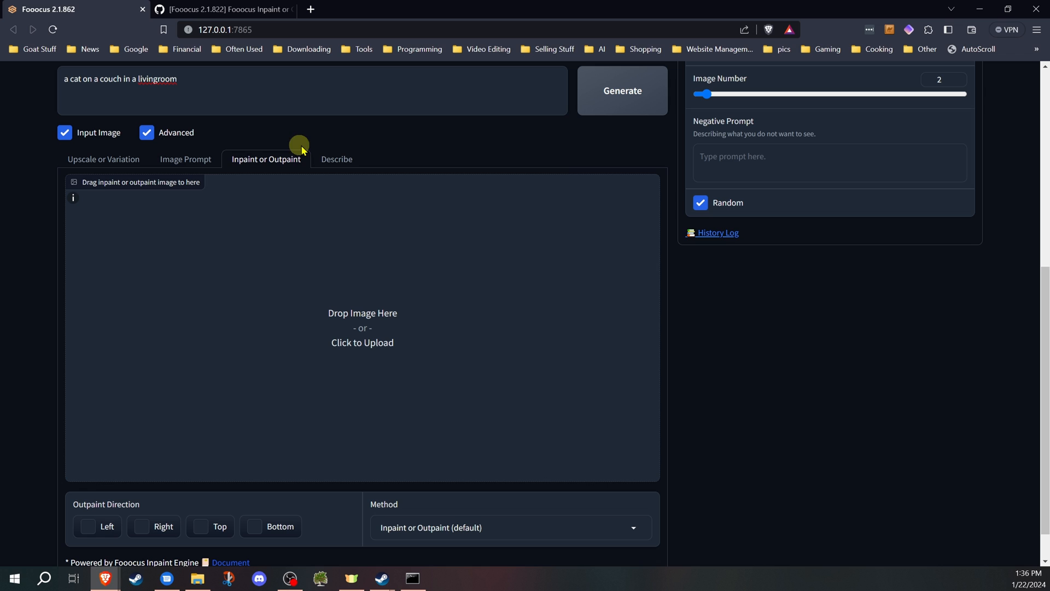
pyautogui.moveTo(308, 241)
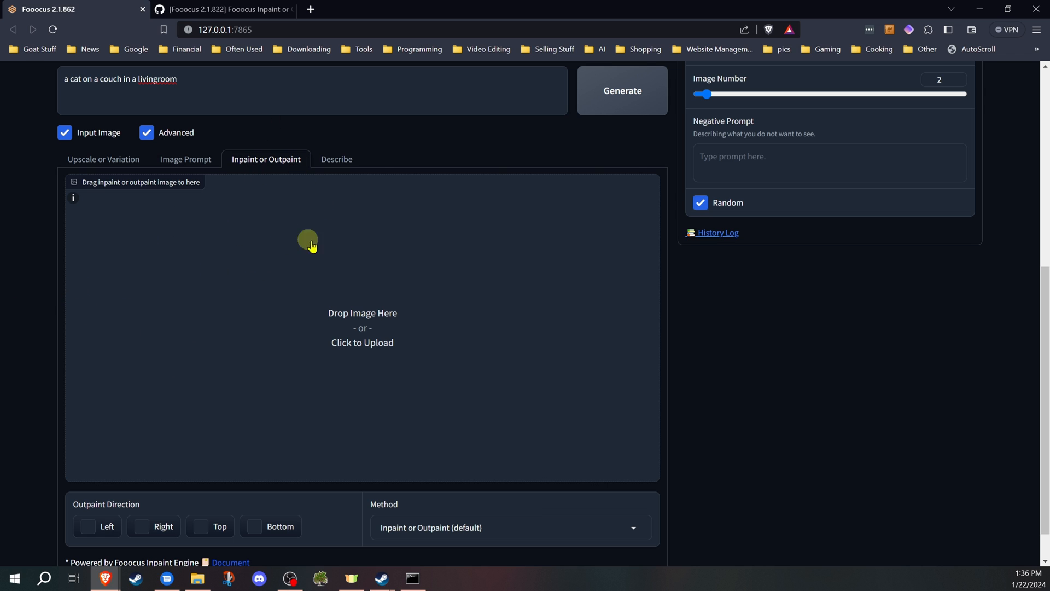
pyautogui.scroll(3)
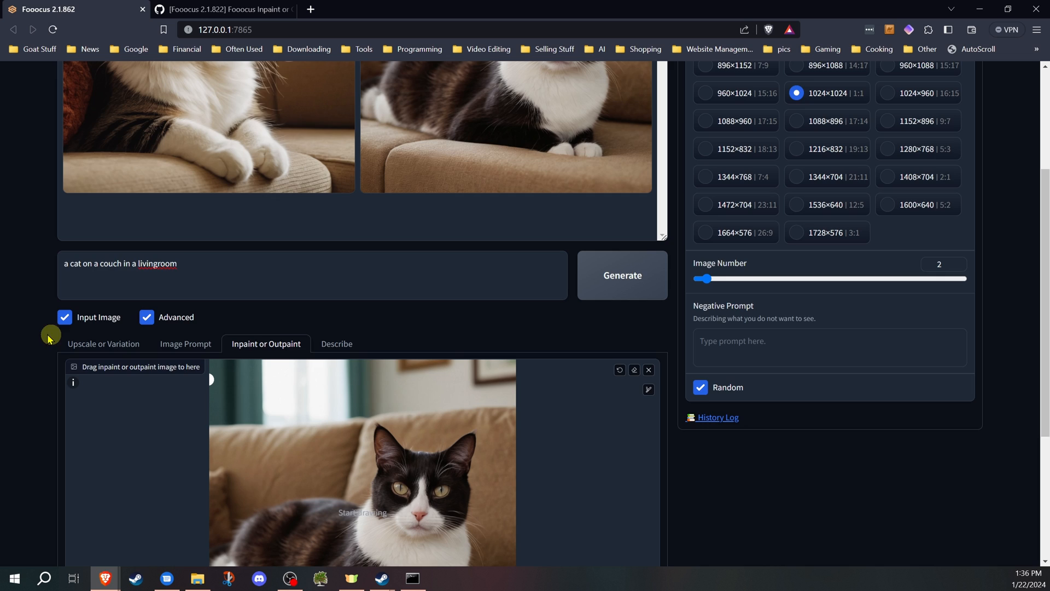
# Tick the Left outpaint direction for the black-and-white cat image
pyautogui.scroll(-3)
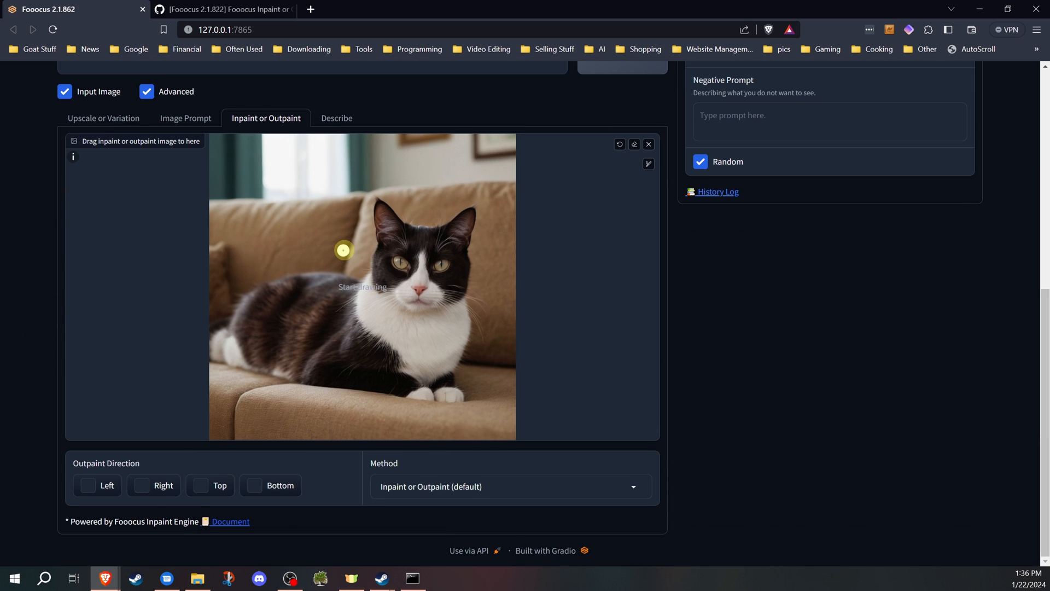
pyautogui.scroll(3)
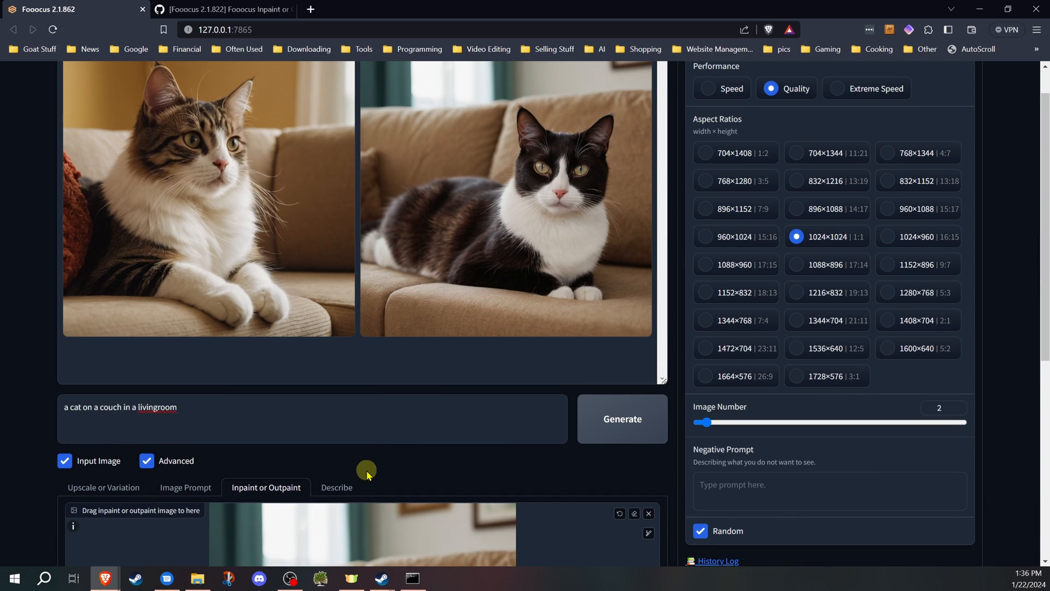
pyautogui.scroll(-3)
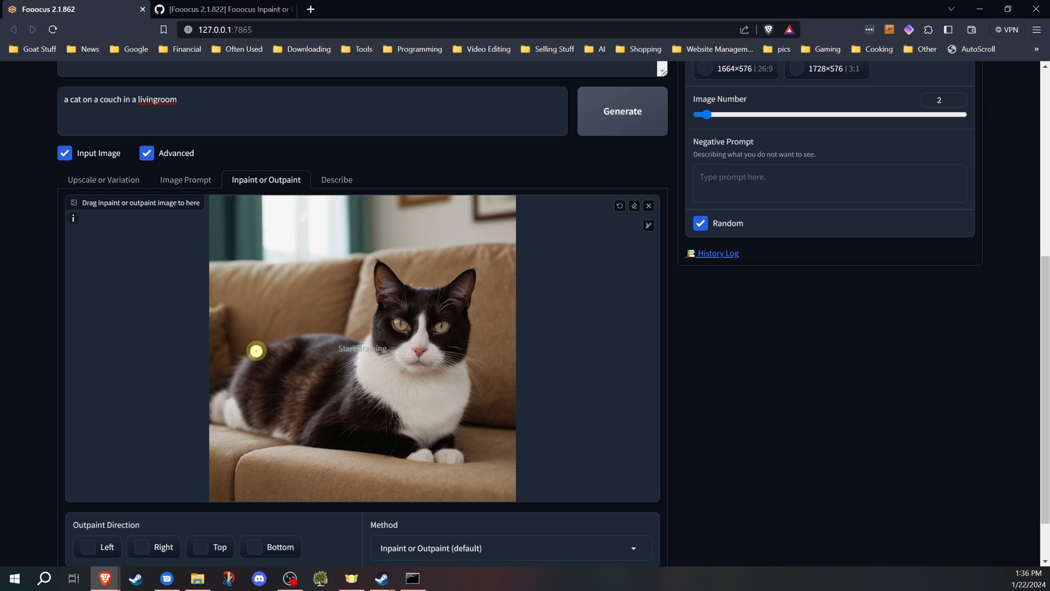
pyautogui.scroll(-3)
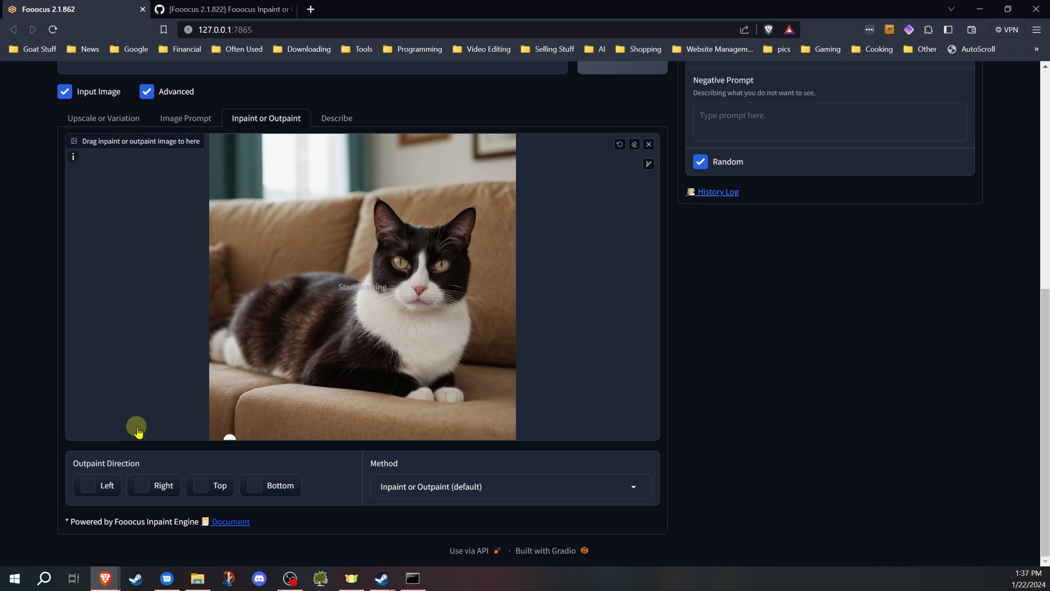
pyautogui.moveTo(508, 191)
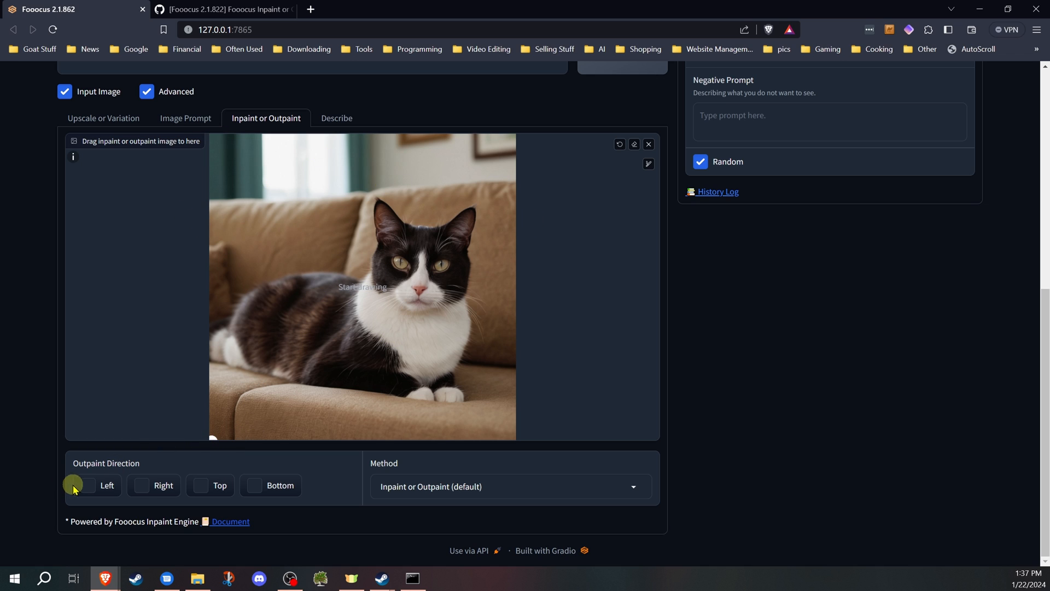
pyautogui.moveTo(92, 502)
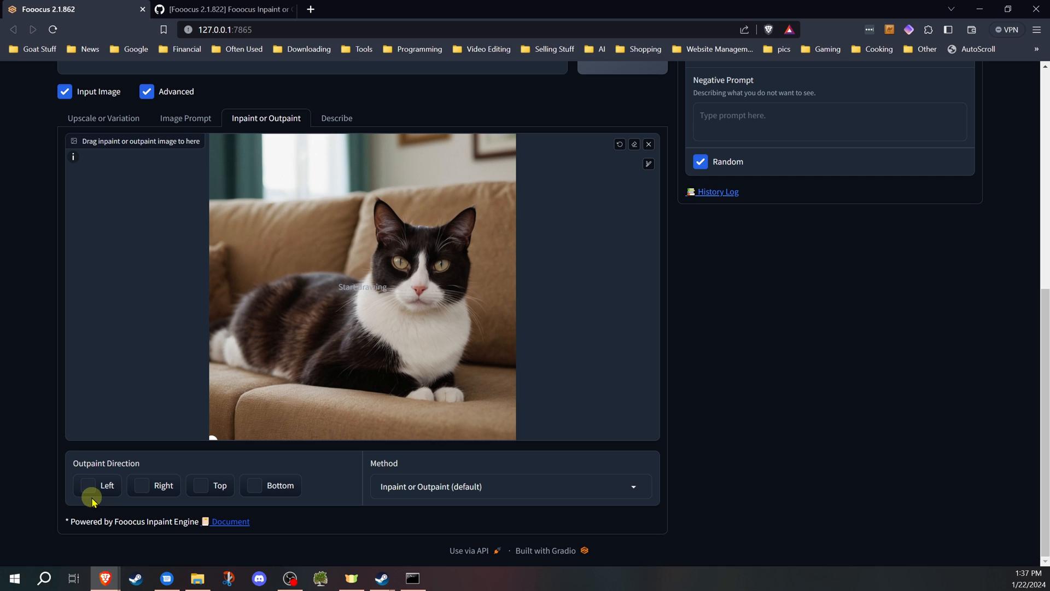
pyautogui.moveTo(99, 289)
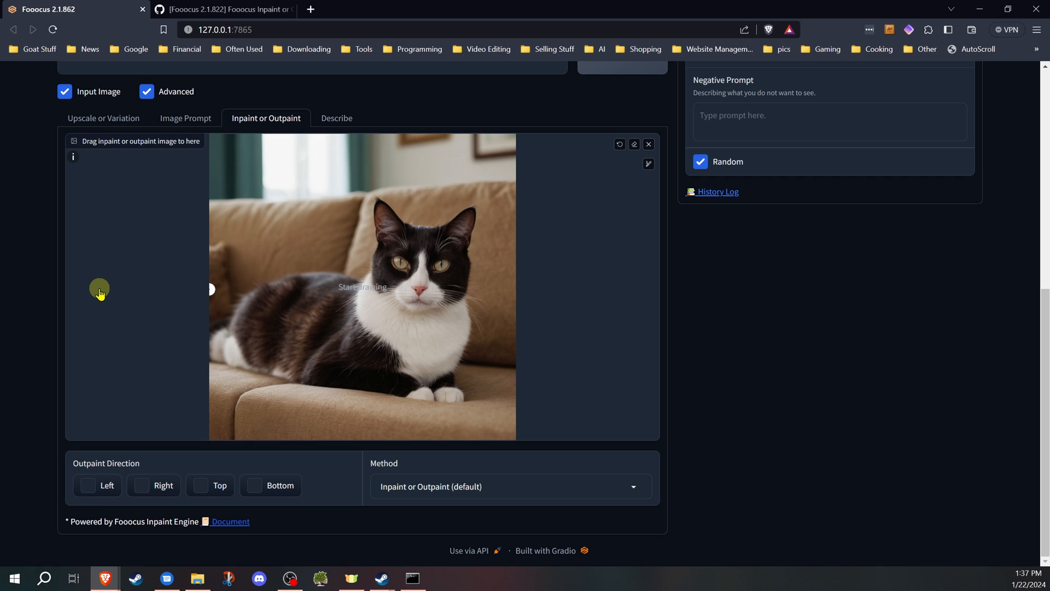
pyautogui.moveTo(354, 395)
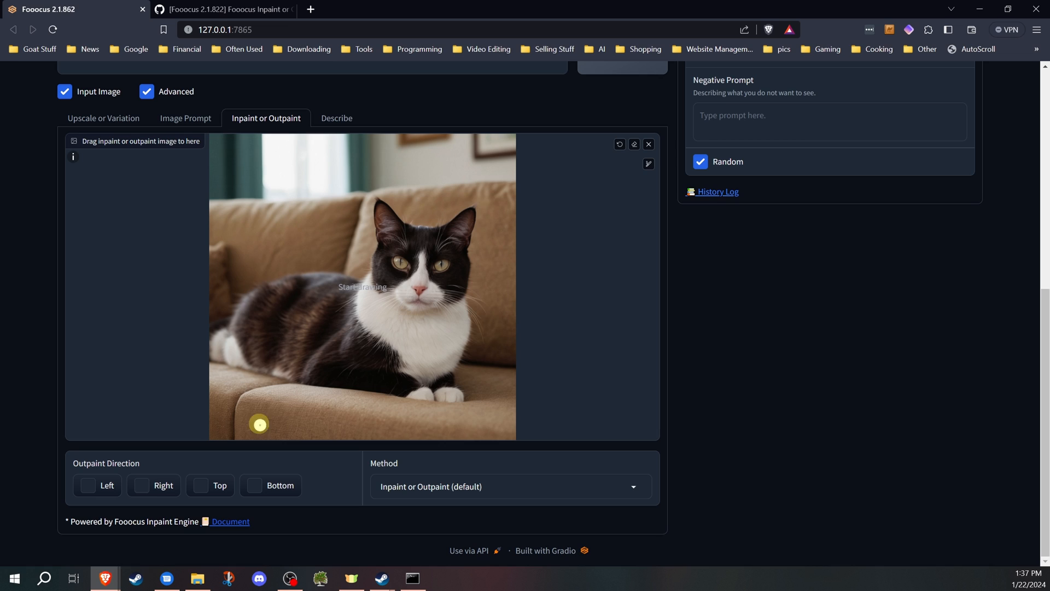
pyautogui.moveTo(273, 321)
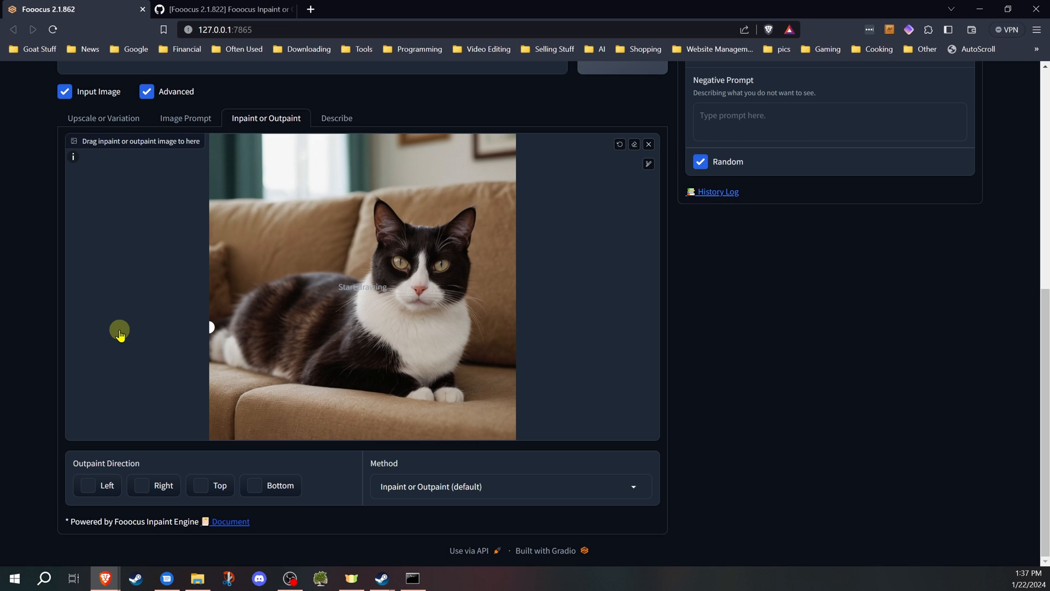
pyautogui.moveTo(188, 503)
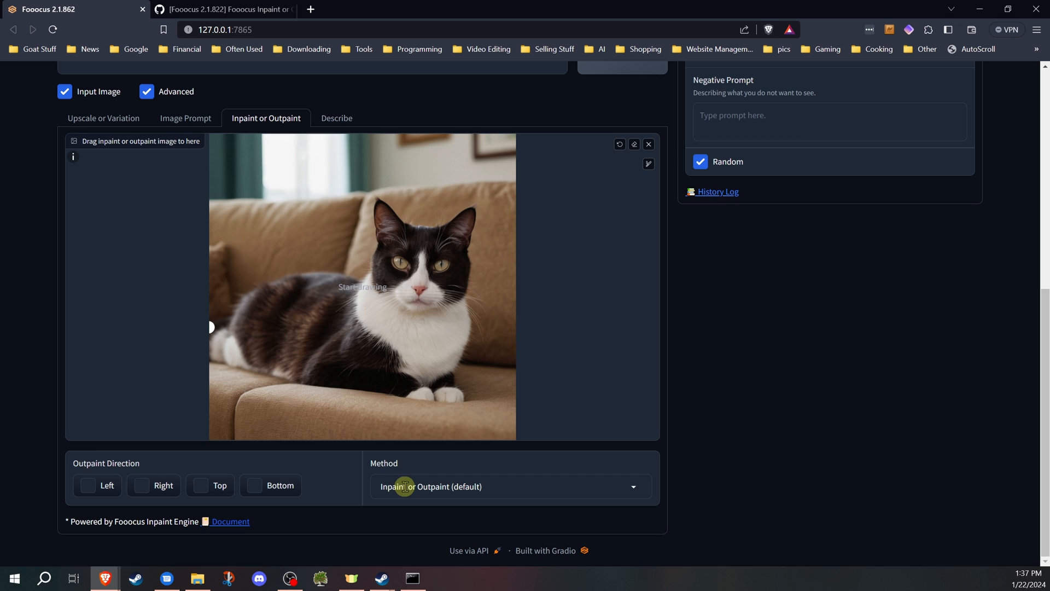
pyautogui.moveTo(87, 452)
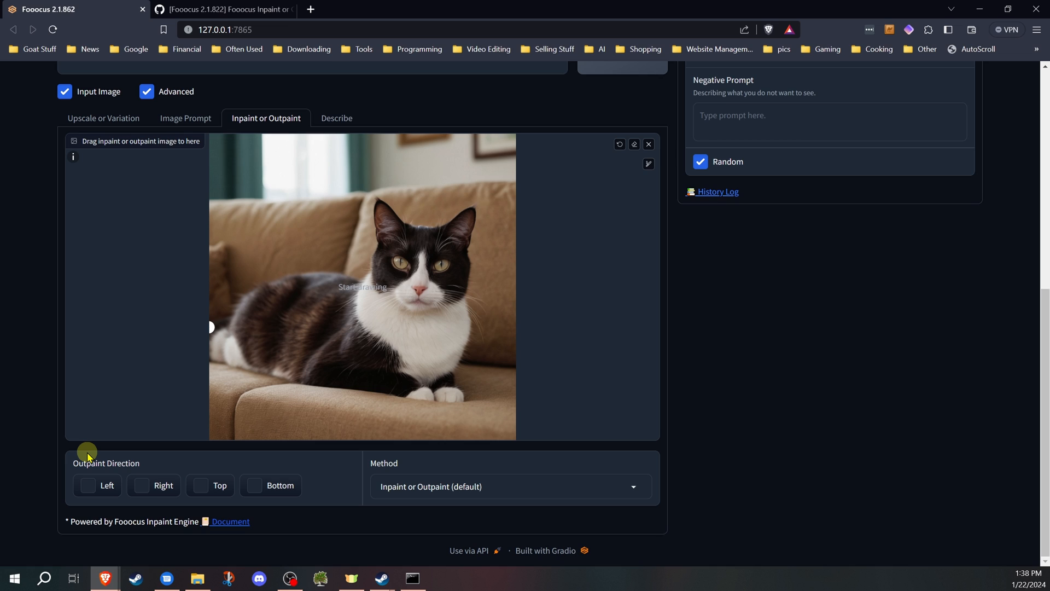
pyautogui.moveTo(41, 410)
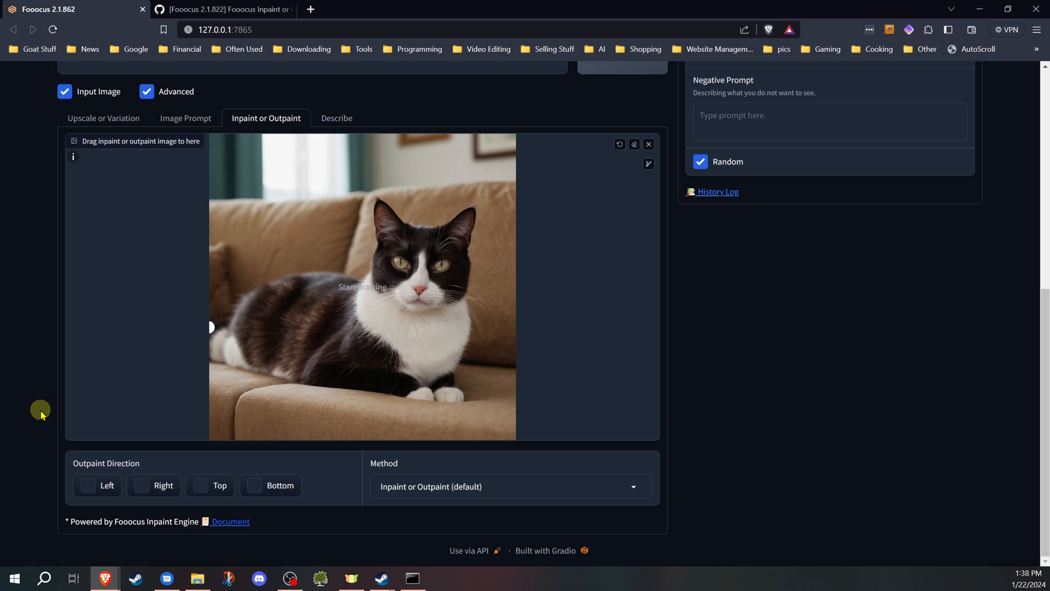
pyautogui.moveTo(296, 273)
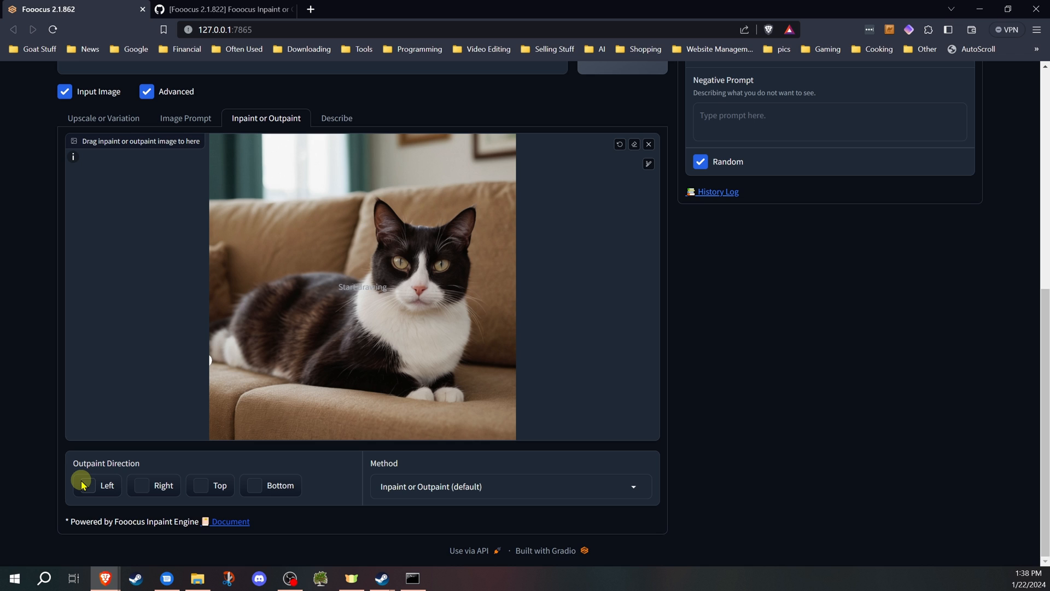
pyautogui.click(87, 485)
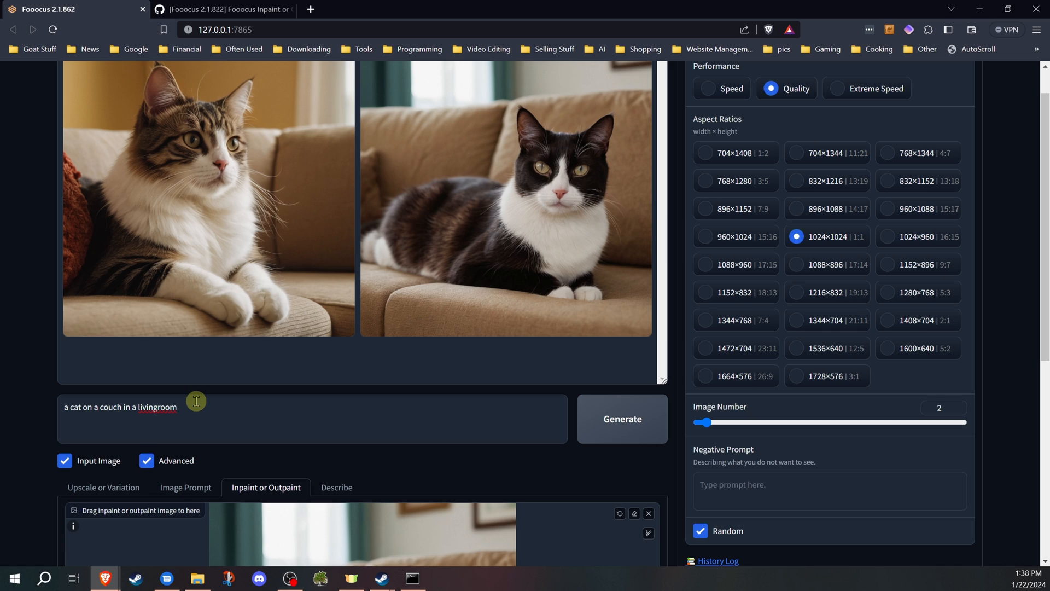
pyautogui.moveTo(204, 396)
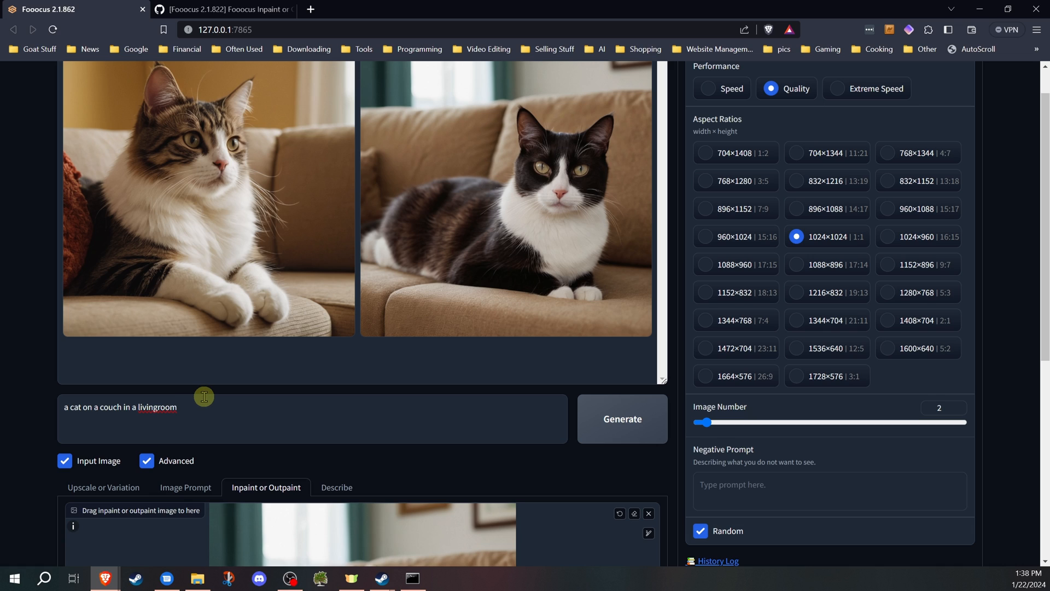
pyautogui.moveTo(491, 431)
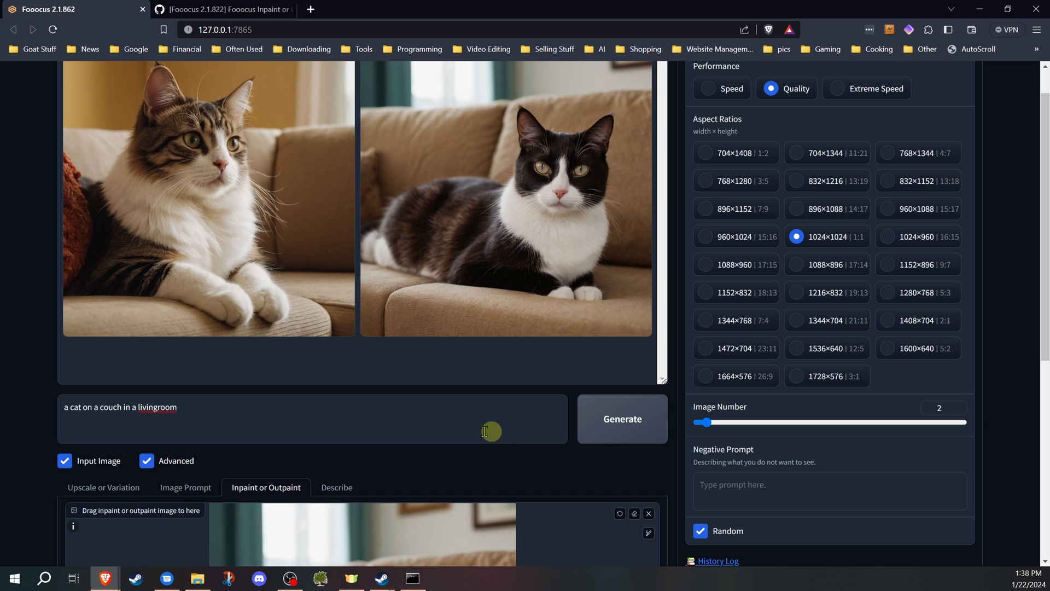
pyautogui.moveTo(622, 419)
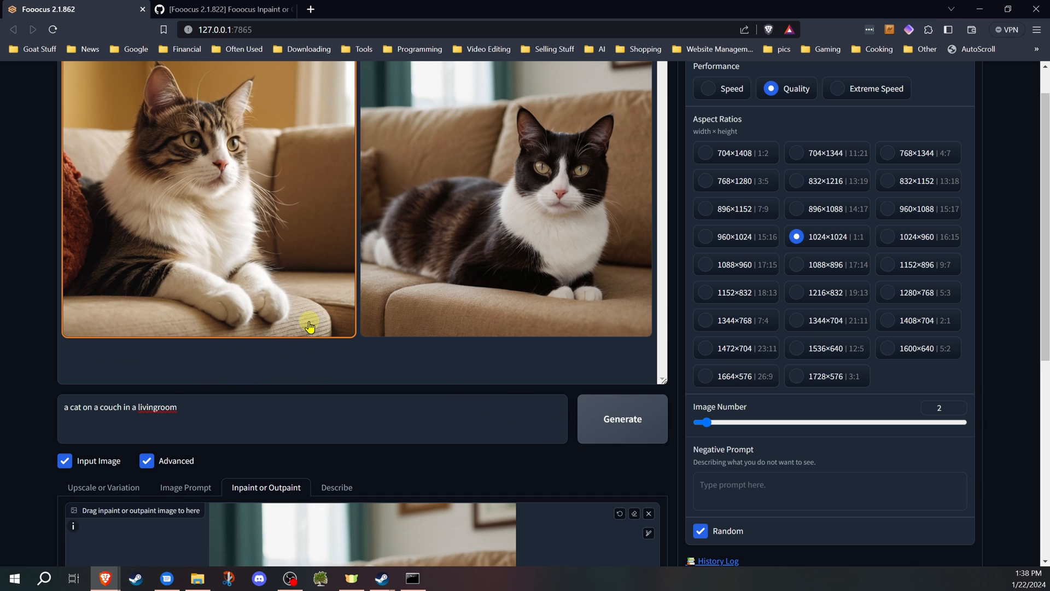
# Show the left-widened cat result large in the preview
pyautogui.click(621, 420)
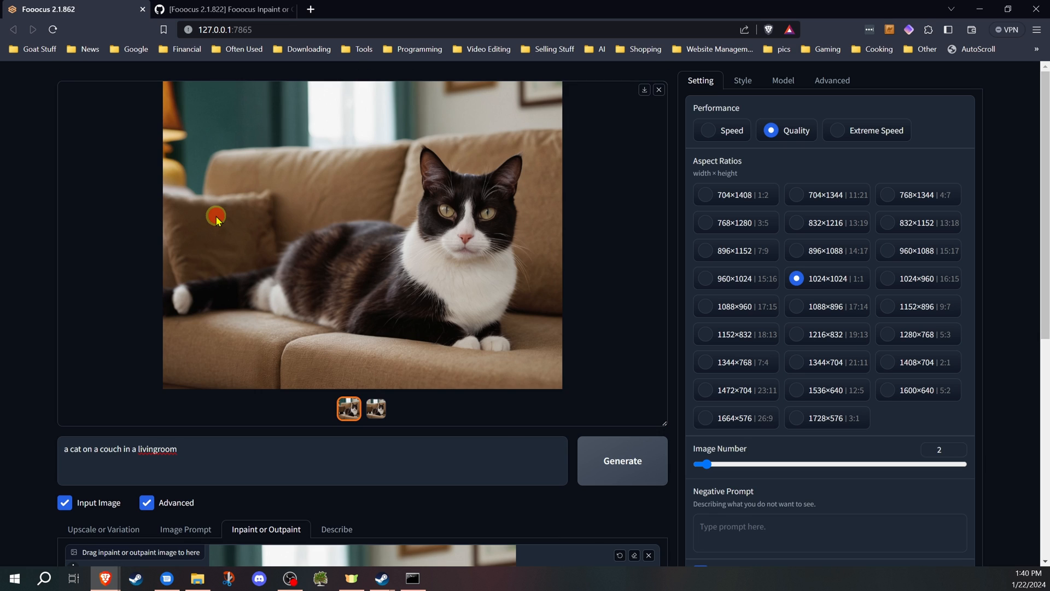
# Compare the second and first left-extended results, then enlarge the first one full screen
pyautogui.click(376, 408)
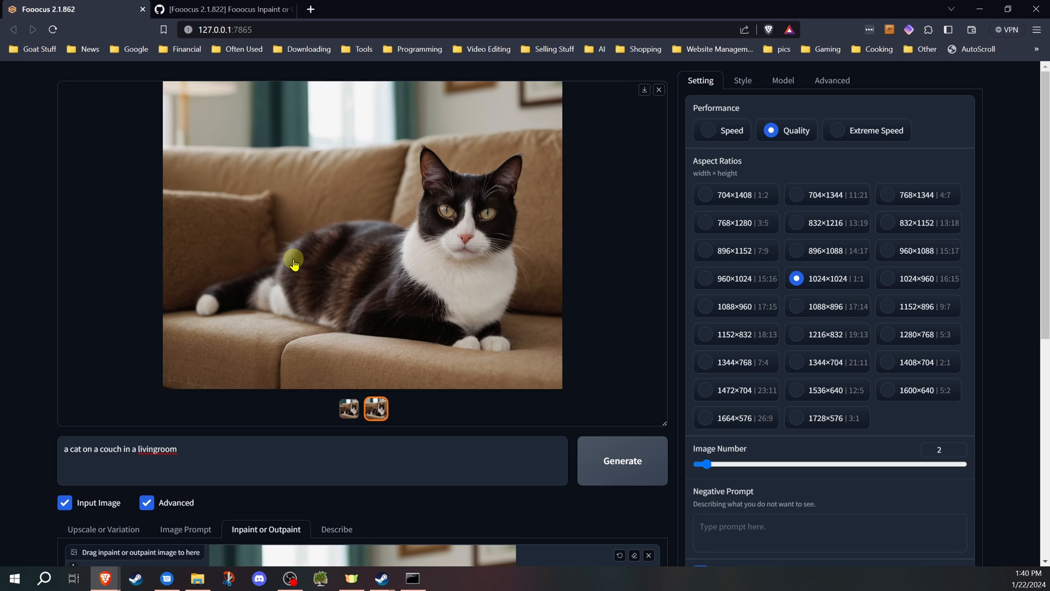
pyautogui.moveTo(199, 306)
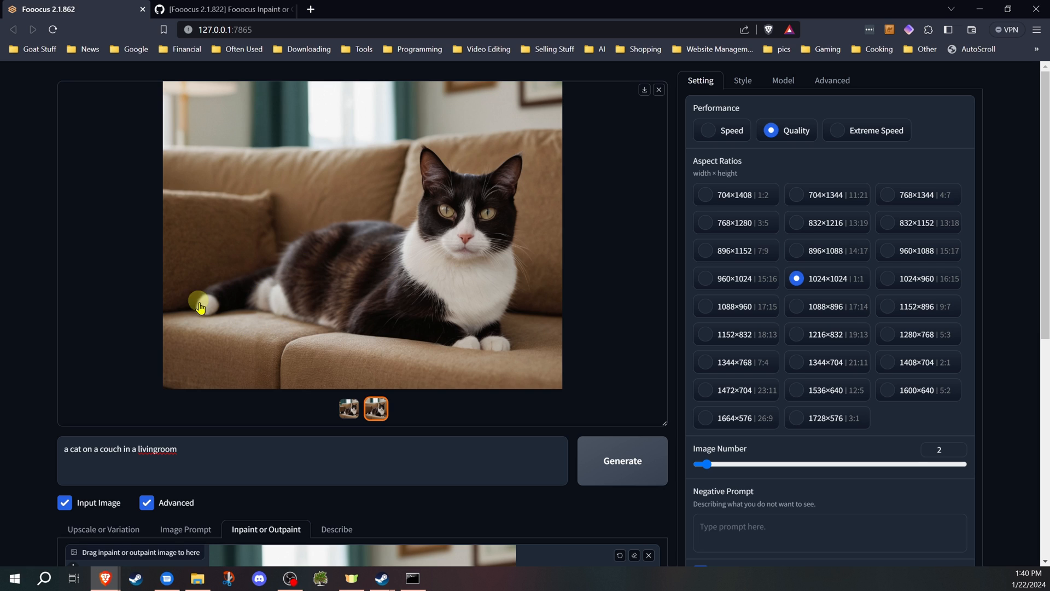
pyautogui.moveTo(327, 318)
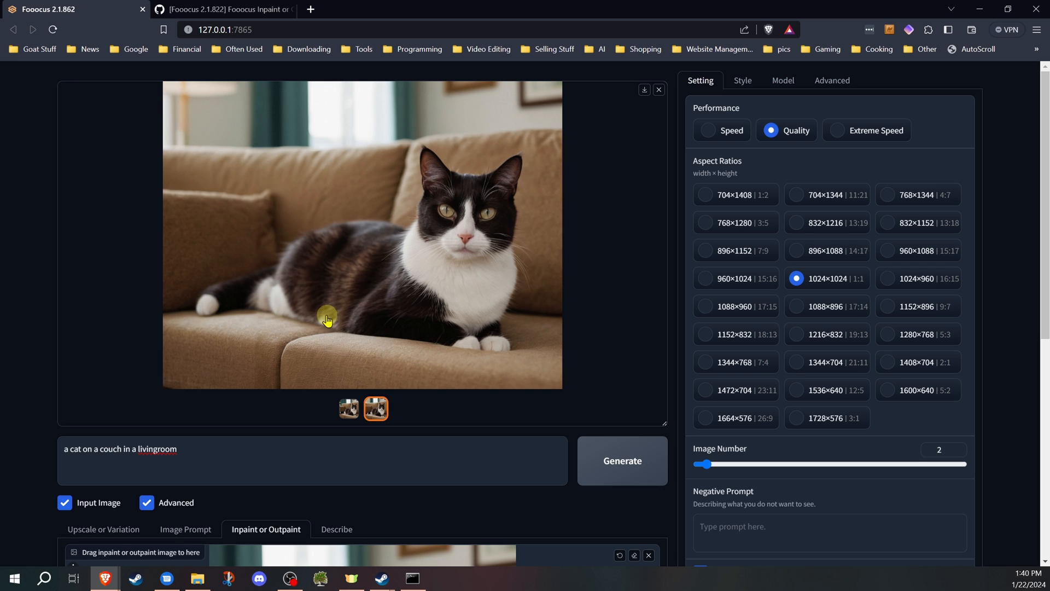
pyautogui.moveTo(308, 314)
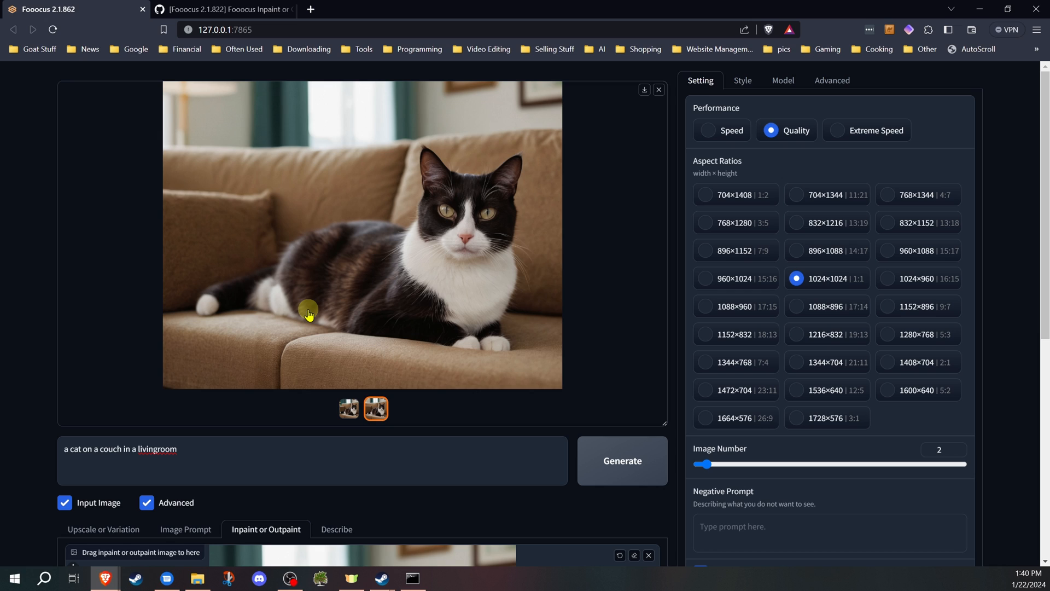
pyautogui.moveTo(293, 302)
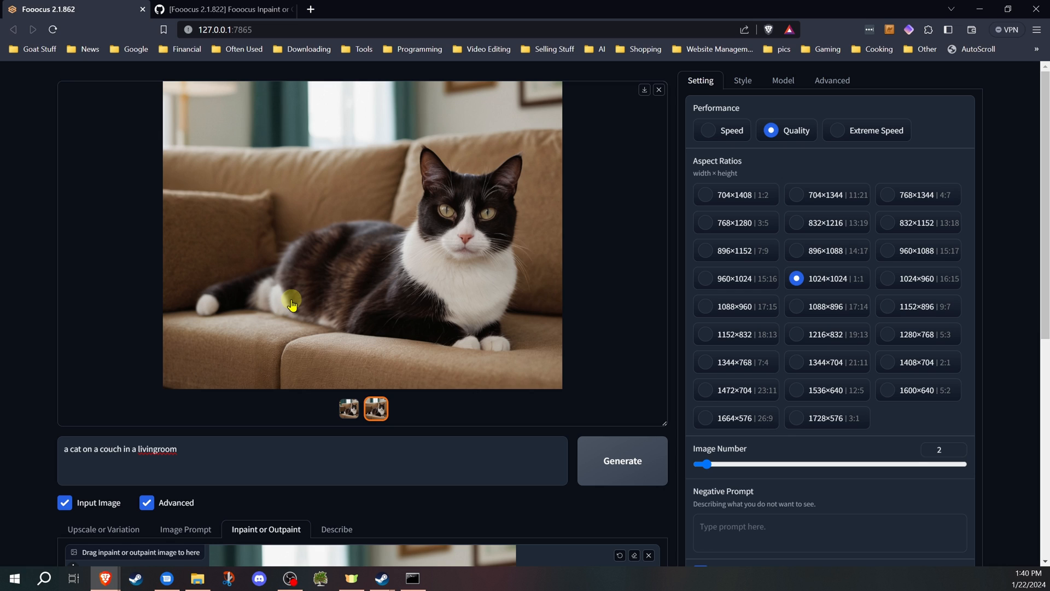
pyautogui.click(348, 408)
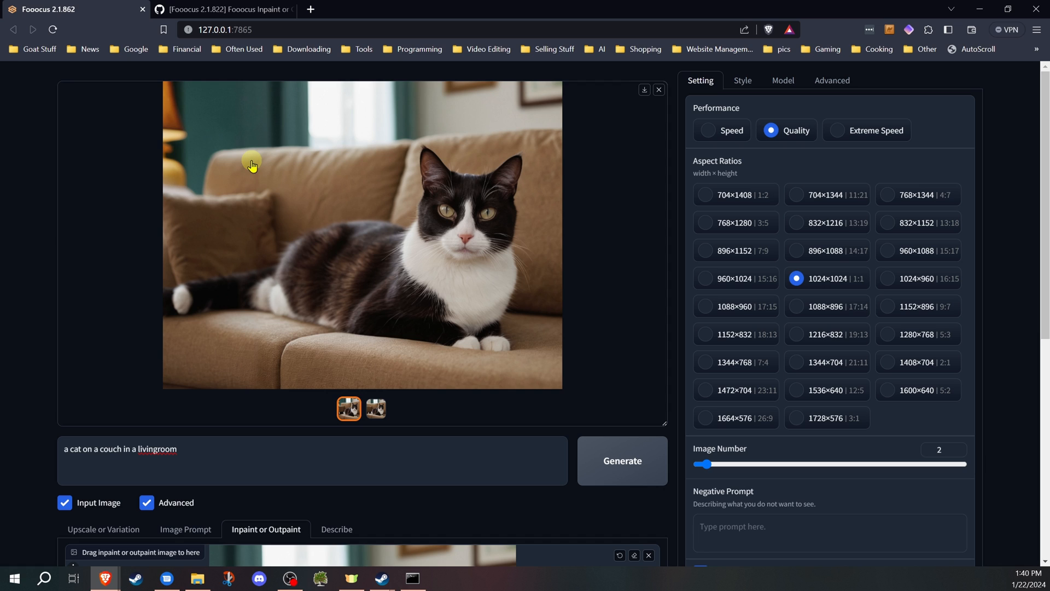
pyautogui.moveTo(360, 425)
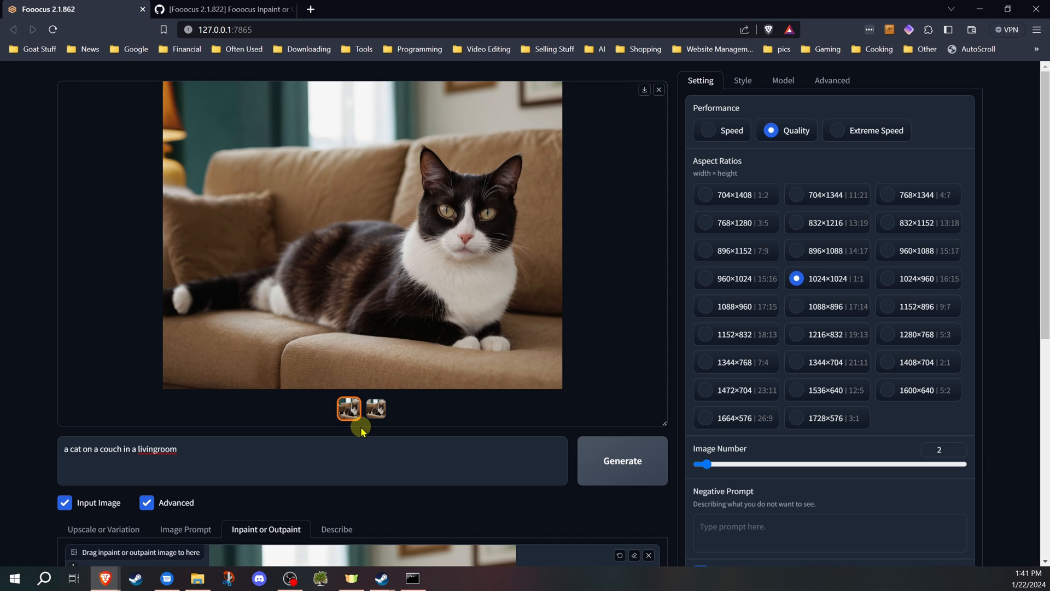
pyautogui.click(349, 408)
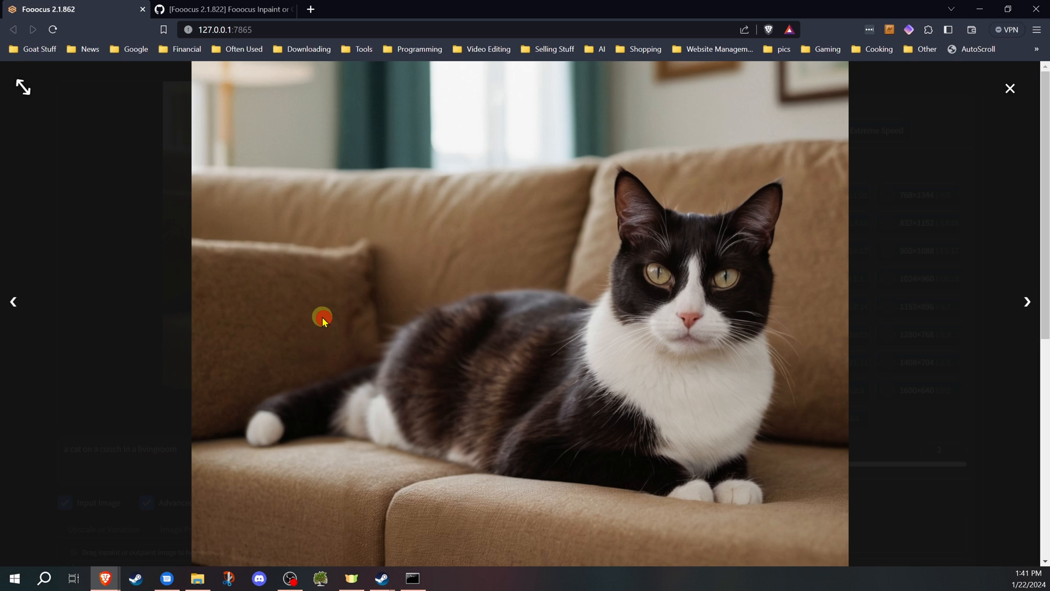
pyautogui.moveTo(241, 186)
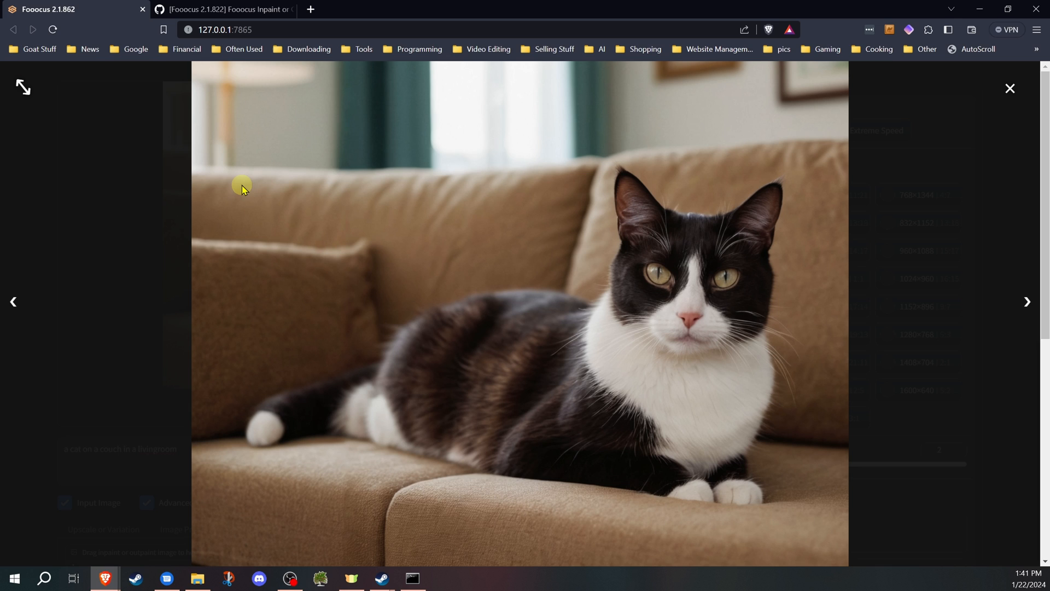
pyautogui.moveTo(346, 516)
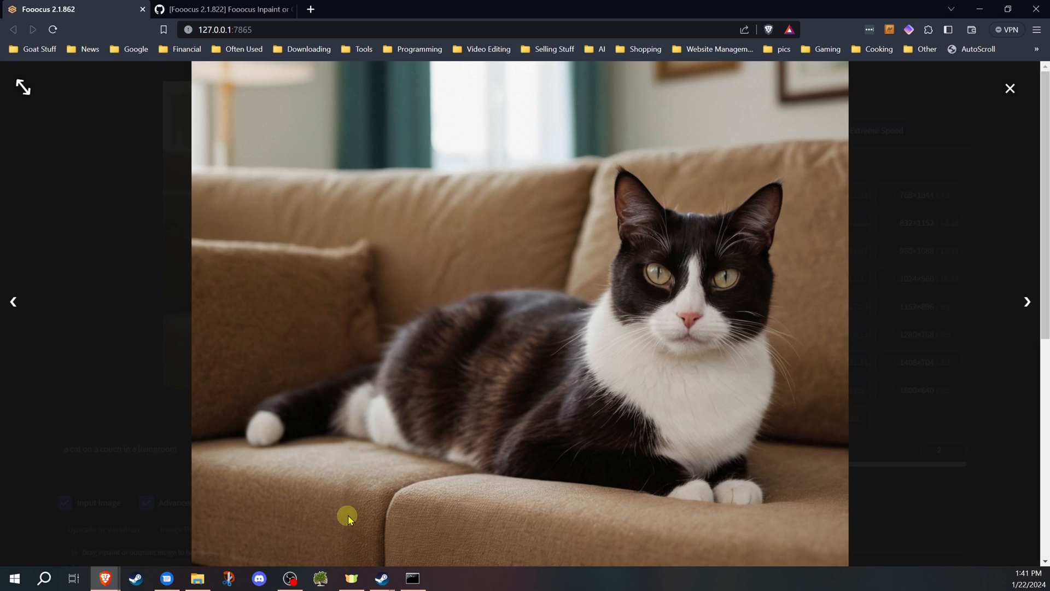
pyautogui.moveTo(350, 395)
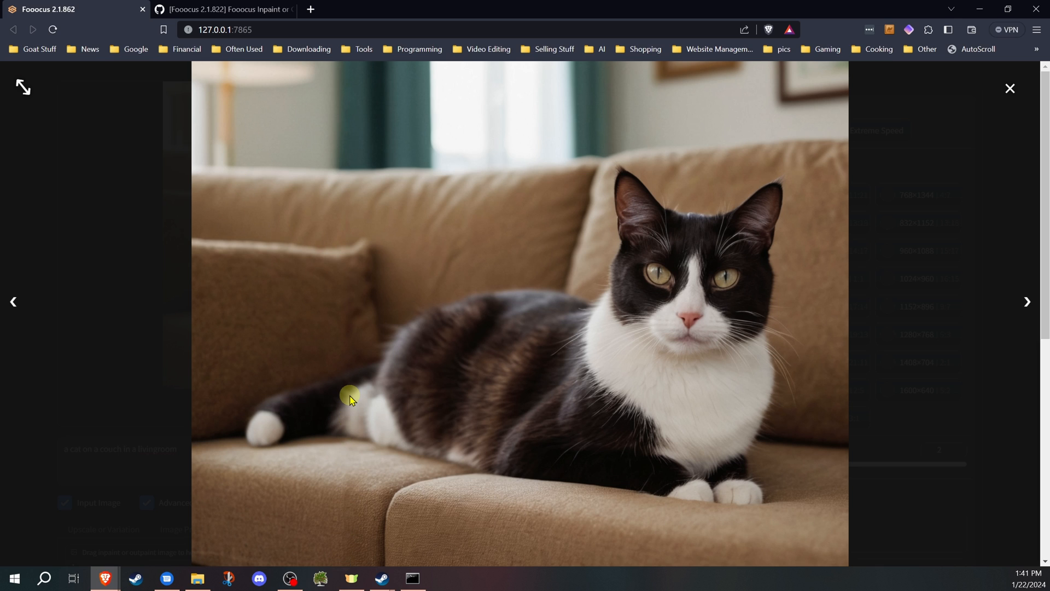
pyautogui.moveTo(373, 214)
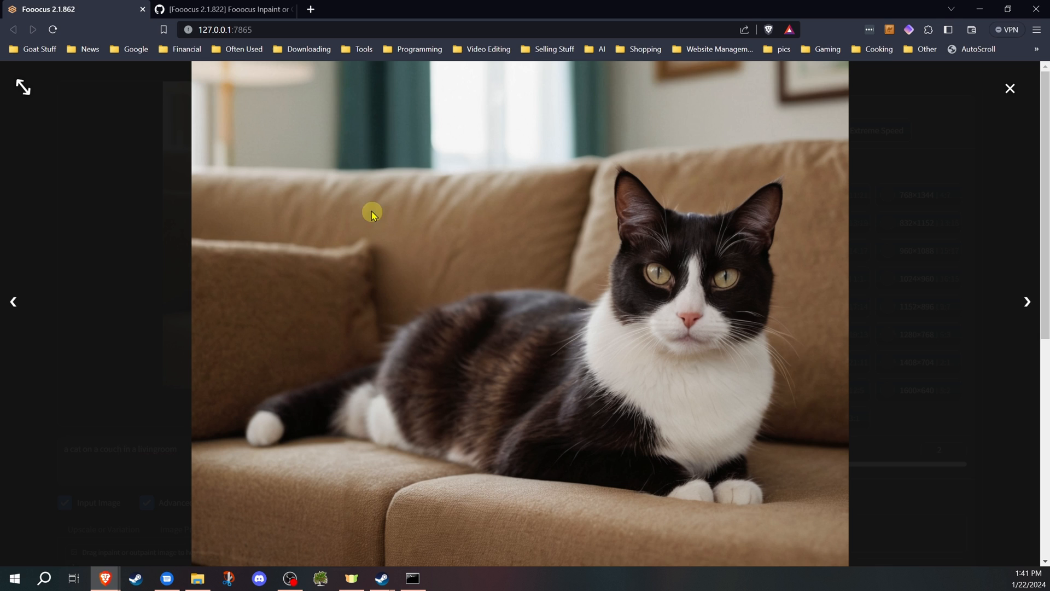
pyautogui.moveTo(442, 324)
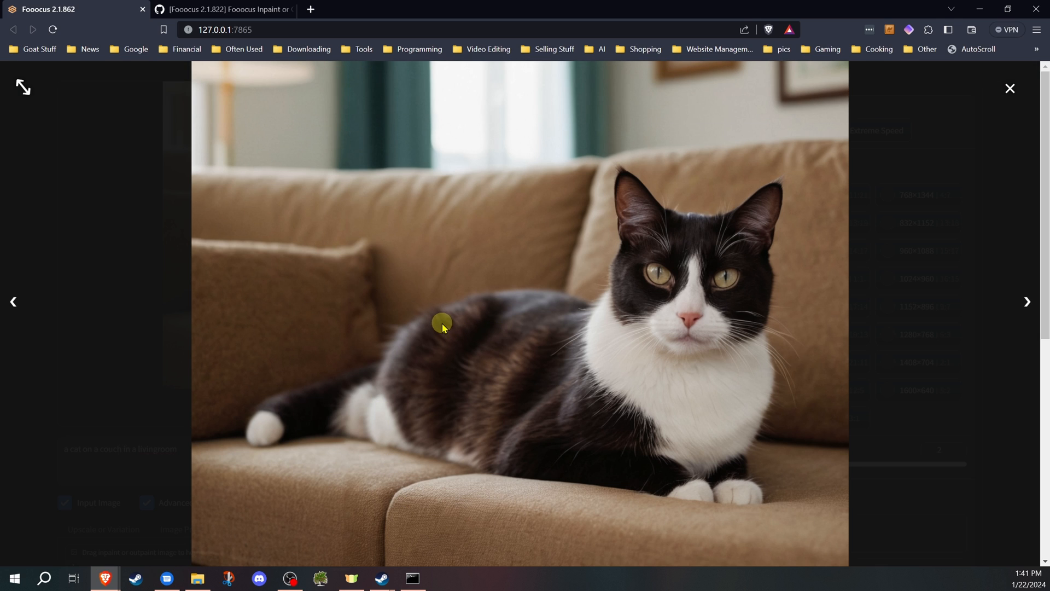
pyautogui.moveTo(1025, 301)
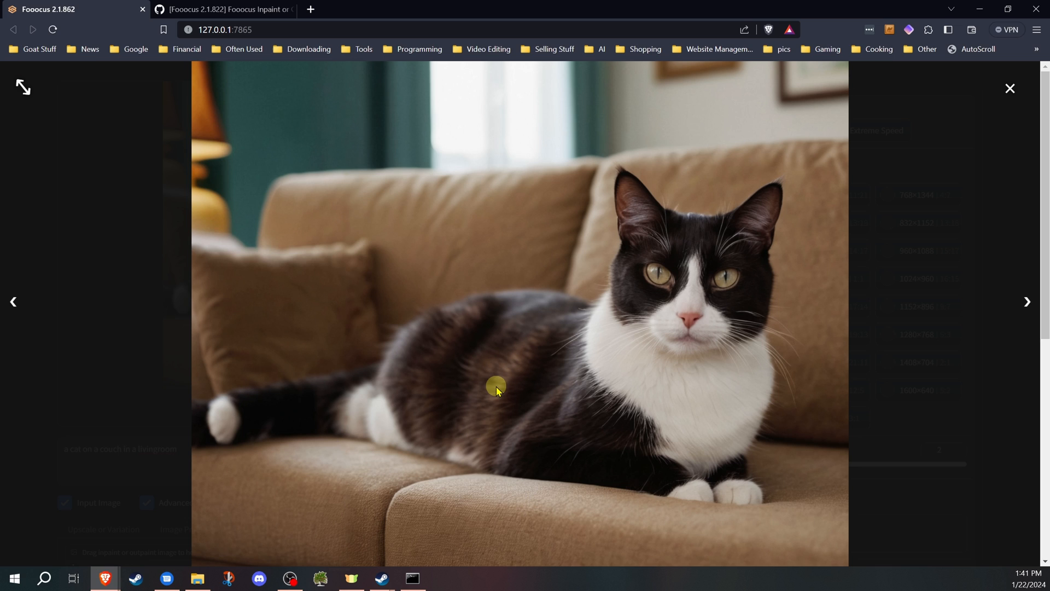
pyautogui.moveTo(365, 556)
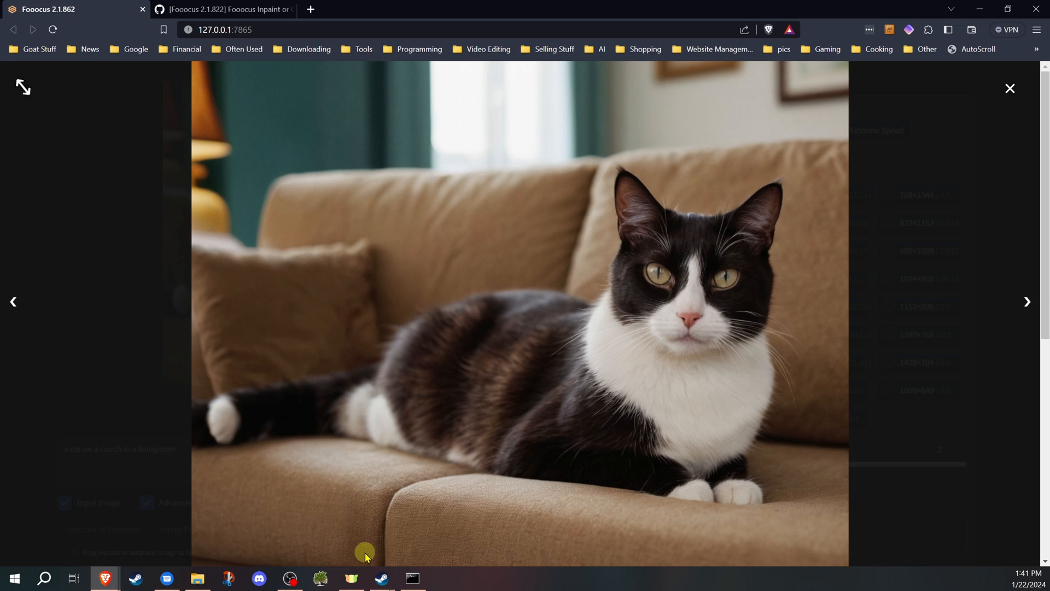
pyautogui.moveTo(538, 326)
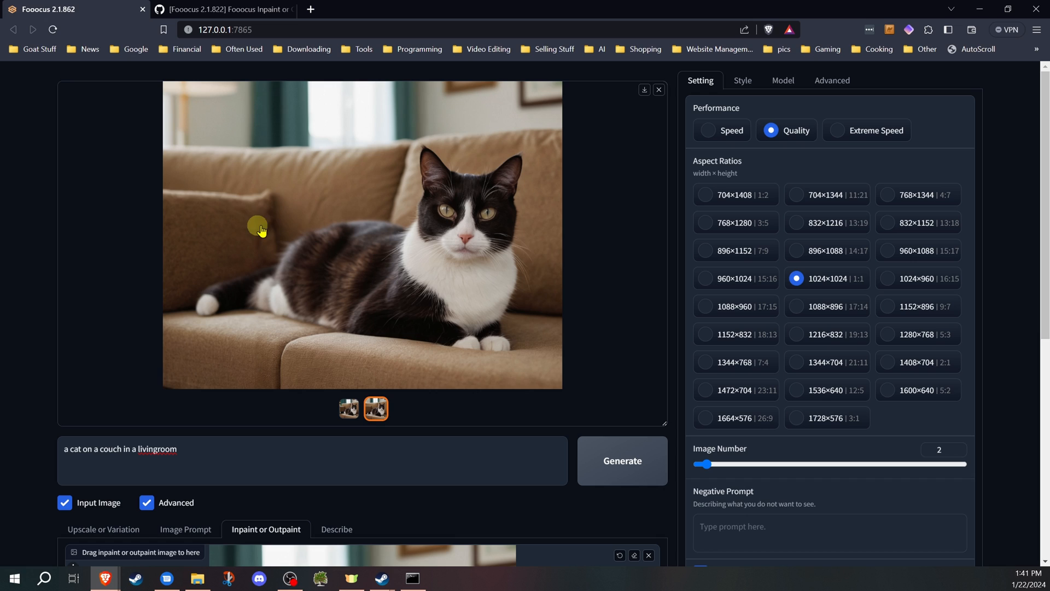
pyautogui.moveTo(247, 234)
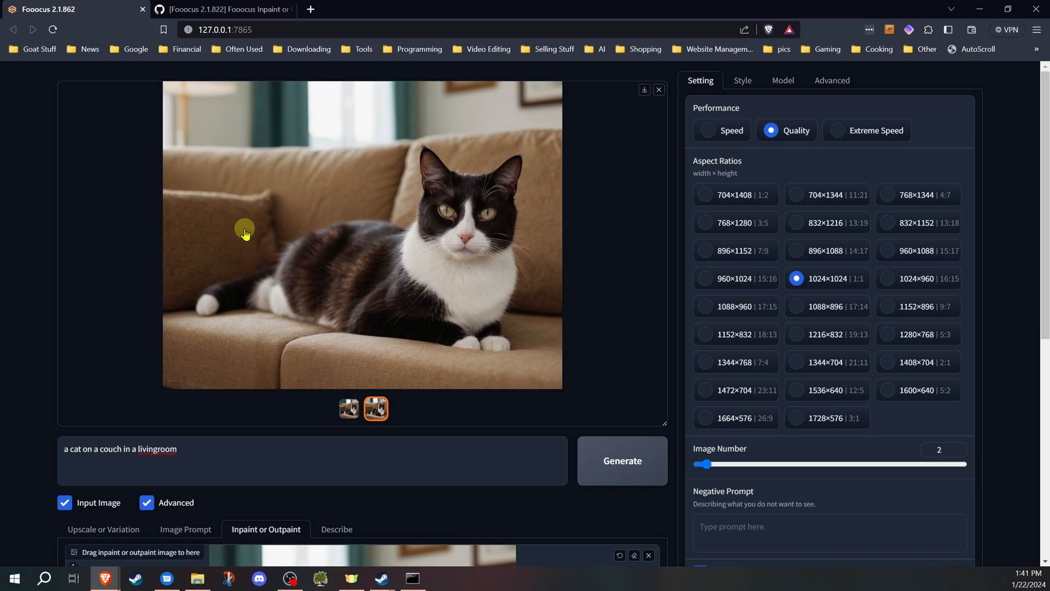
pyautogui.moveTo(388, 280)
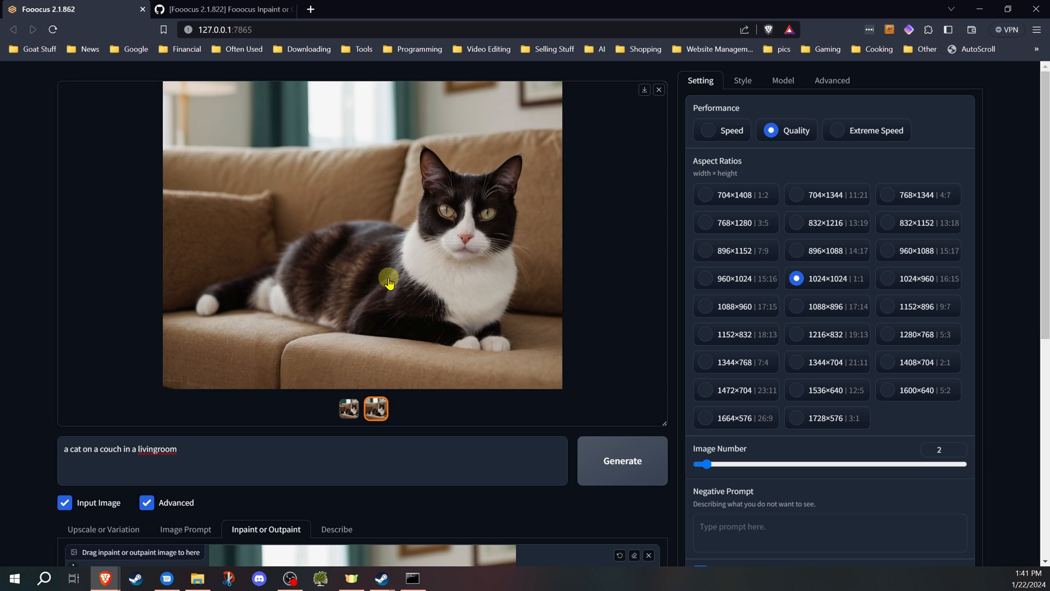
# Switch the outpaint direction from Left to Right and generate the extended cat image
pyautogui.scroll(-3)
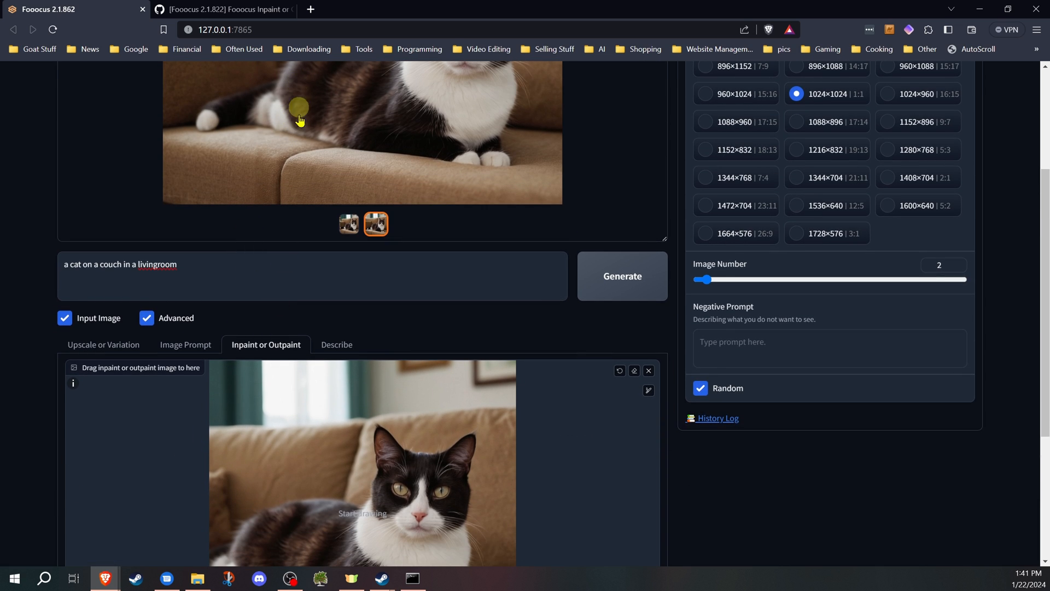
pyautogui.scroll(3)
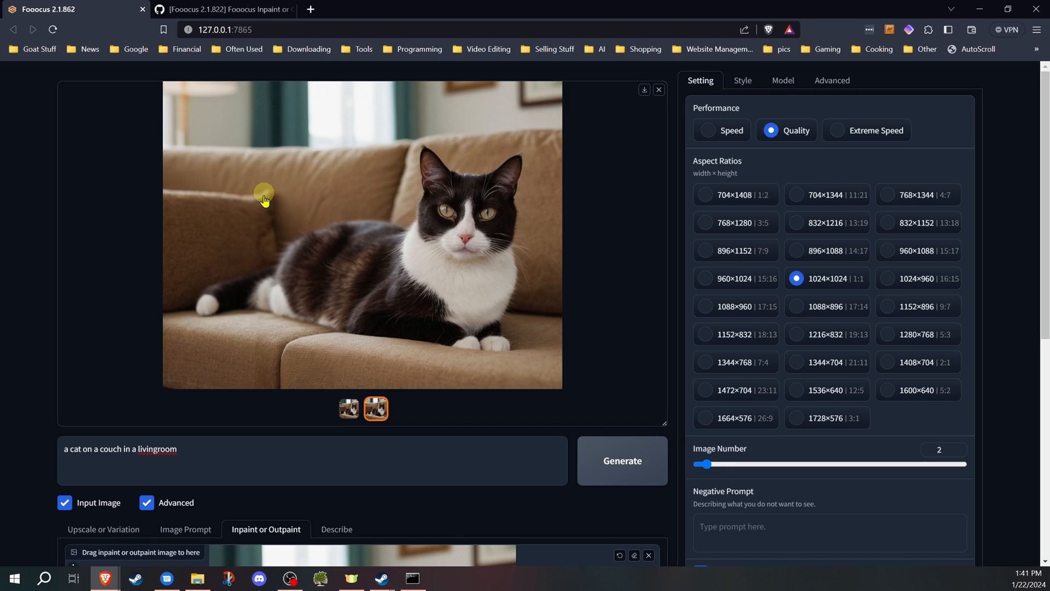
pyautogui.scroll(-3)
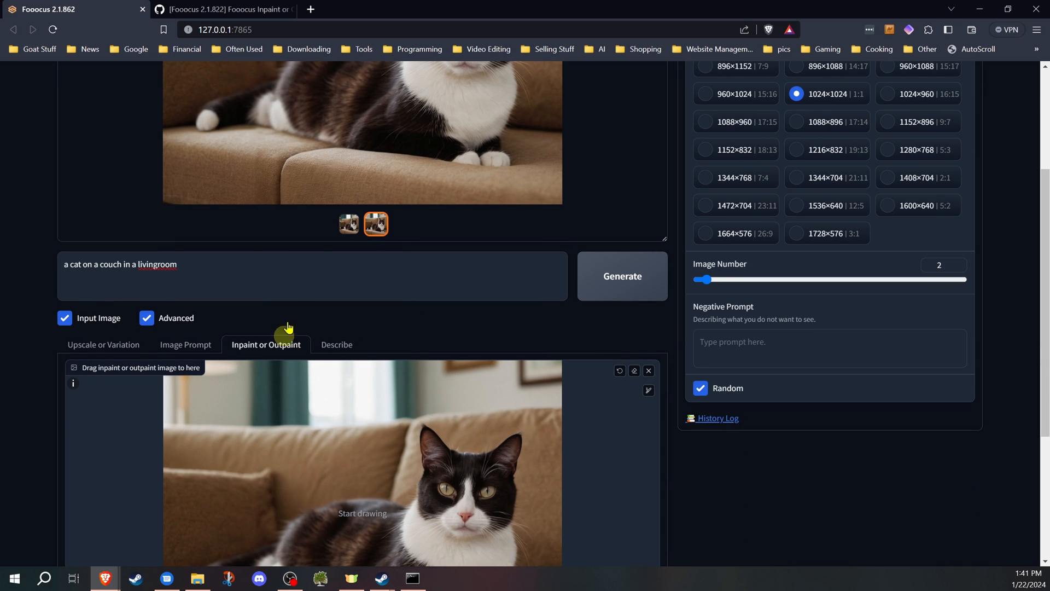
pyautogui.scroll(-3)
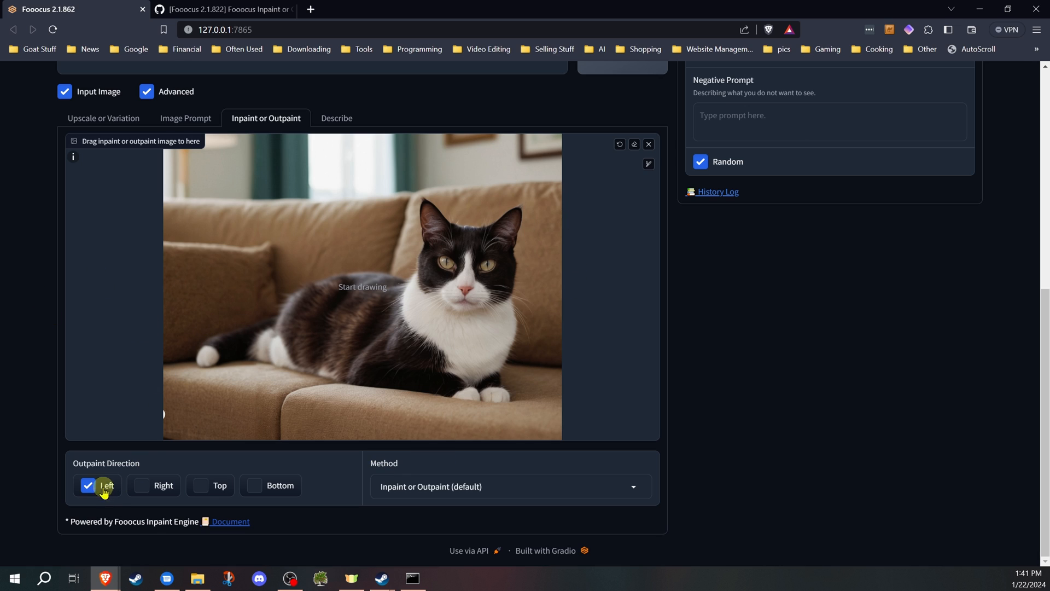
pyautogui.click(88, 485)
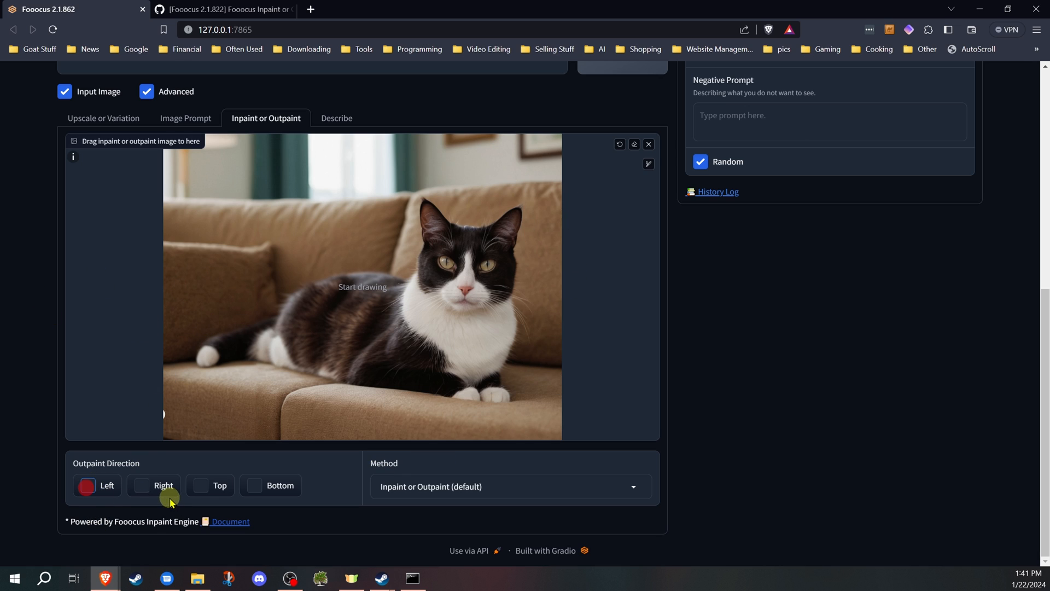
pyautogui.click(141, 485)
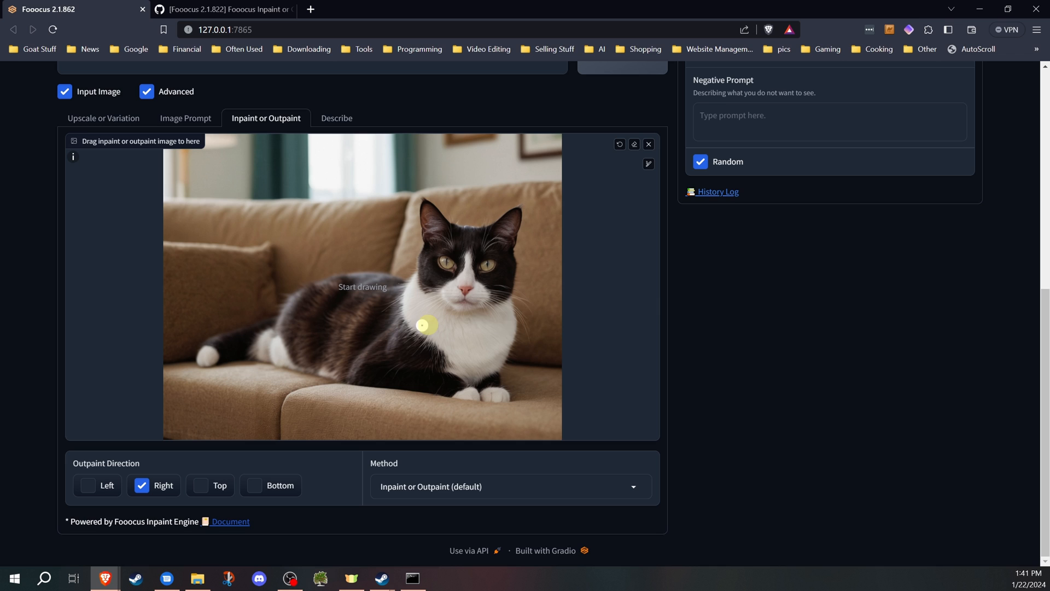
pyautogui.scroll(3)
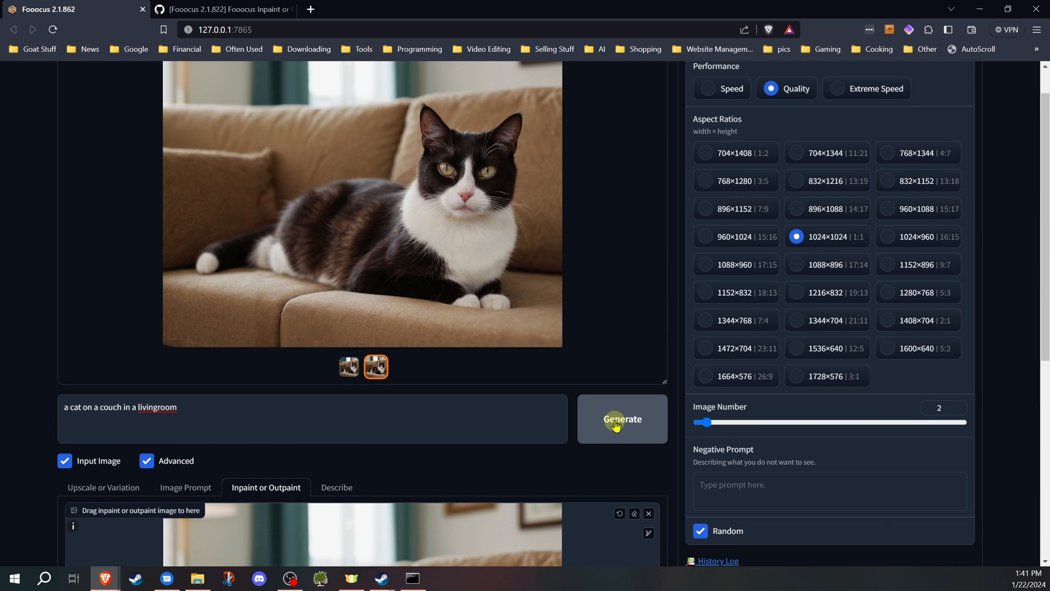
pyautogui.click(621, 419)
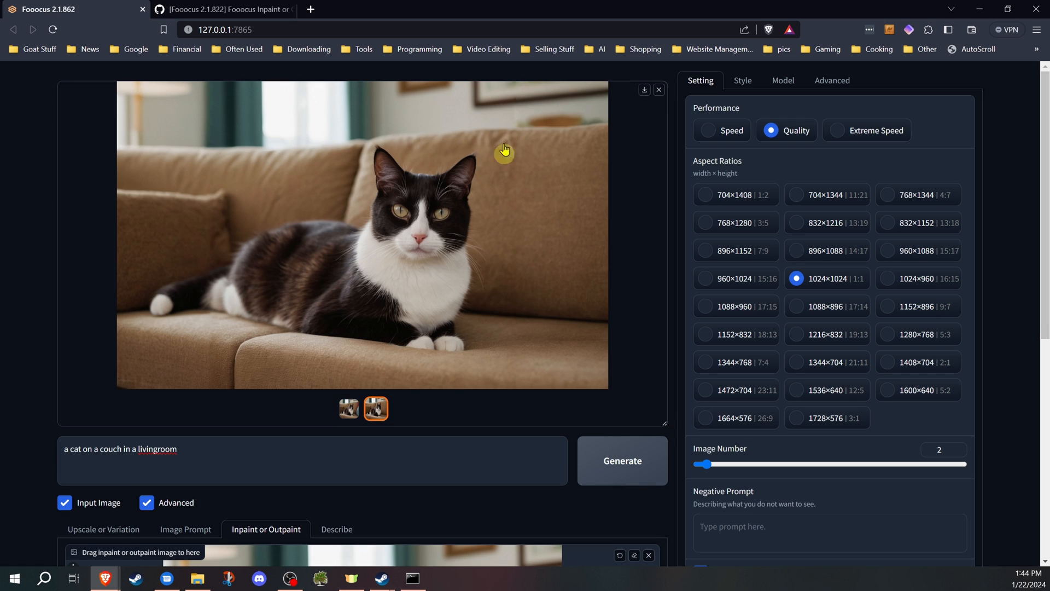
pyautogui.moveTo(503, 187)
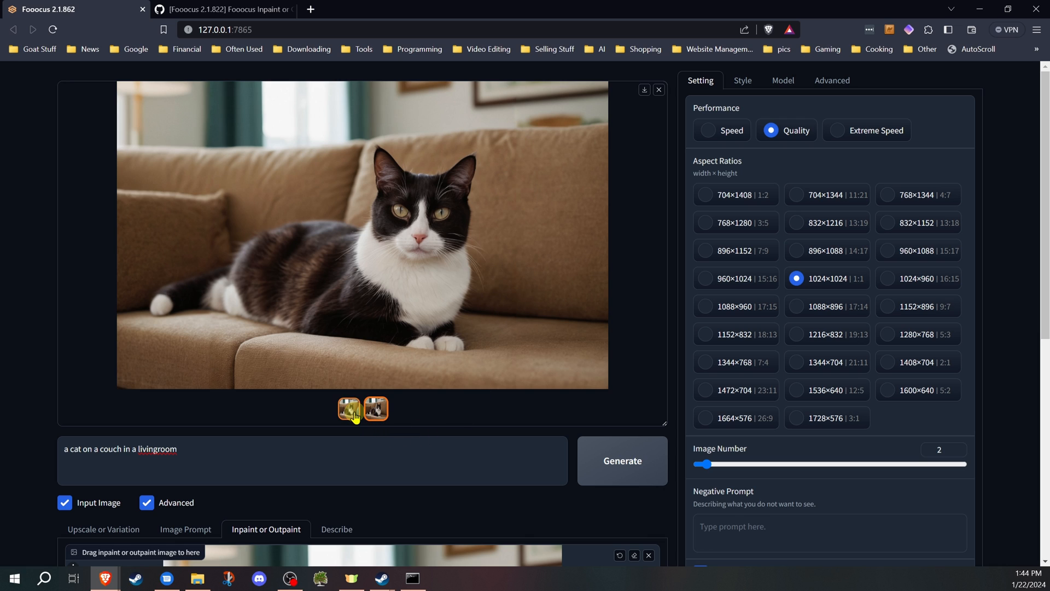
# View the first right-widened result with extra cushions added
pyautogui.click(349, 409)
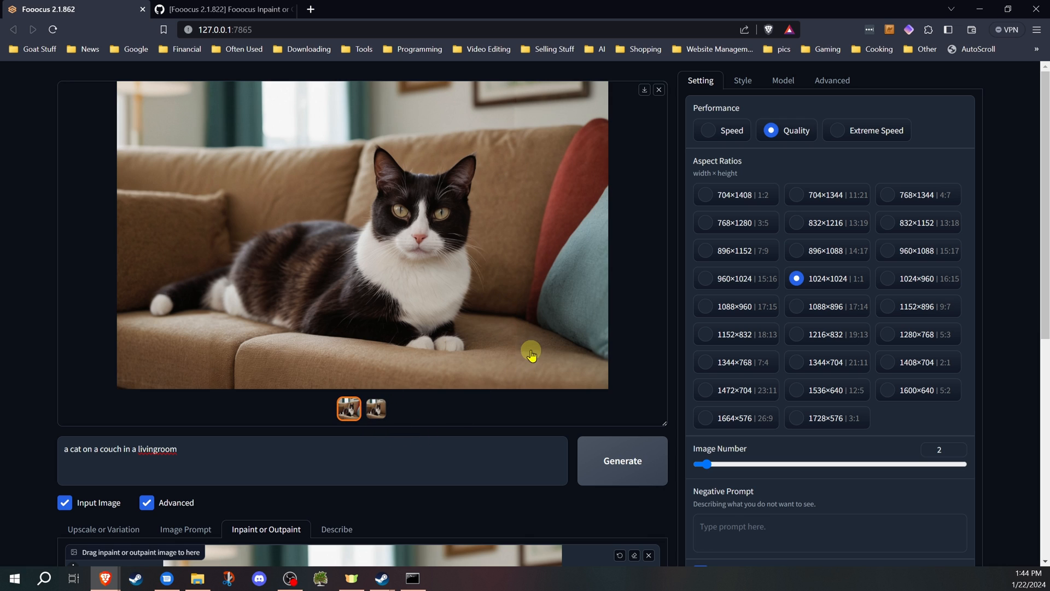
pyautogui.moveTo(511, 124)
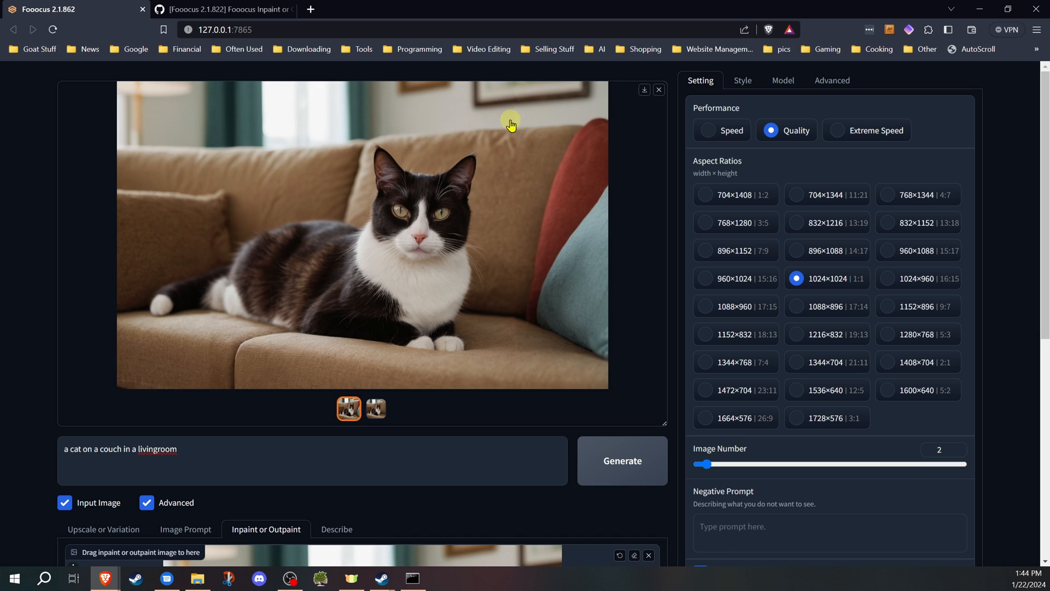
pyautogui.moveTo(267, 185)
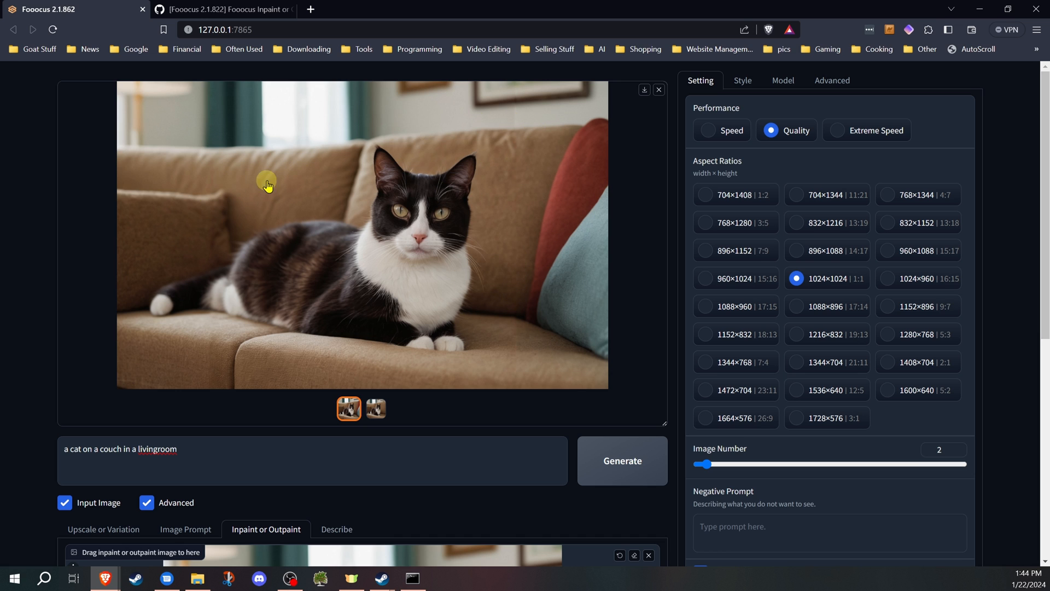
pyautogui.moveTo(434, 230)
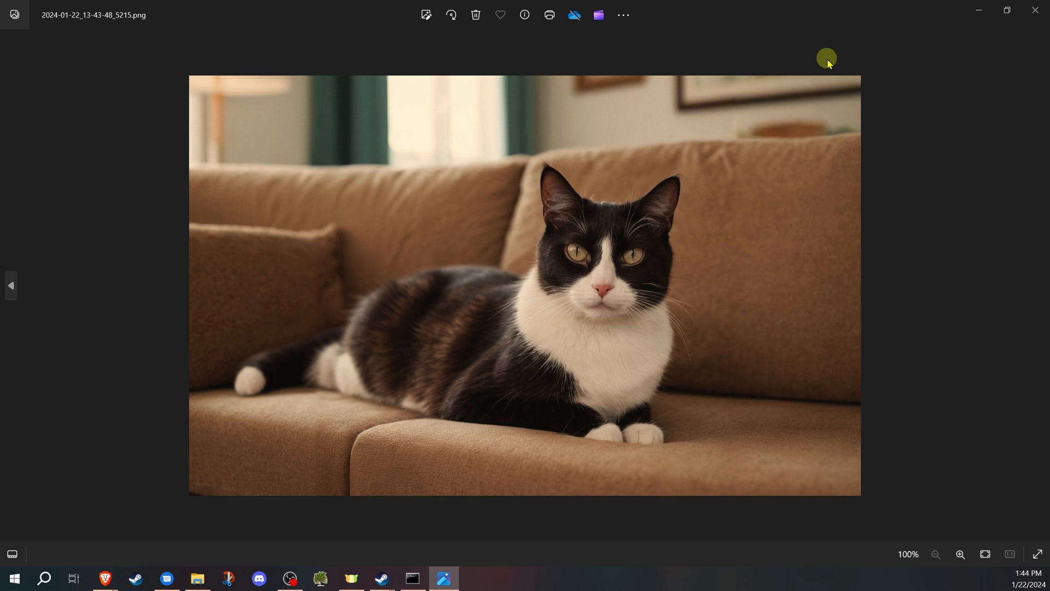
# Show the photo's Info panel revealing its 1638 x 1024 dimensions
pyautogui.click(525, 14)
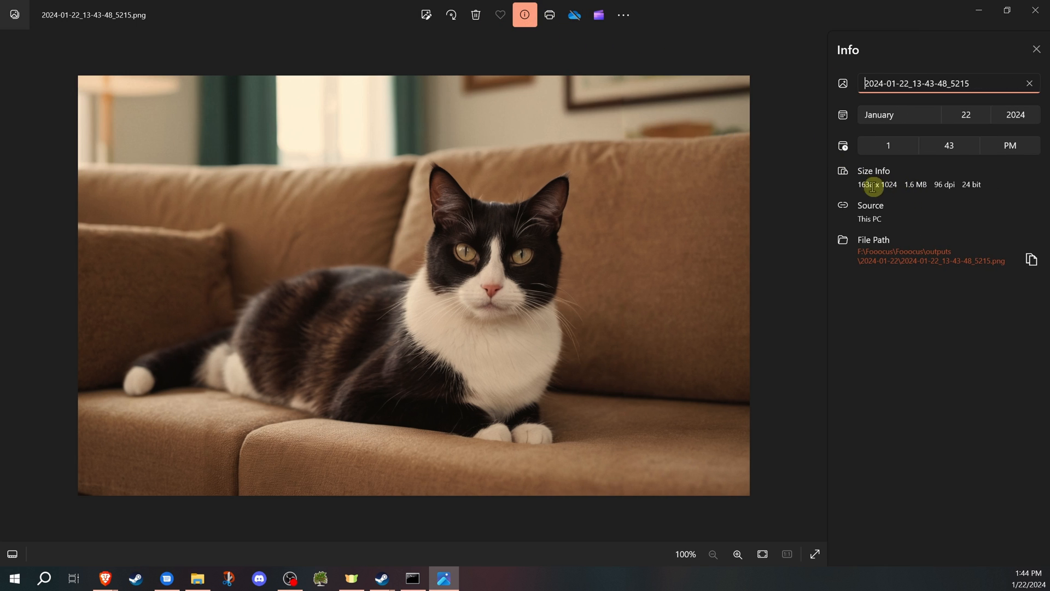
pyautogui.moveTo(897, 187)
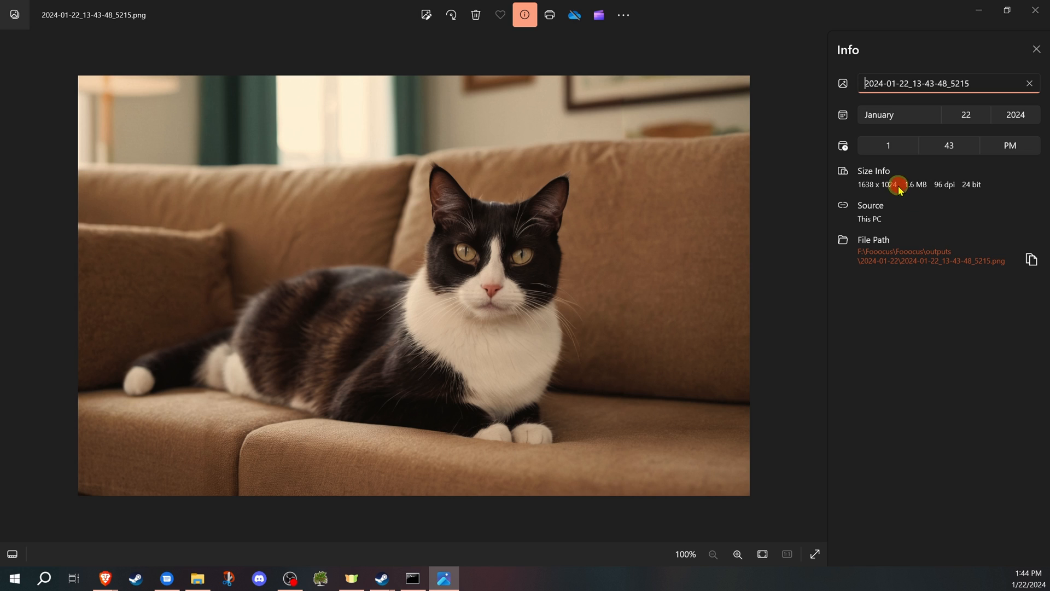
pyautogui.moveTo(889, 183)
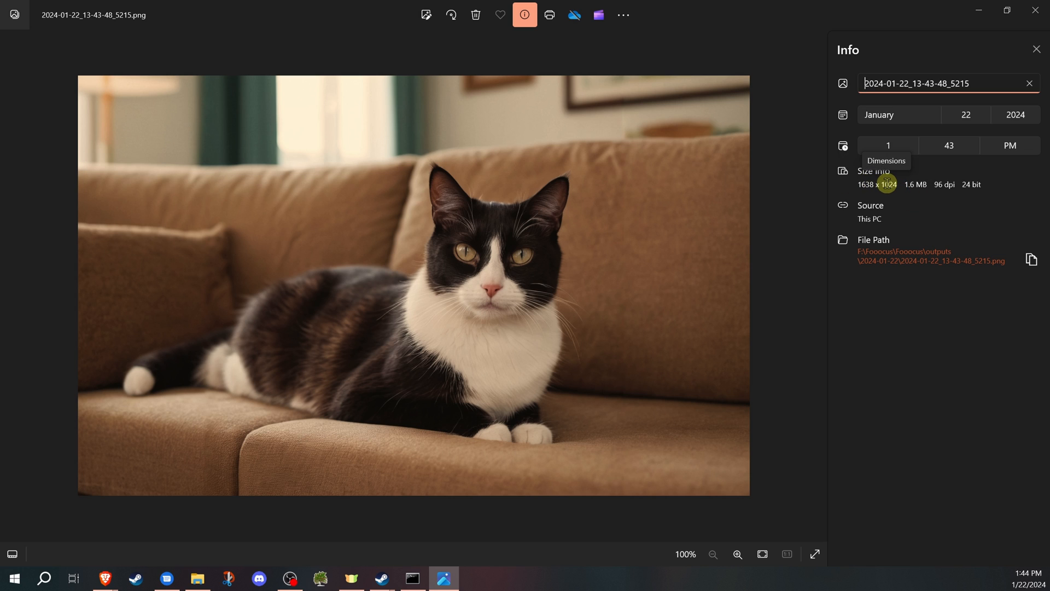
pyautogui.moveTo(455, 193)
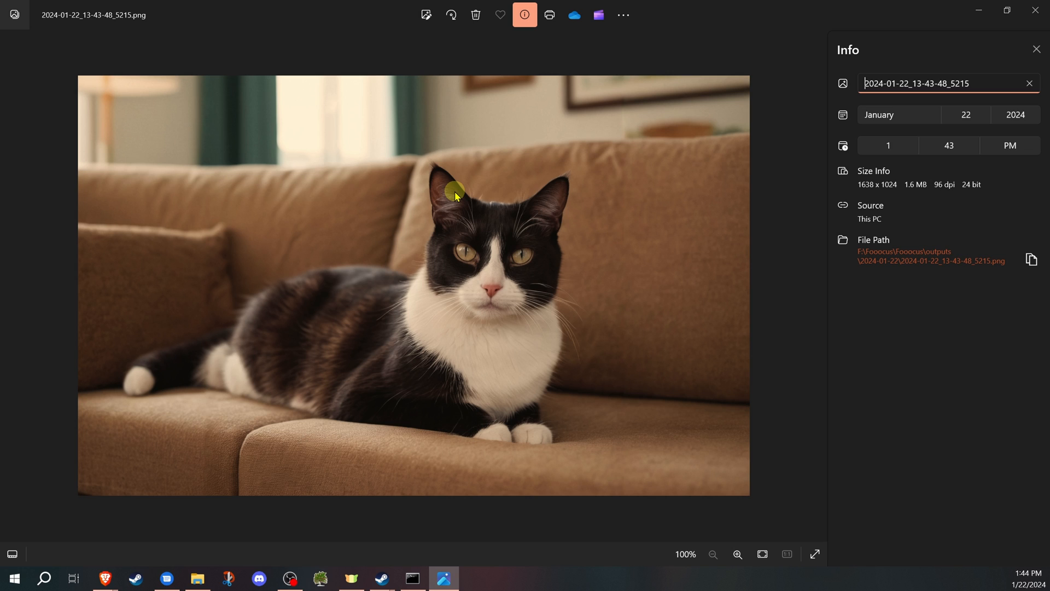
pyautogui.moveTo(636, 130)
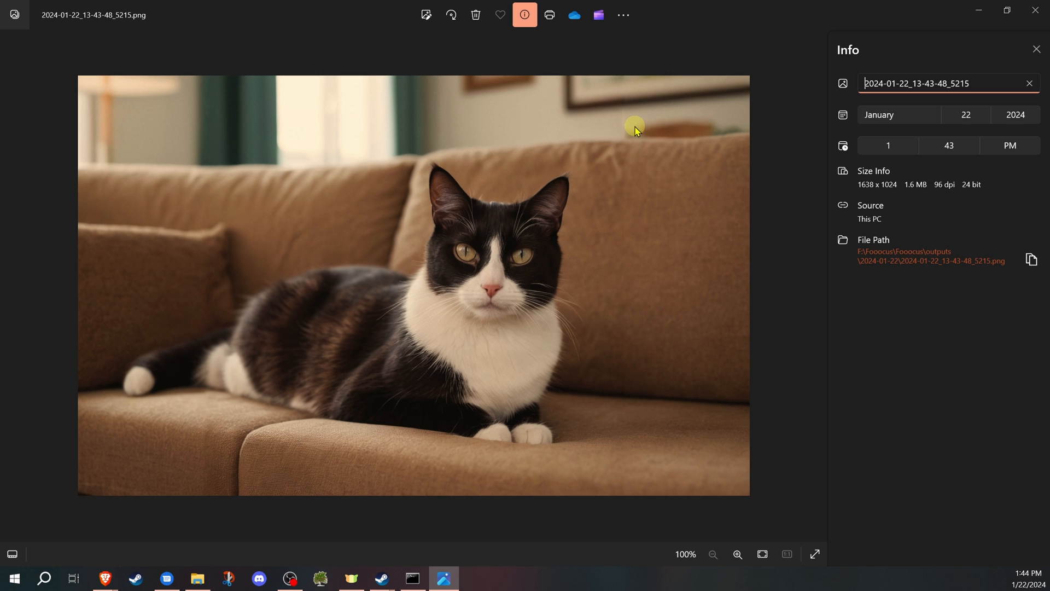
pyautogui.moveTo(729, 180)
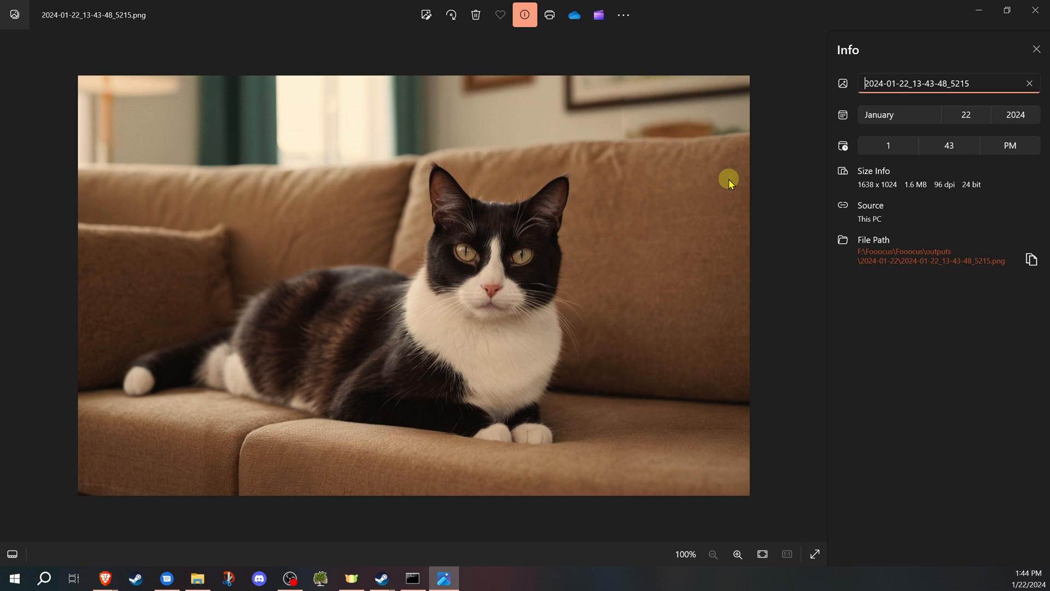
pyautogui.moveTo(737, 176)
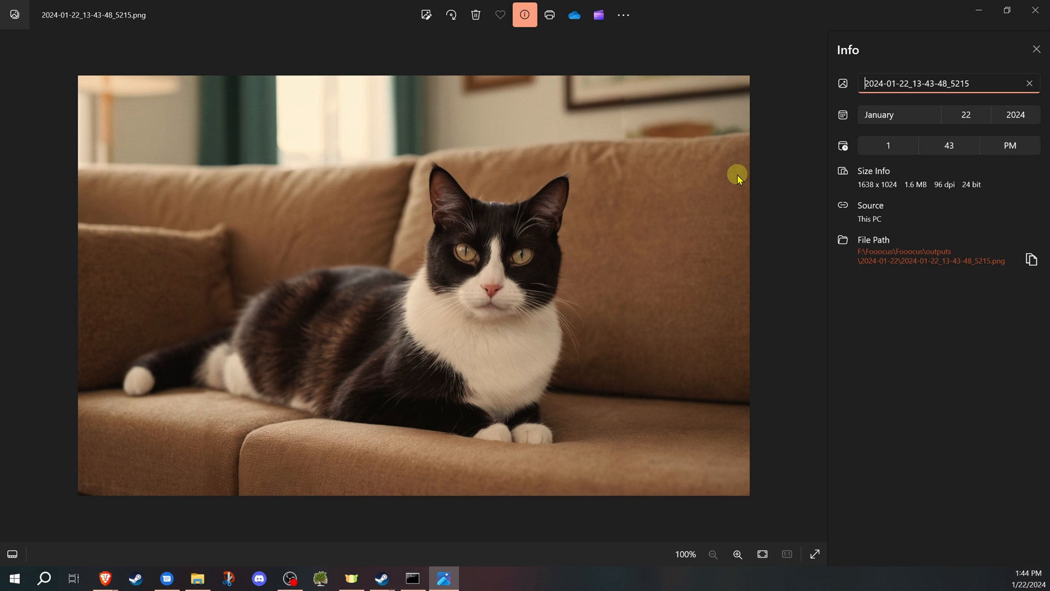
pyautogui.moveTo(1035, 10)
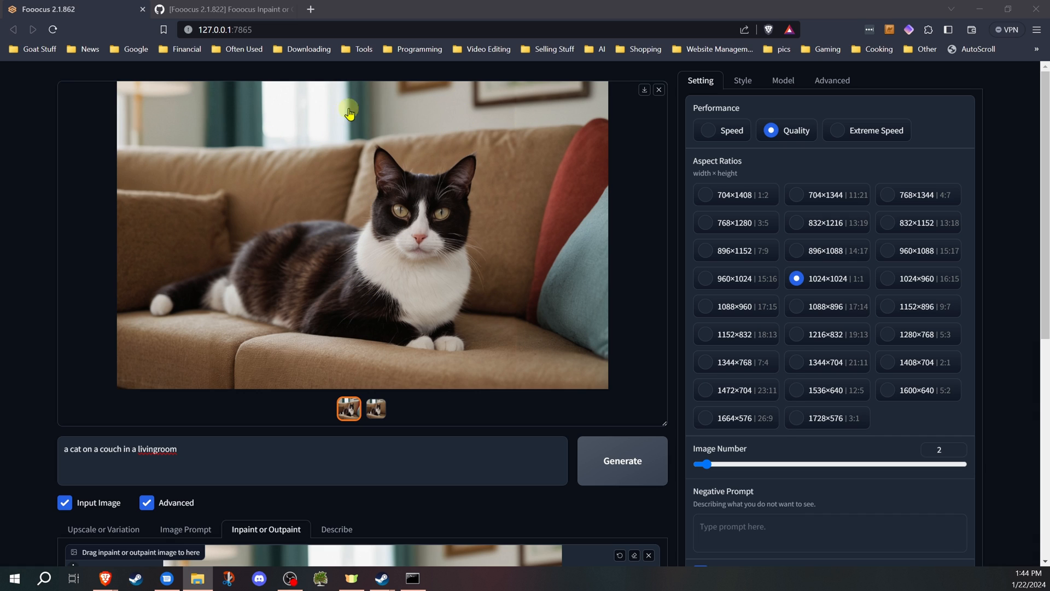
pyautogui.moveTo(100, 184)
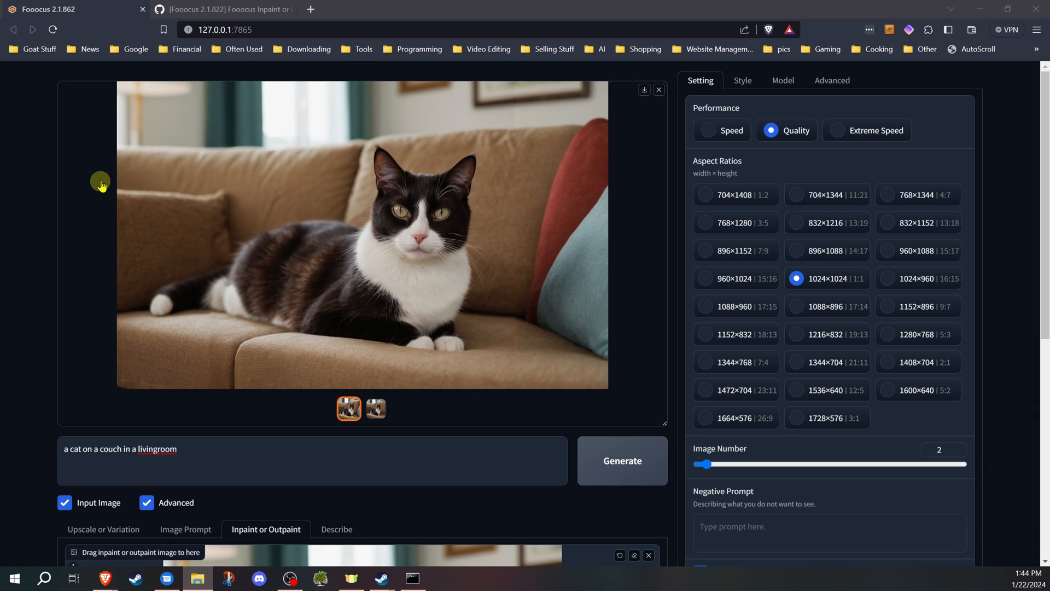
pyautogui.moveTo(53, 285)
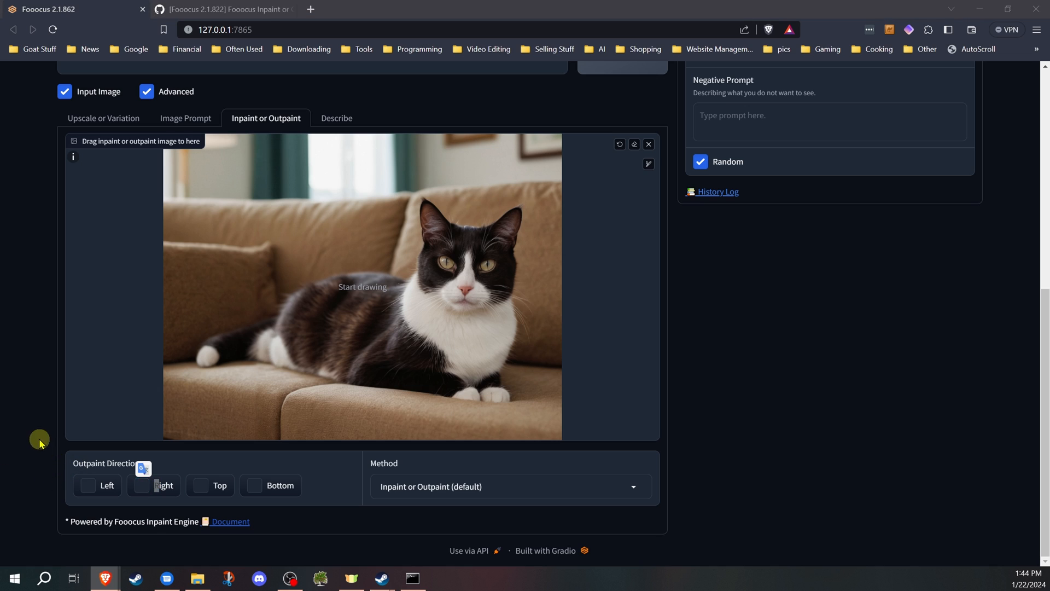
# Tick Top and Bottom outpaint directions for the widened cat image, leaving Left and Right off
pyautogui.click(200, 485)
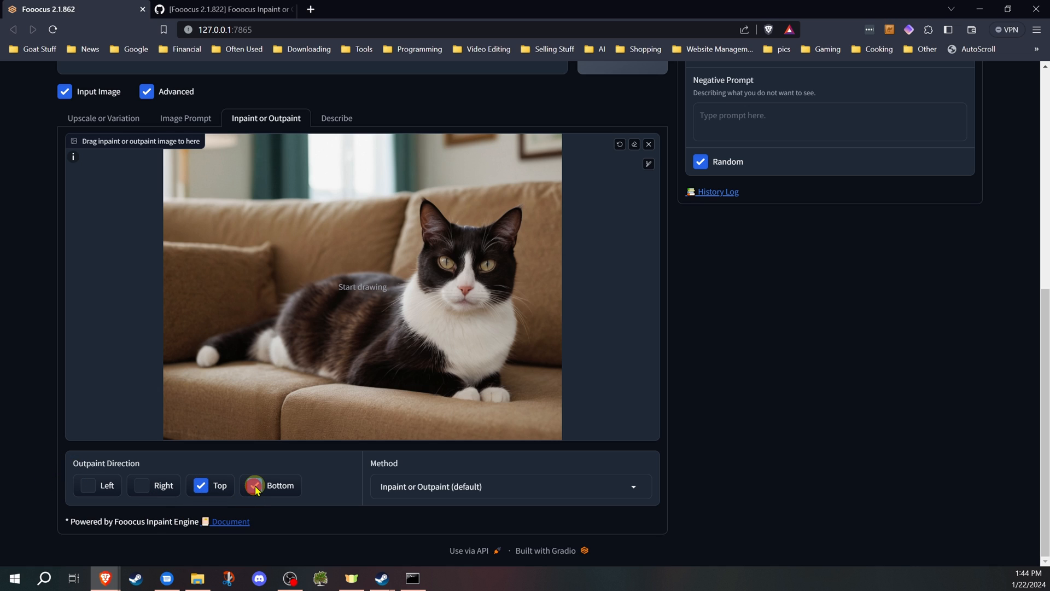
pyautogui.click(255, 485)
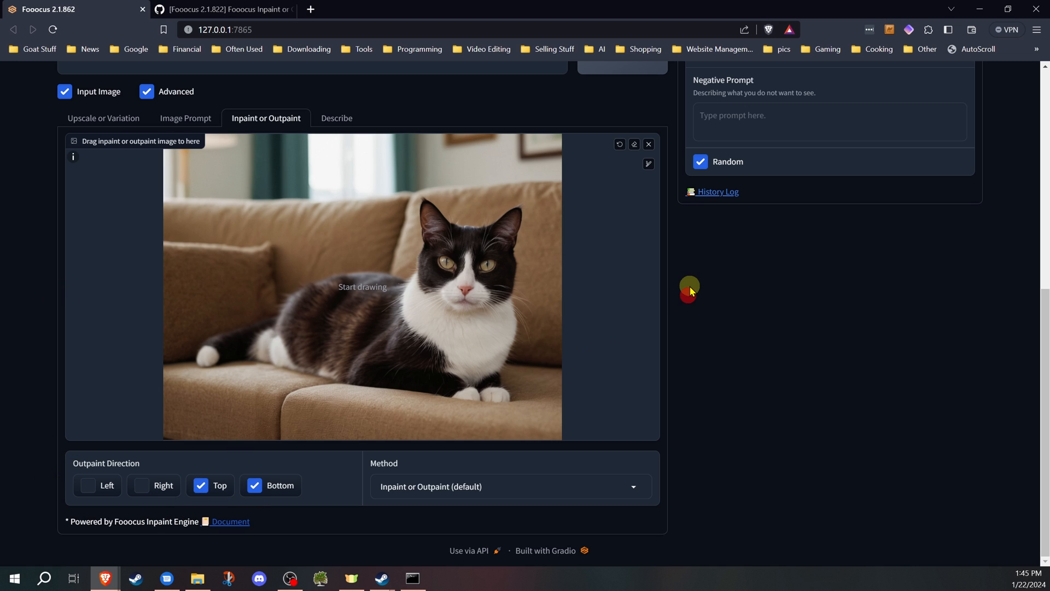
pyautogui.scroll(3)
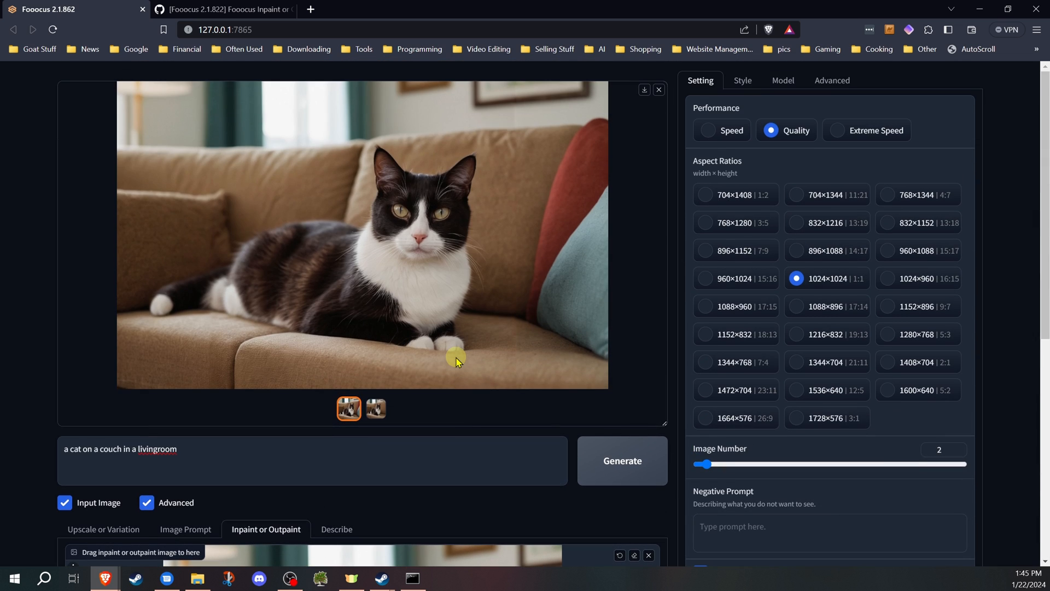
pyautogui.scroll(-3)
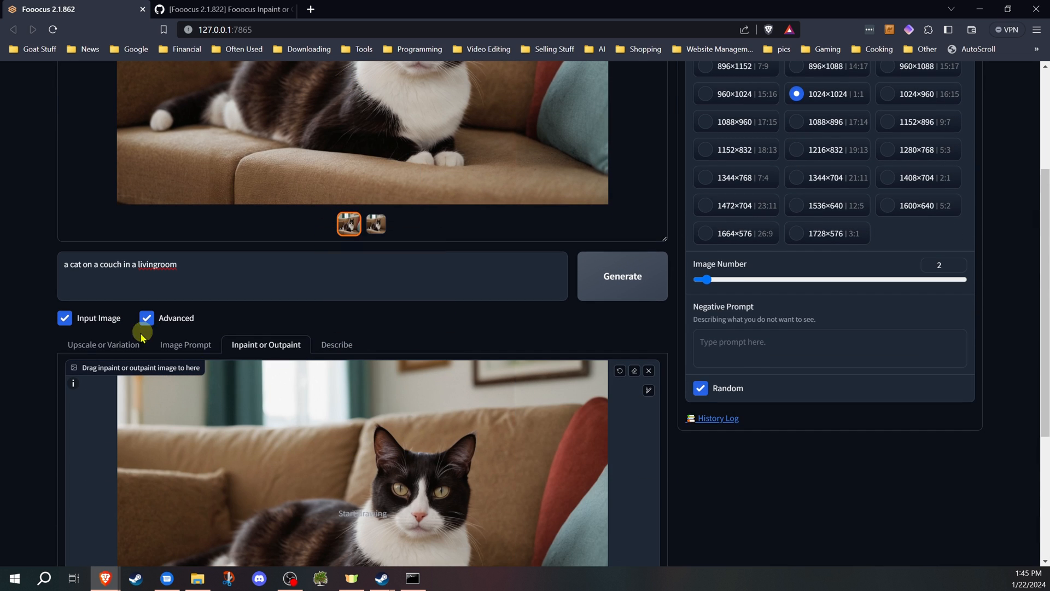
pyautogui.scroll(-3)
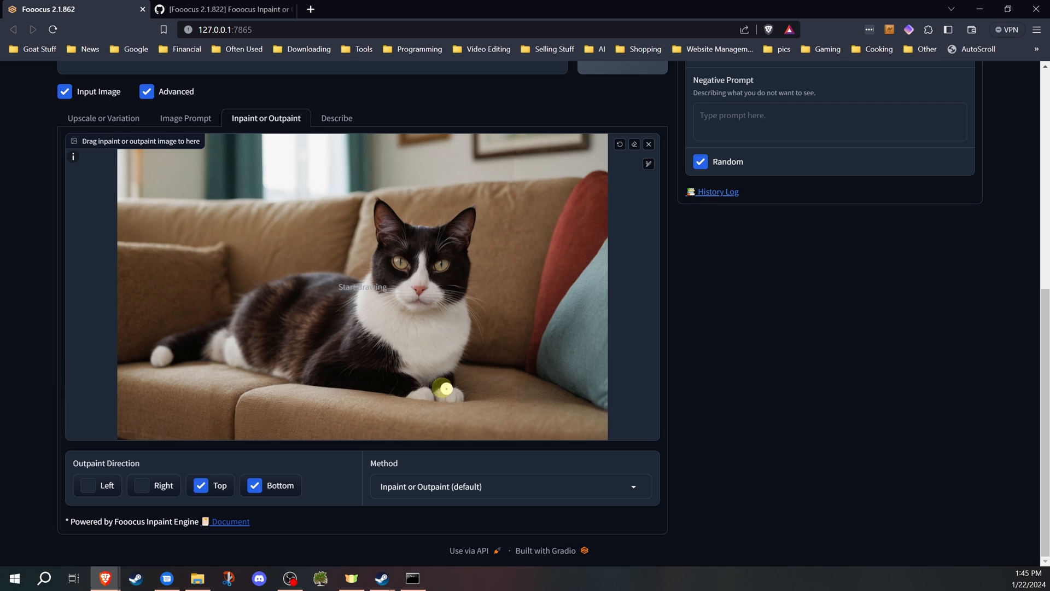
pyautogui.scroll(3)
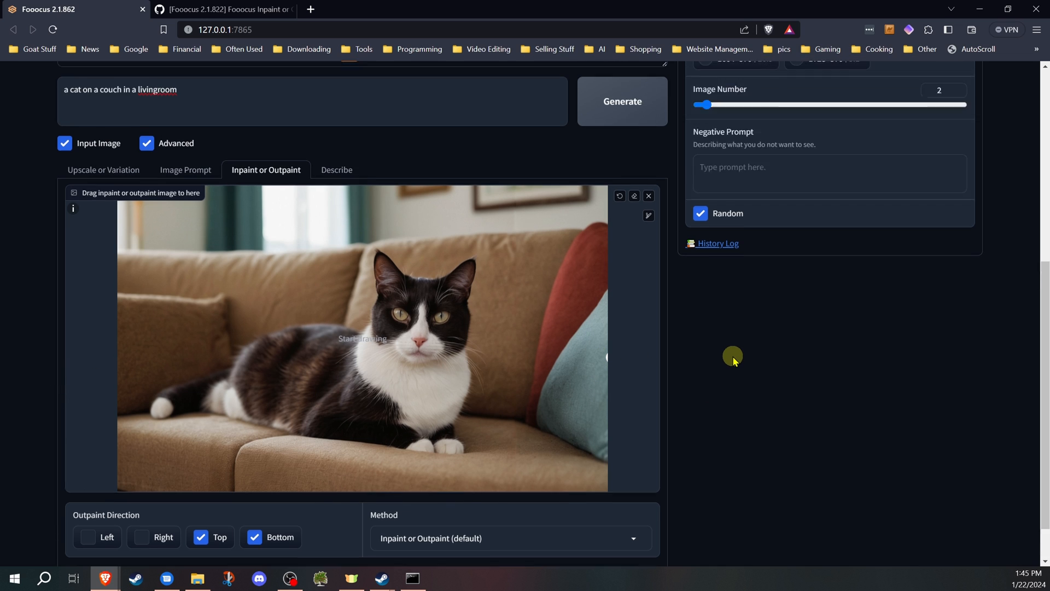
pyautogui.scroll(3)
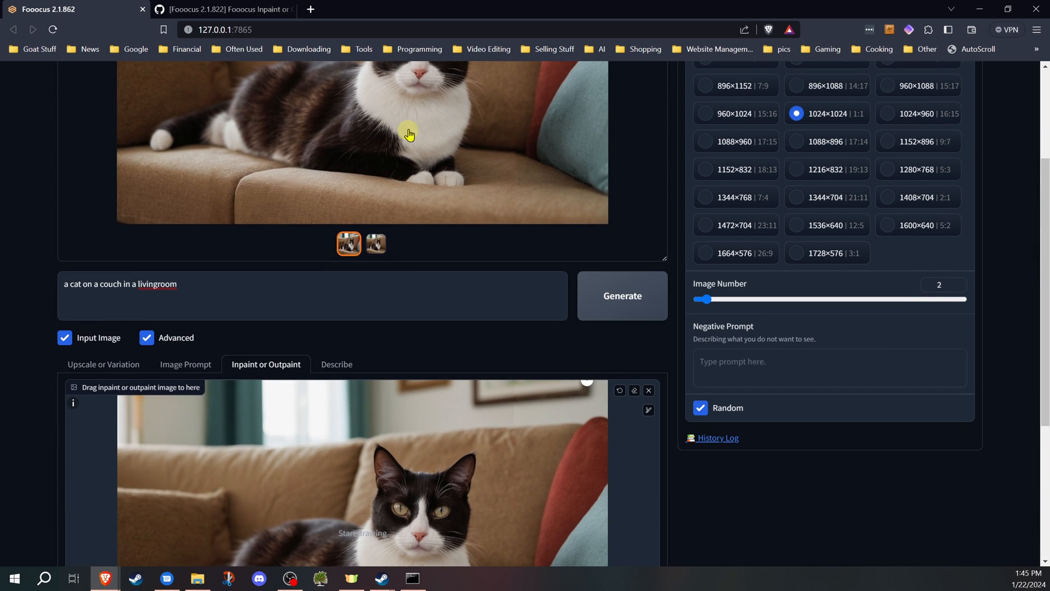
pyautogui.moveTo(210, 218)
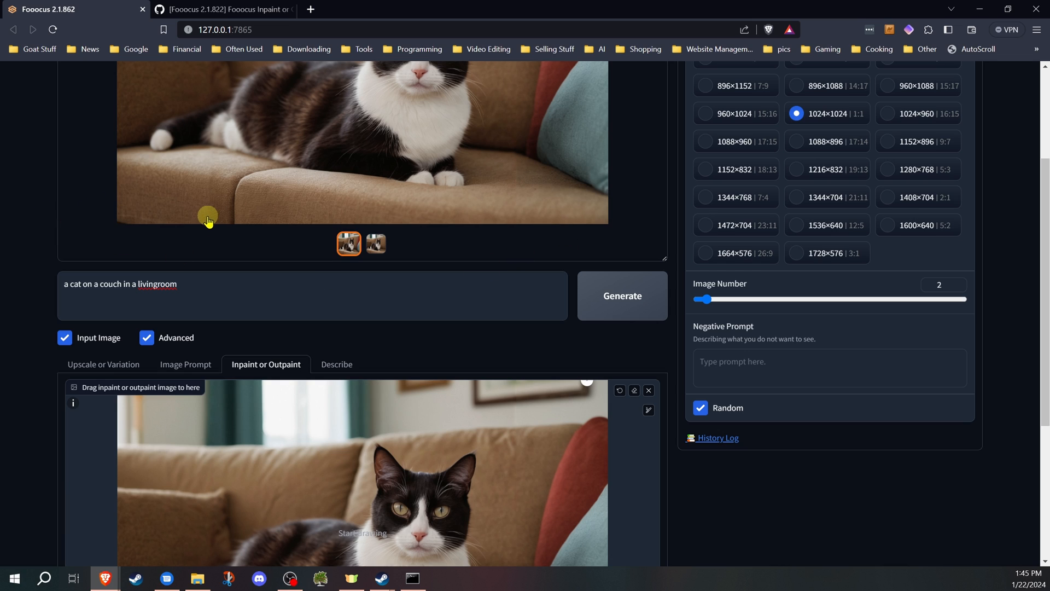
pyautogui.moveTo(329, 321)
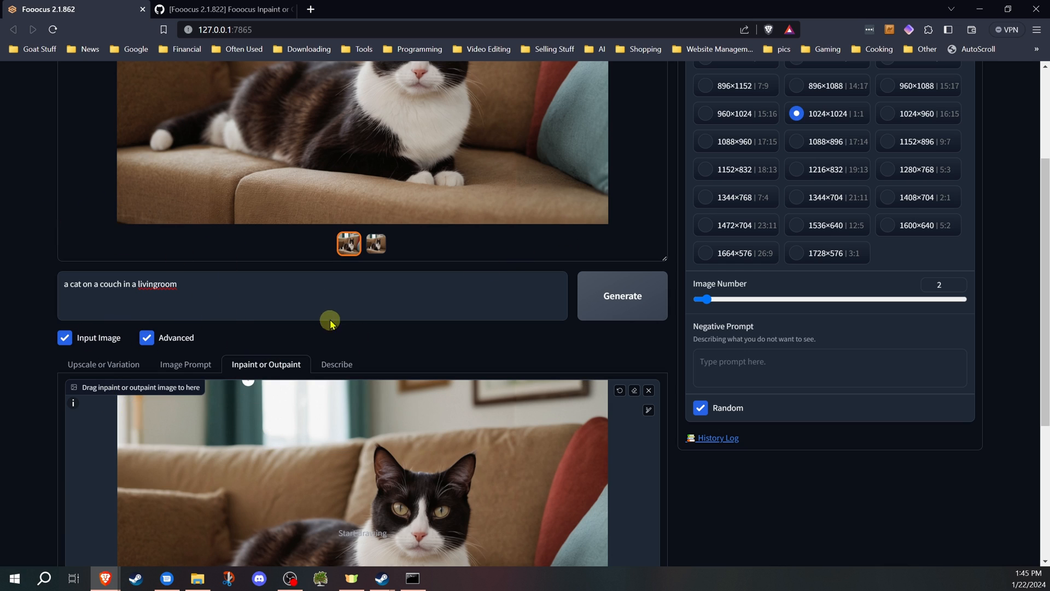
pyautogui.moveTo(453, 347)
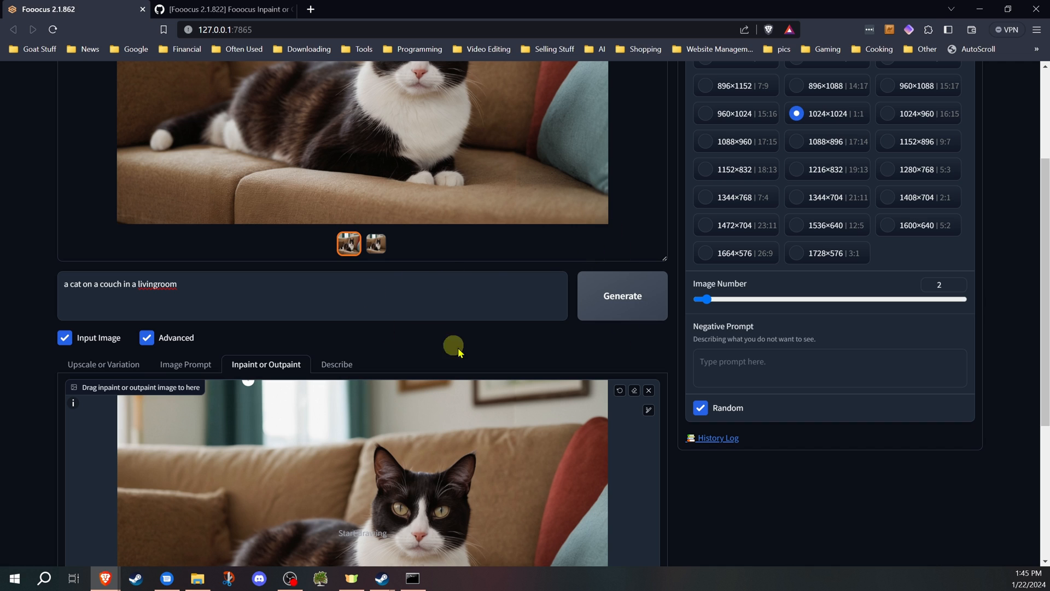
pyautogui.scroll(-3)
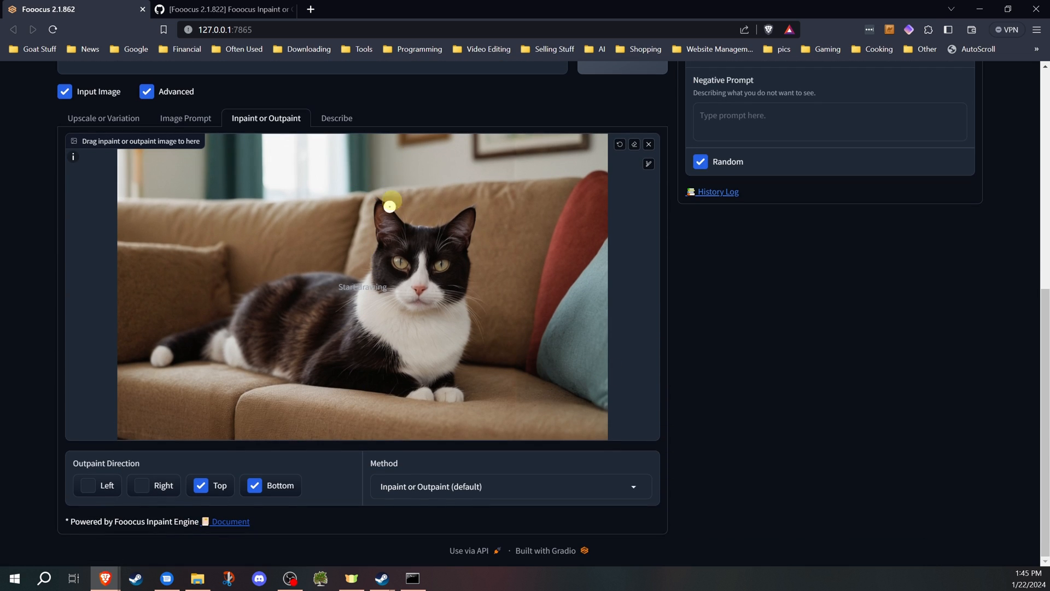
pyautogui.moveTo(575, 159)
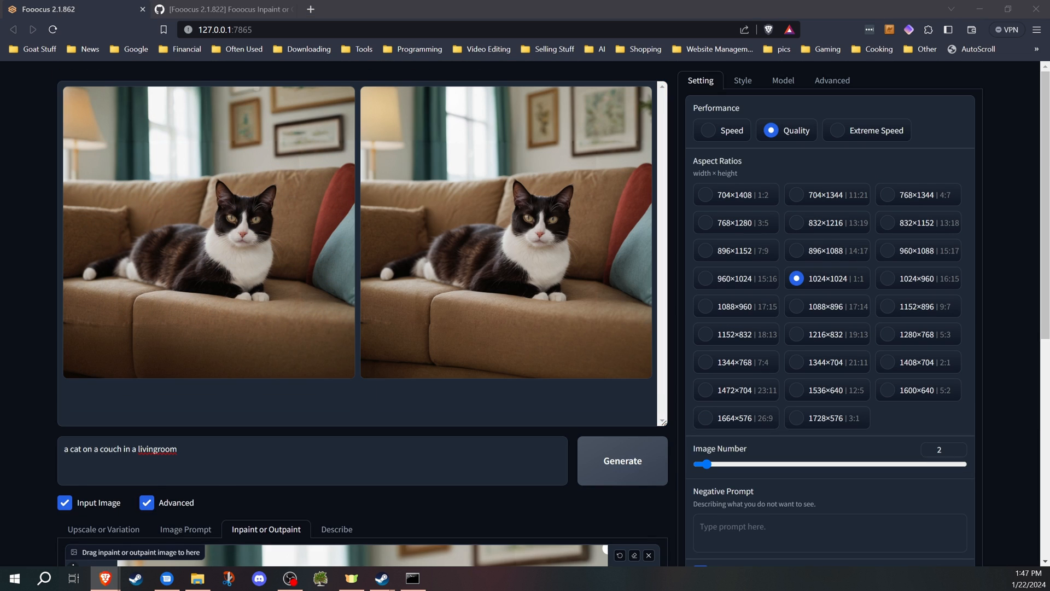
# Enlarge the first cat result, switch to the second, view it full screen and close the viewer
pyautogui.click(141, 163)
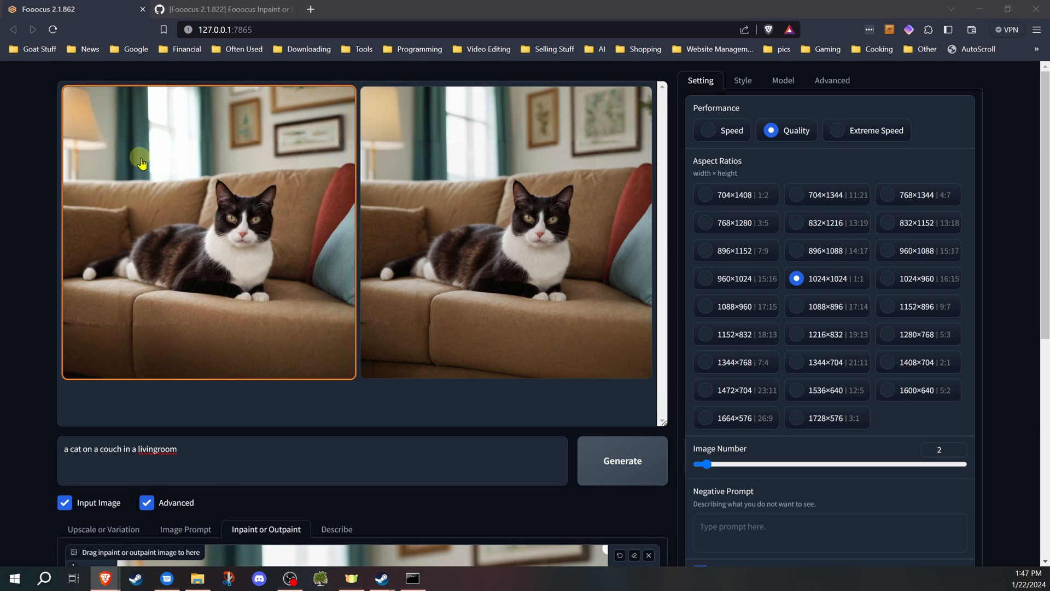
pyautogui.moveTo(281, 186)
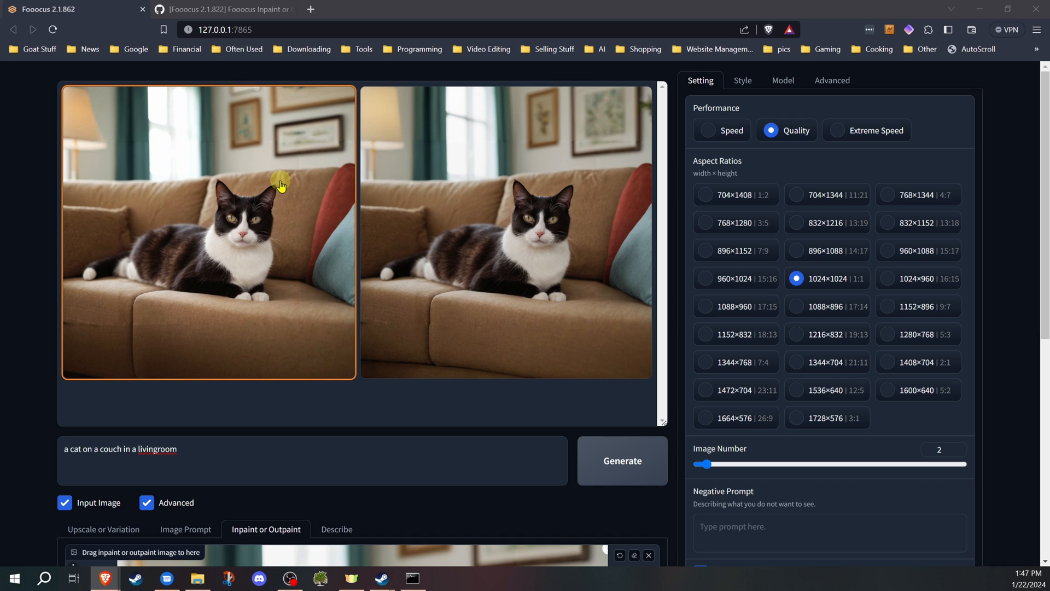
pyautogui.moveTo(187, 190)
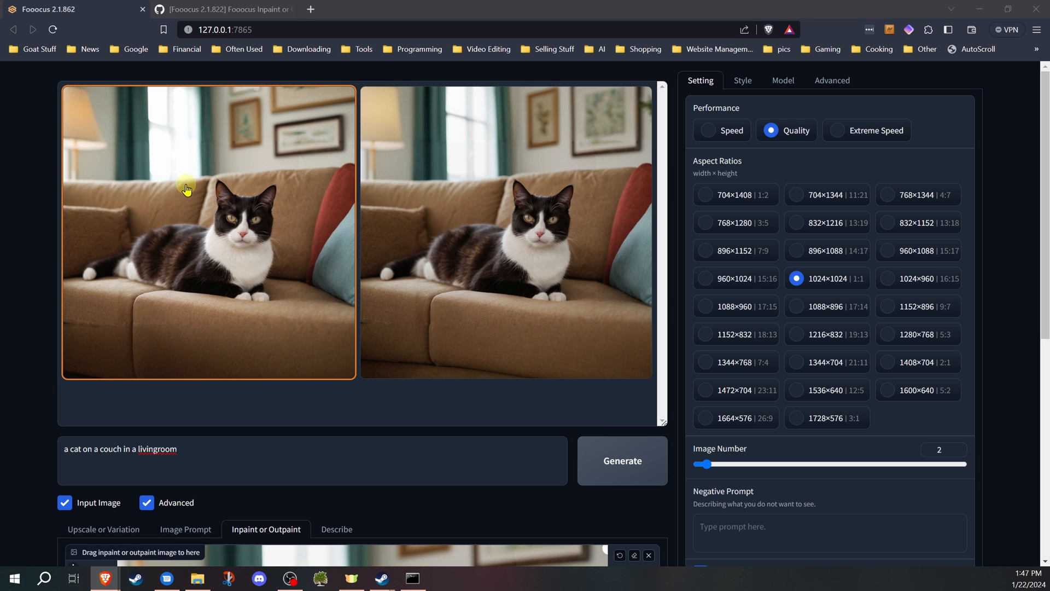
pyautogui.moveTo(202, 270)
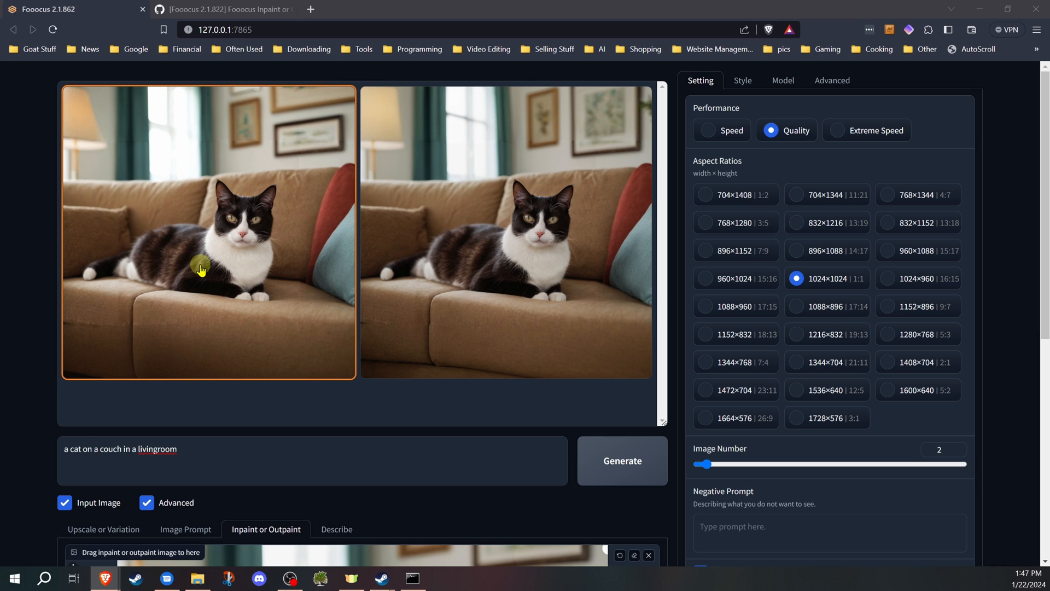
pyautogui.moveTo(224, 166)
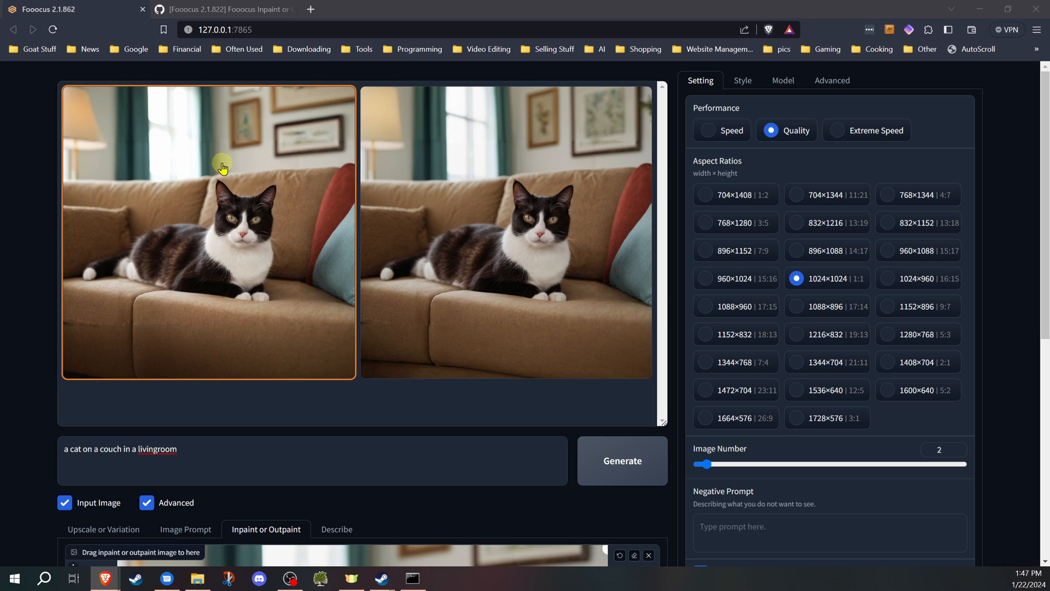
pyautogui.click(208, 231)
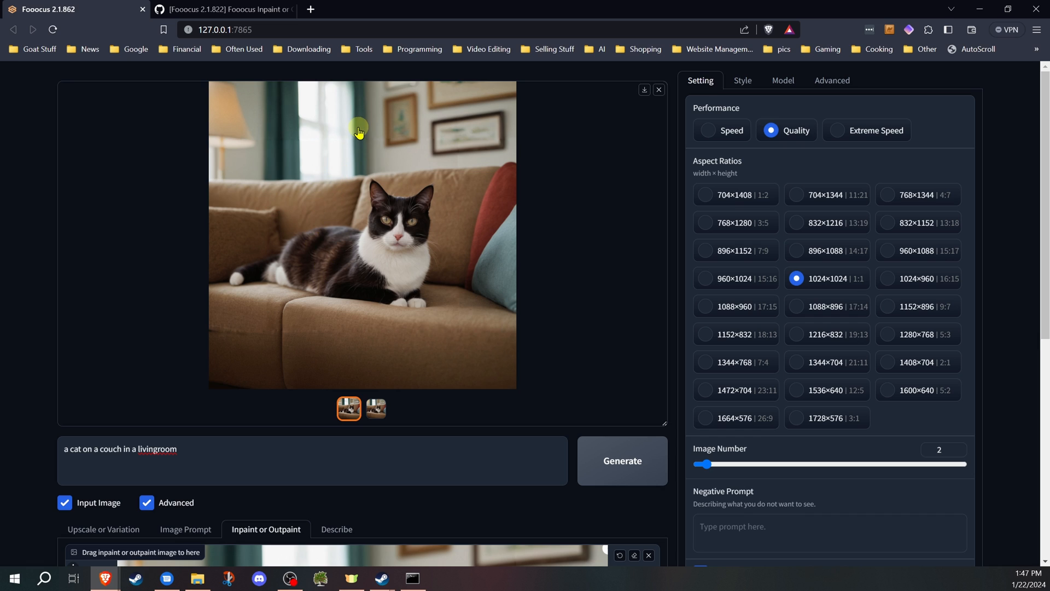
pyautogui.moveTo(138, 240)
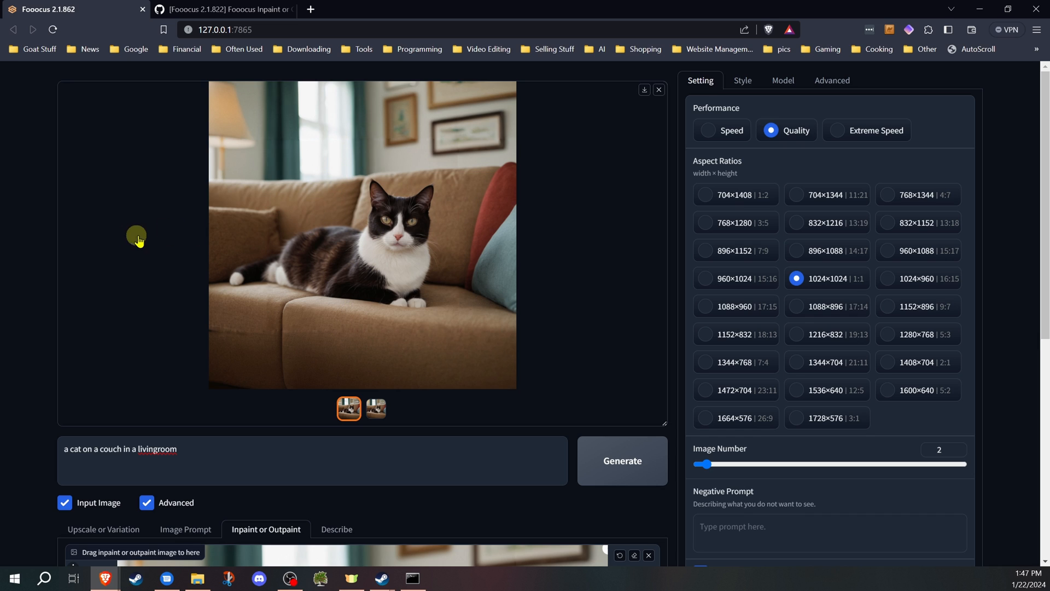
pyautogui.click(375, 408)
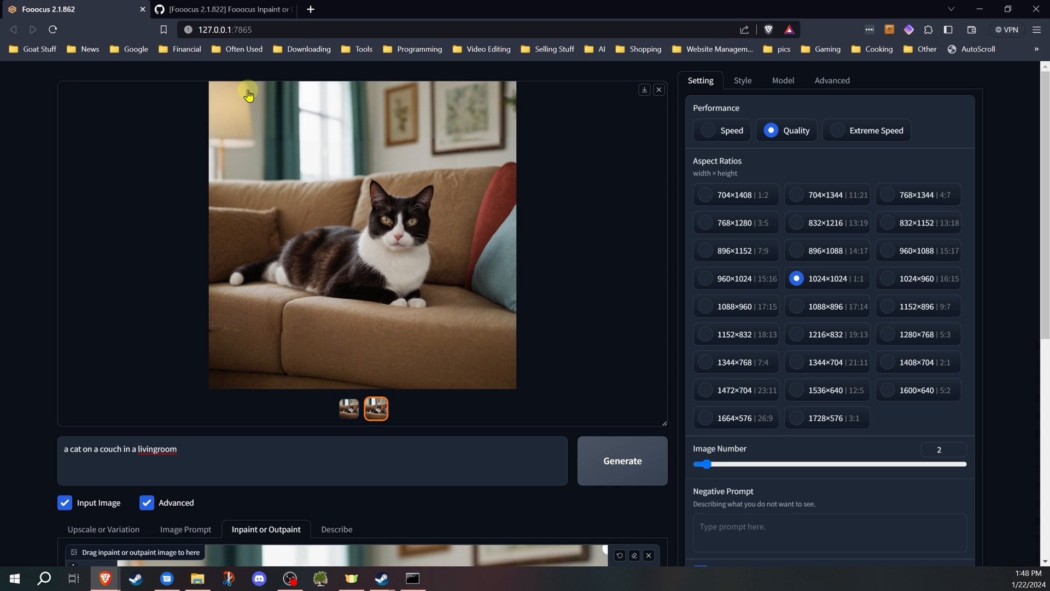
pyautogui.moveTo(186, 231)
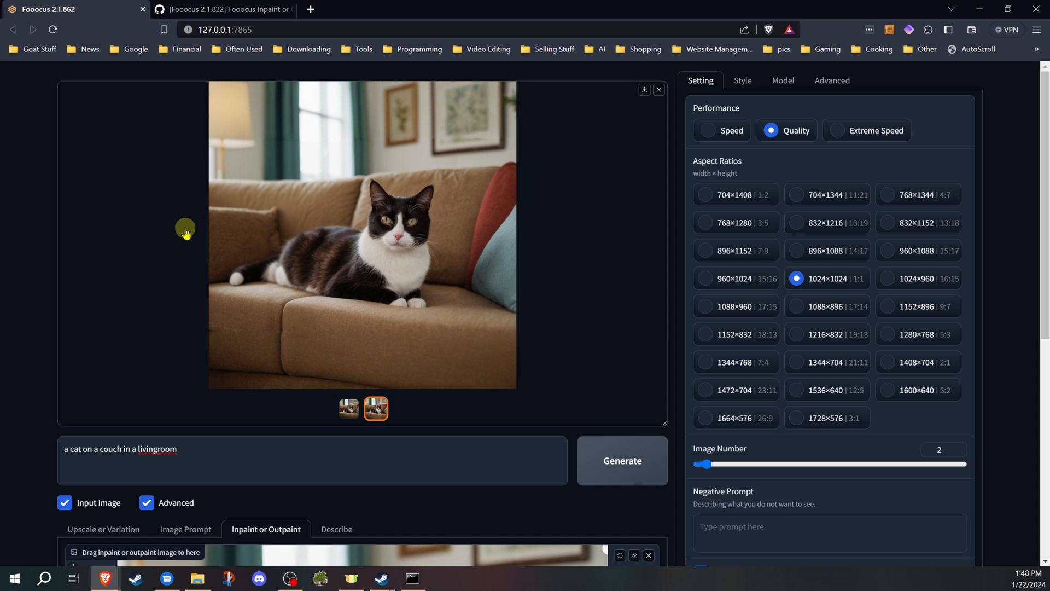
pyautogui.click(363, 234)
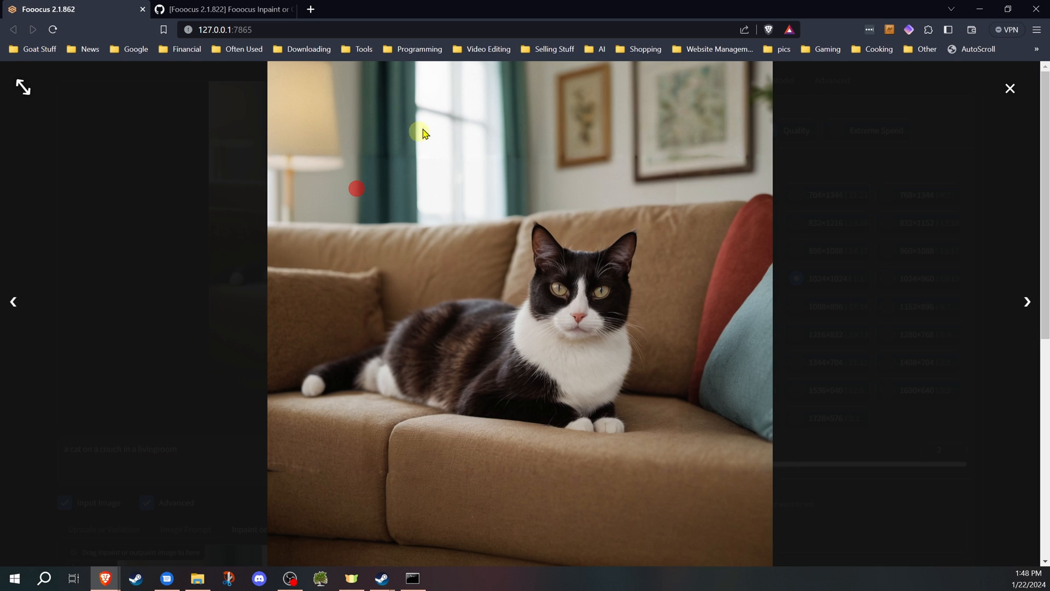
pyautogui.moveTo(284, 478)
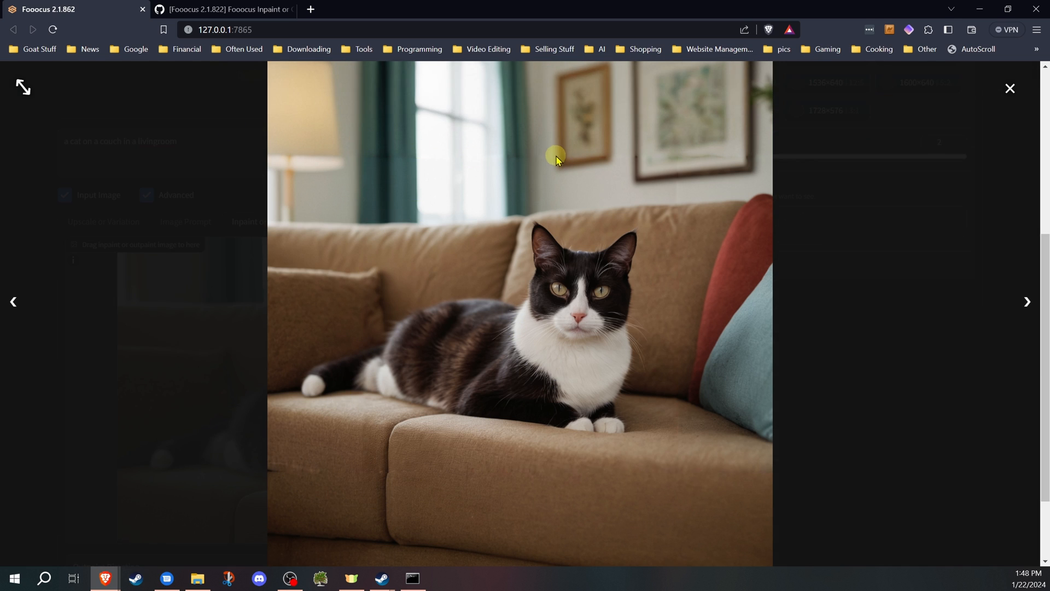
pyautogui.click(1010, 87)
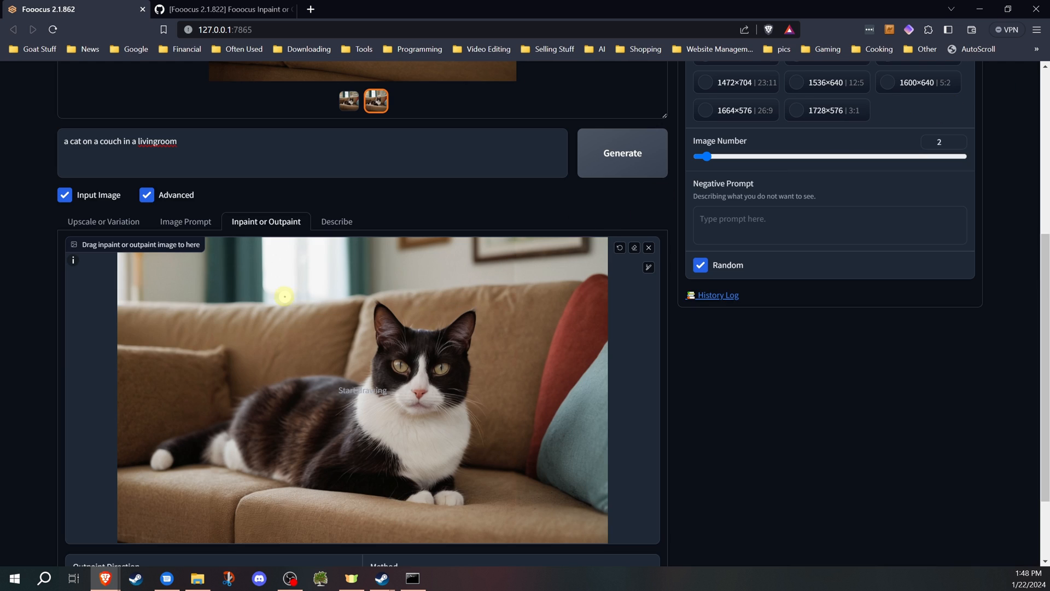
# Scroll back up to the prompt area to prepare the 'a ancient soldier' generation
pyautogui.scroll(3)
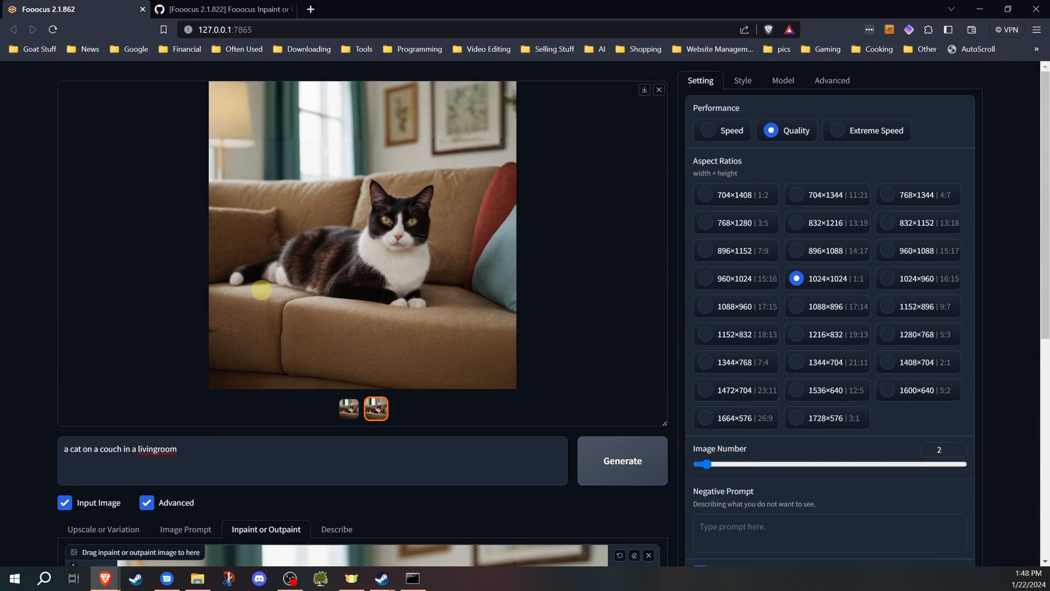
pyautogui.moveTo(458, 277)
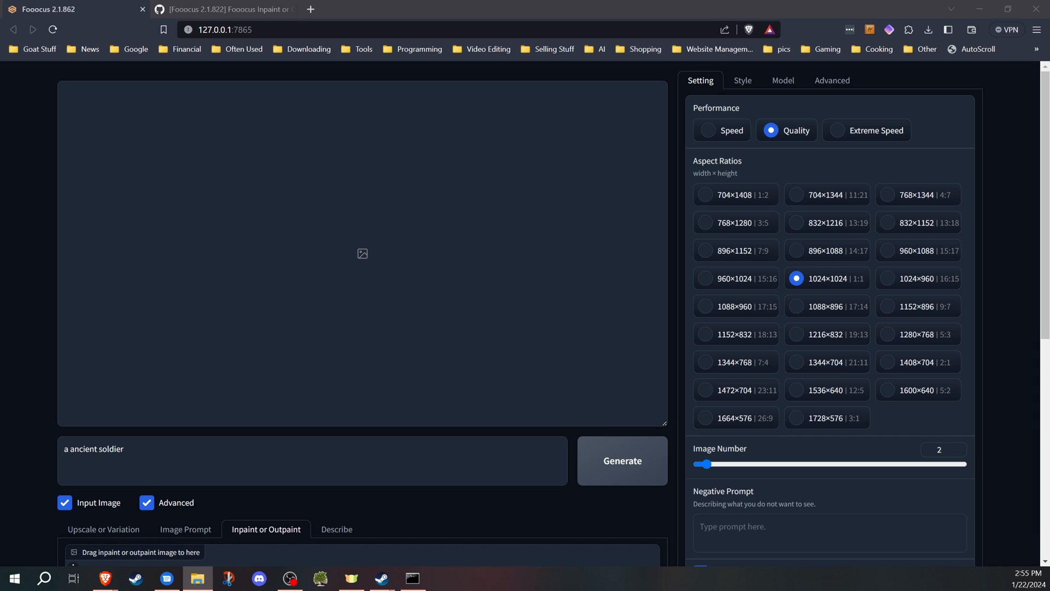
# Tick Top so all four directions extend, and lengthen the prompt with 'standing in a dungeon with chains on the wall'
pyautogui.scroll(-3)
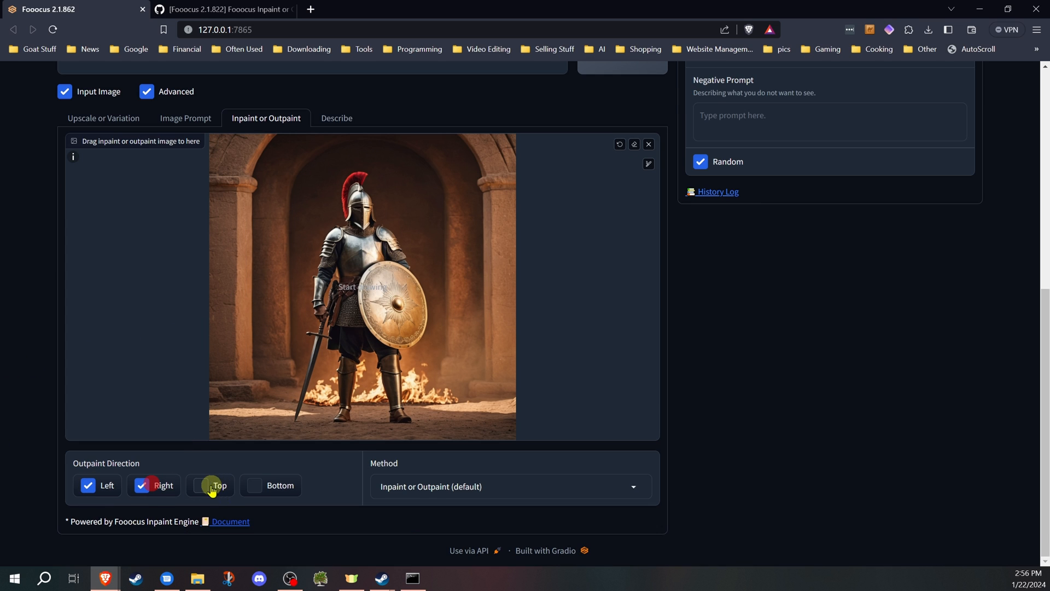
pyautogui.click(199, 485)
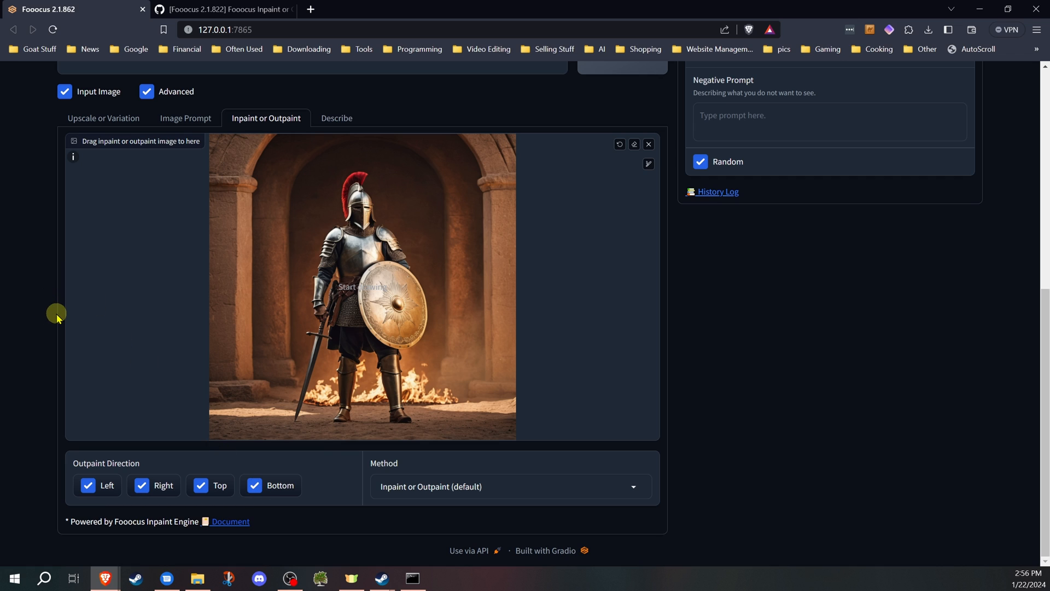
pyautogui.scroll(3)
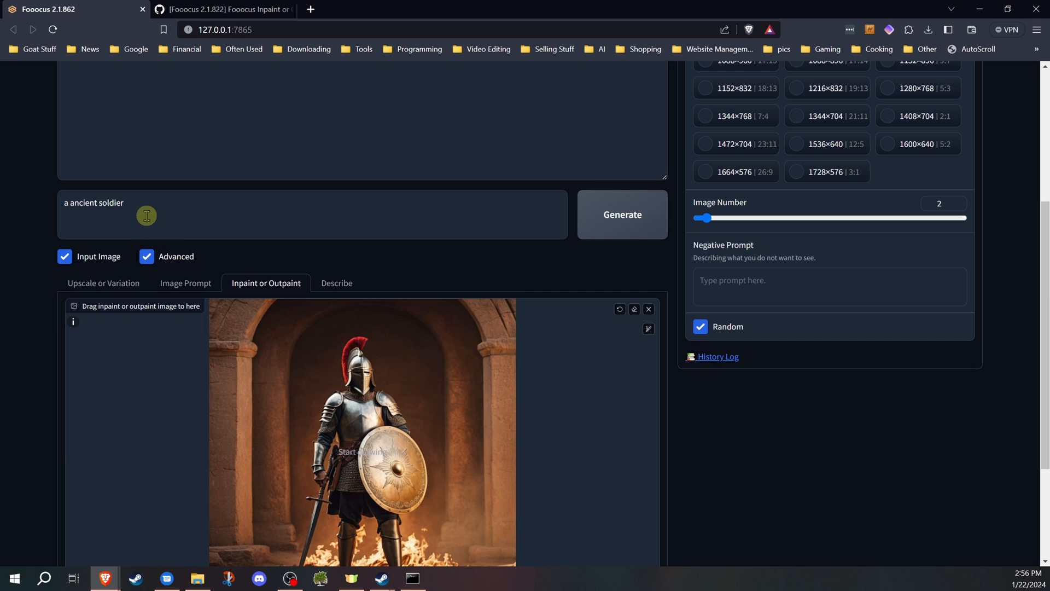
pyautogui.write('sta')
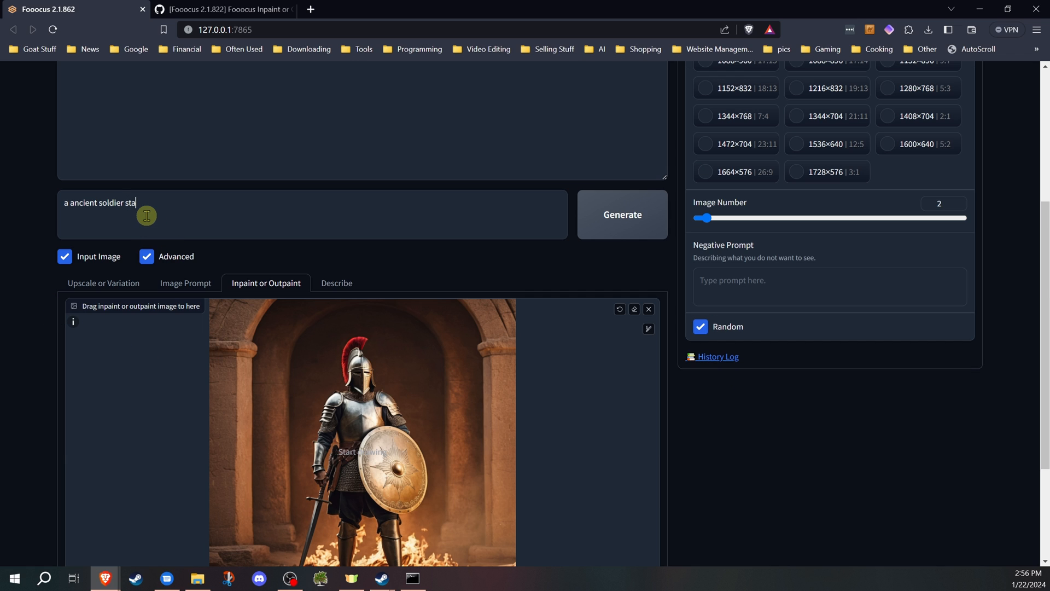
pyautogui.write('nding in a d')
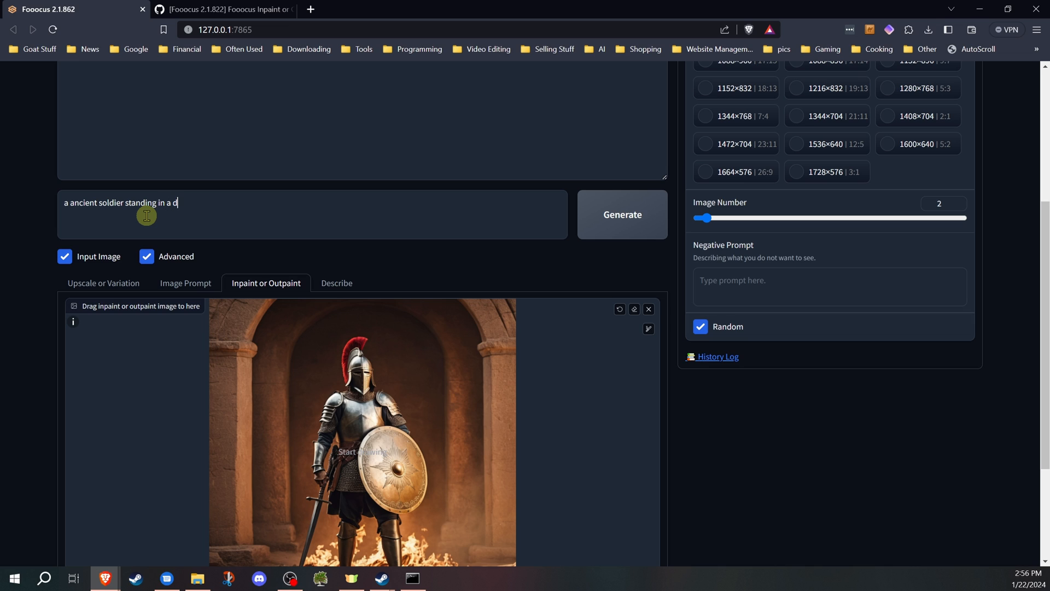
pyautogui.write('ungeon with chains on')
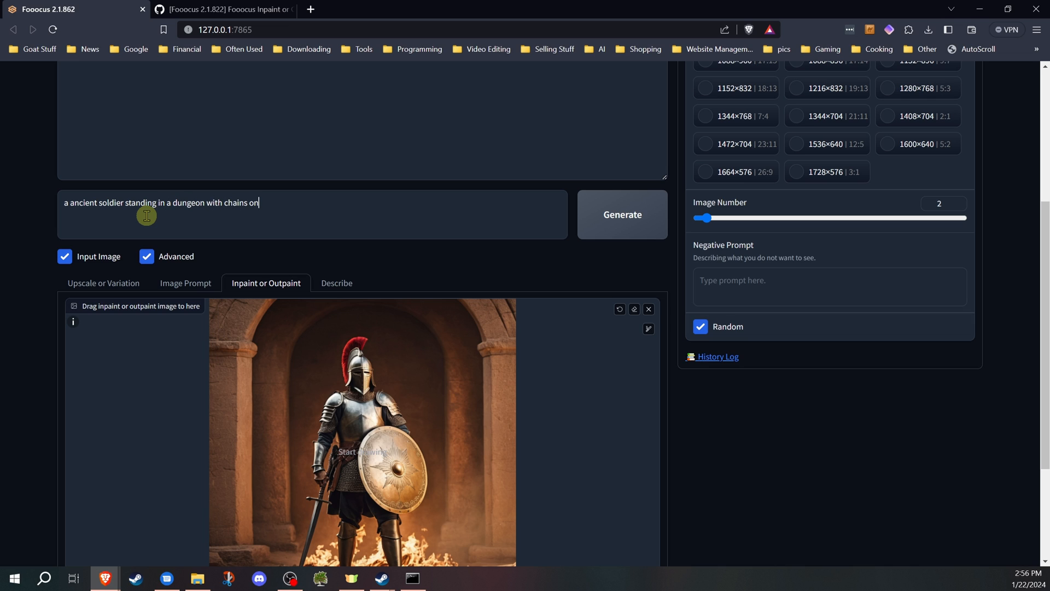
pyautogui.write('the wall')
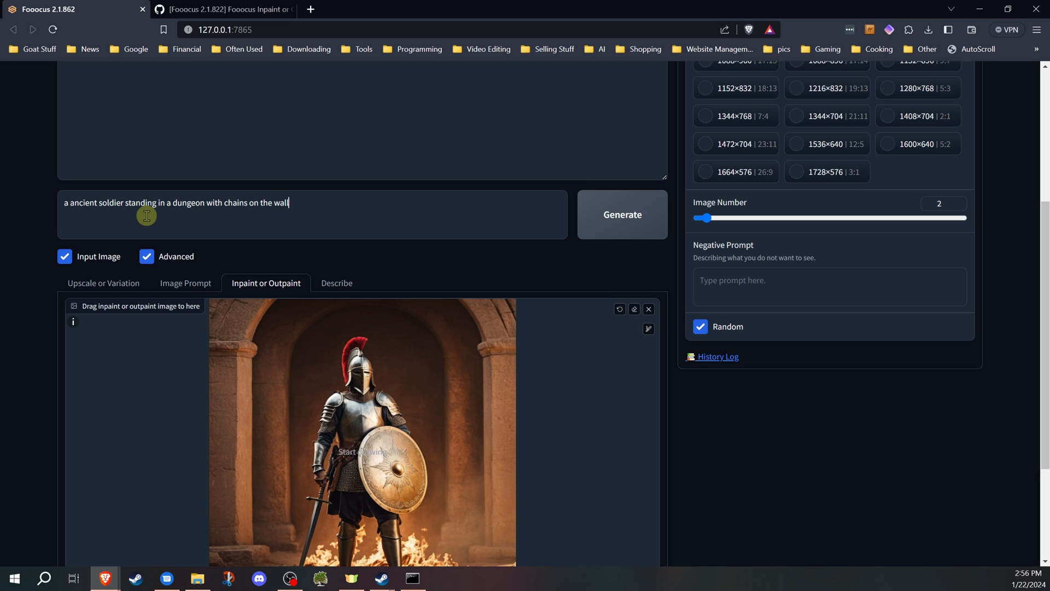
pyautogui.moveTo(133, 272)
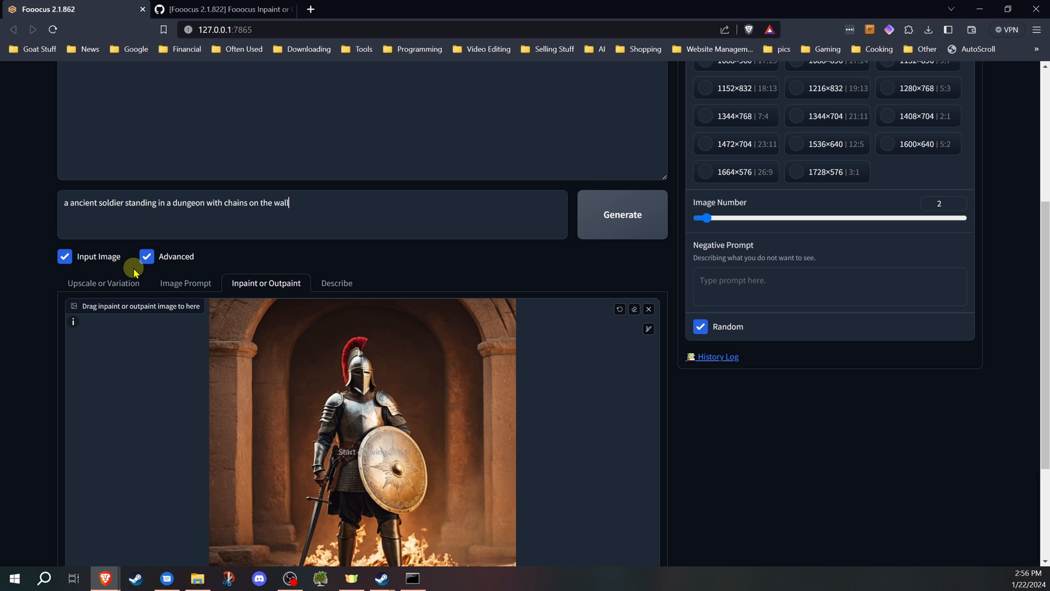
pyautogui.moveTo(124, 261)
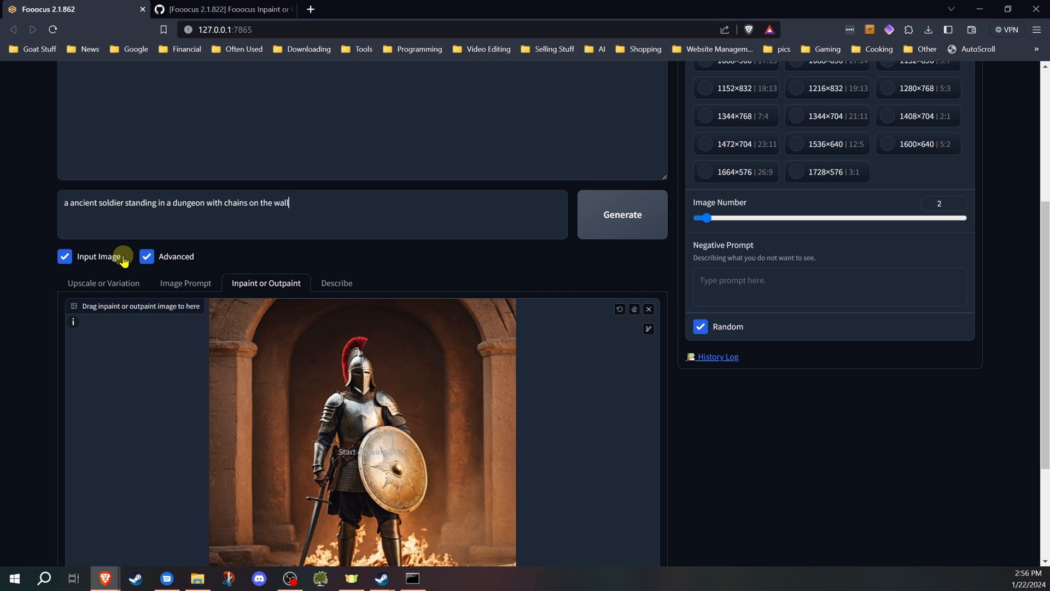
pyautogui.moveTo(377, 242)
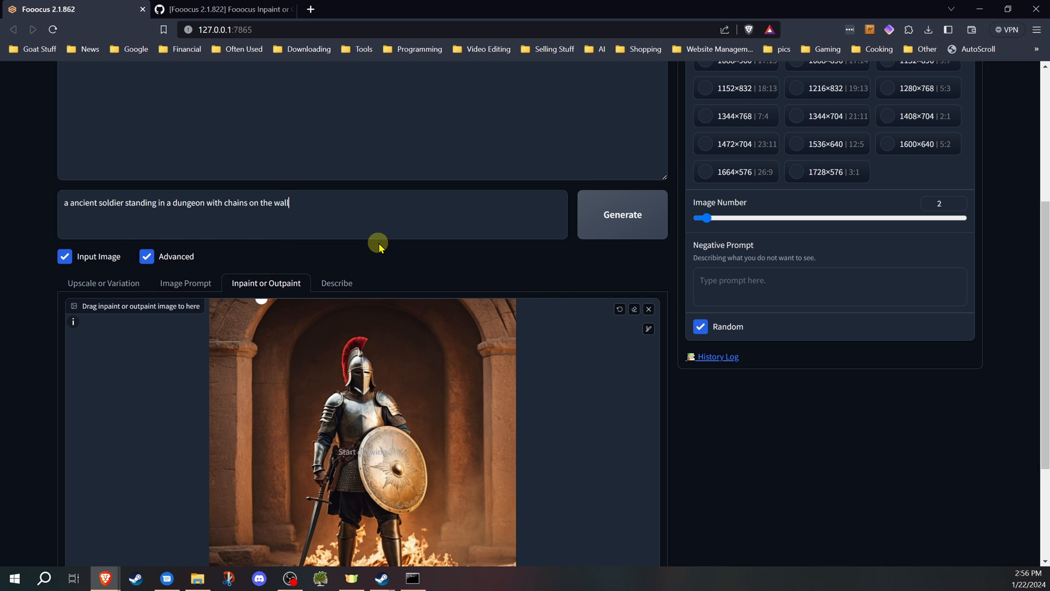
# Generate the dungeon outpaints of the soldier and scroll up to watch the results
pyautogui.click(621, 215)
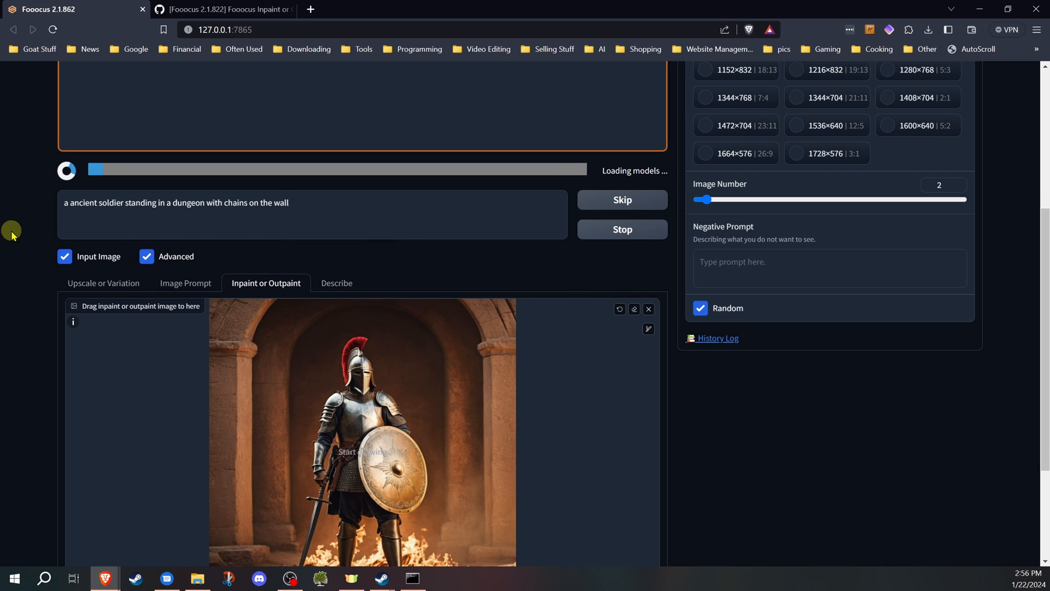
pyautogui.scroll(3)
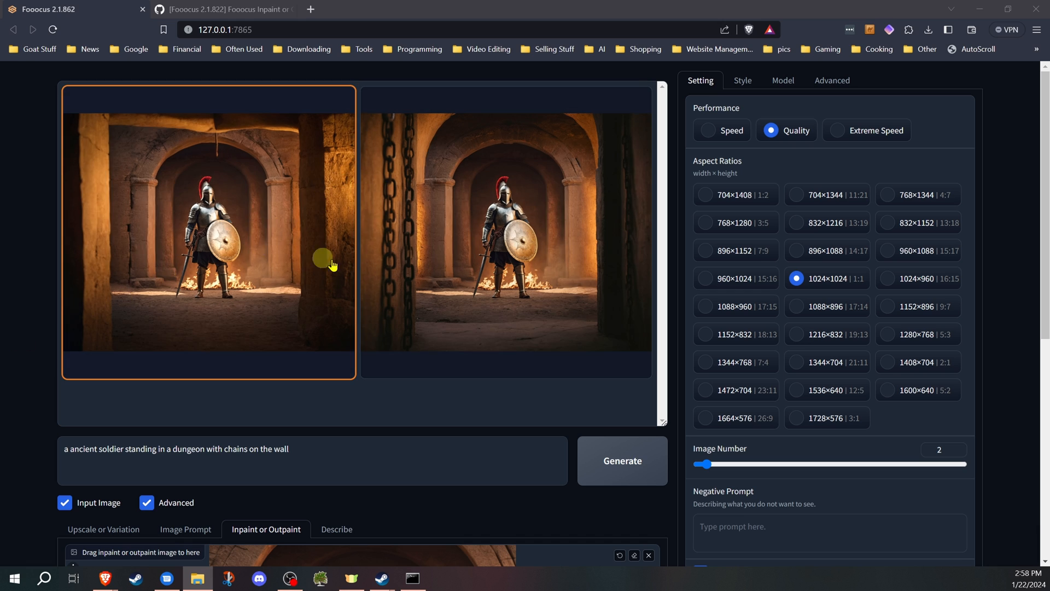
pyautogui.moveTo(175, 255)
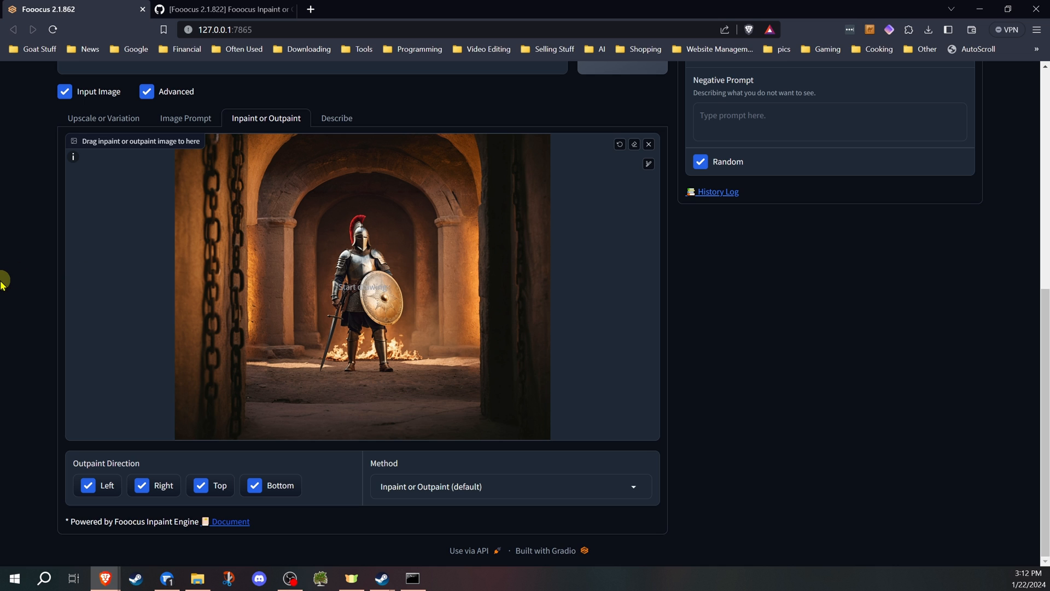
pyautogui.moveTo(623, 76)
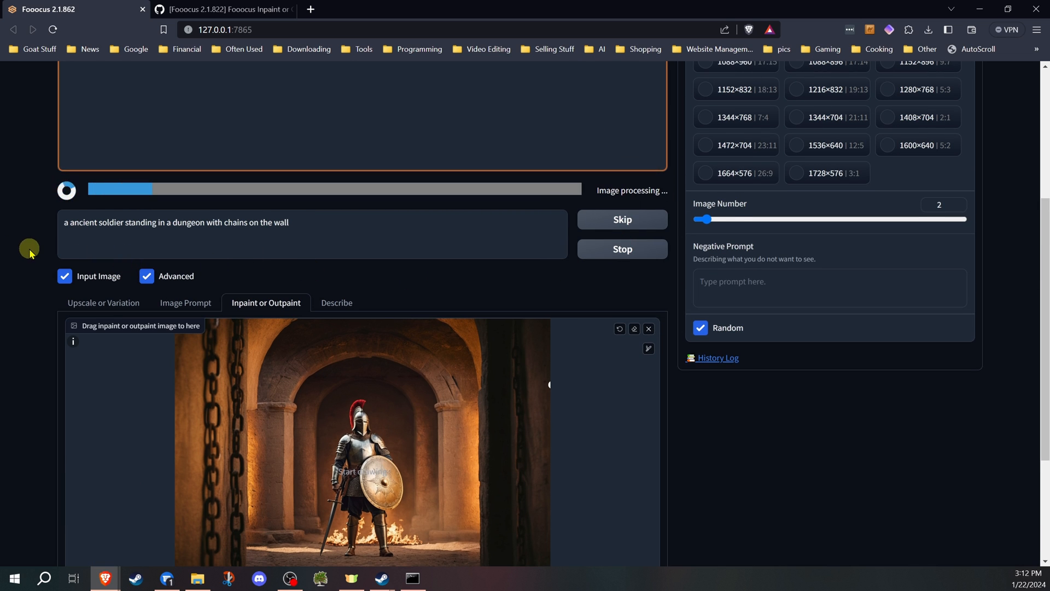
# After the second dungeon outpaint finishes, view the wider chained-corridor image full screen
pyautogui.scroll(3)
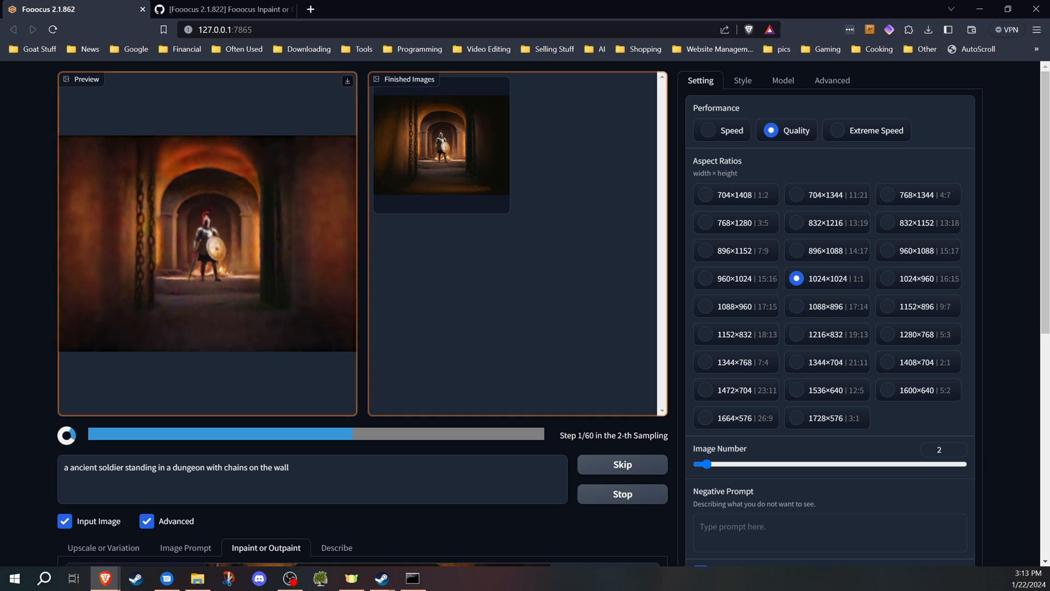
pyautogui.click(440, 145)
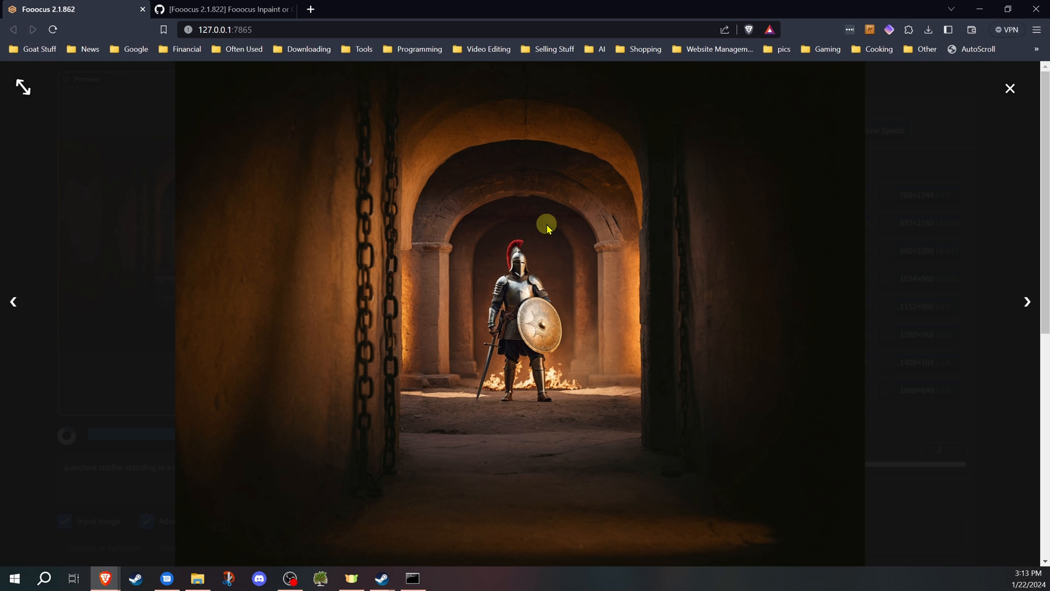